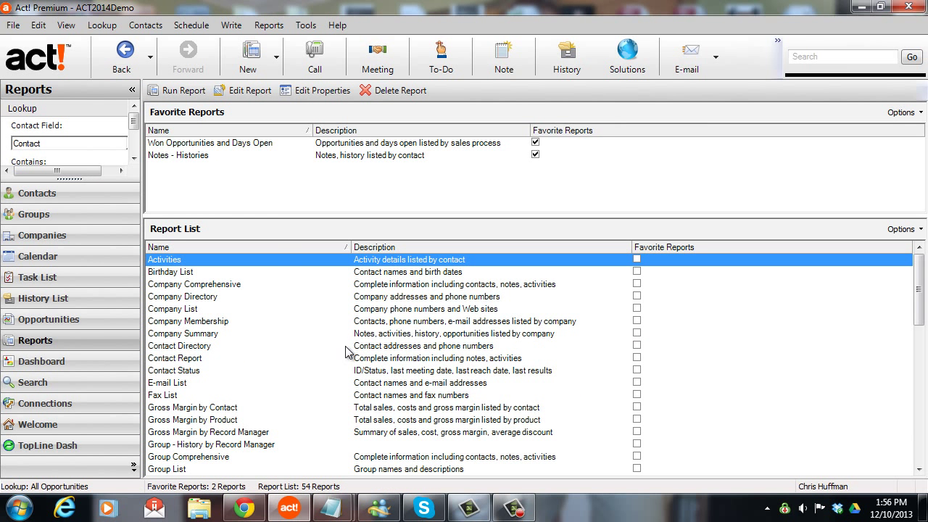
- Favourite Sales Analysis by Record Manager in the Report List and run it, reaching Define Filters
{"action": "scroll", "scroll_direction": "down", "scroll_amount": 3}
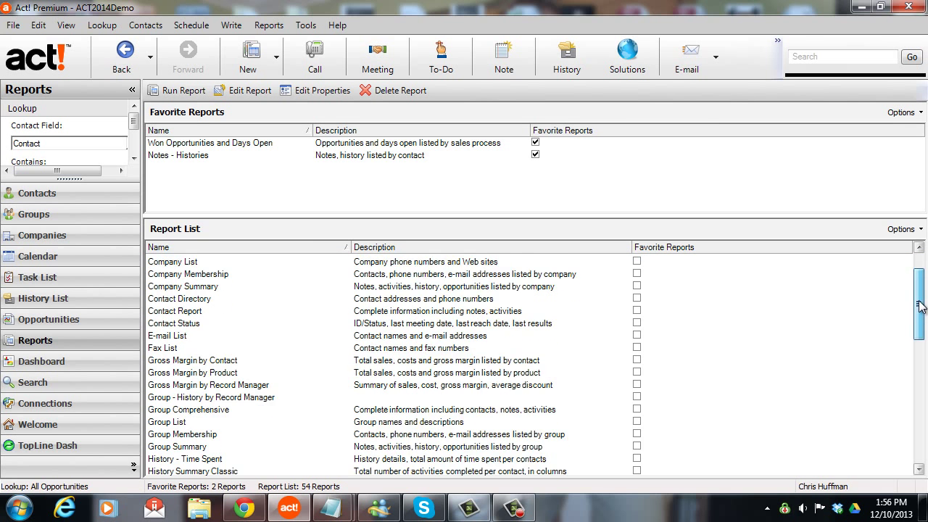
{"action": "scroll", "scroll_direction": "down", "scroll_amount": 3}
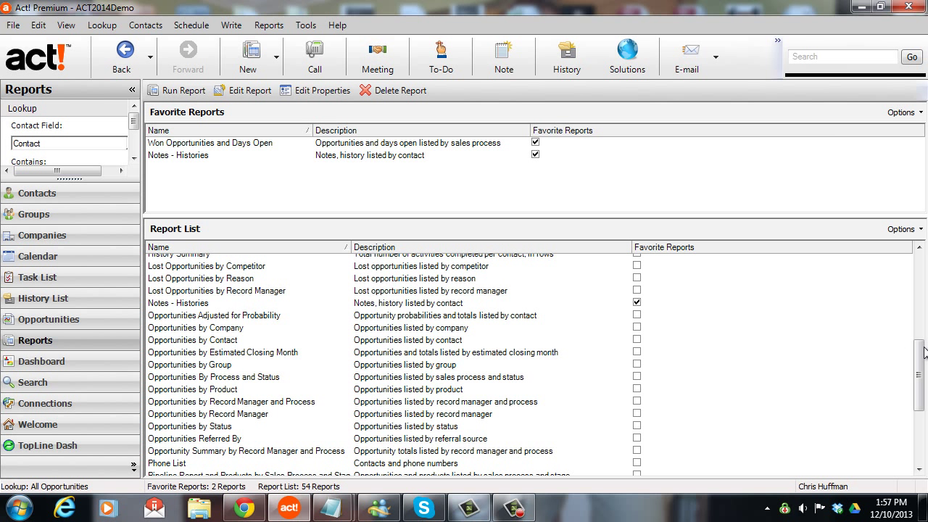
{"action": "scroll", "scroll_direction": "down", "scroll_amount": 3}
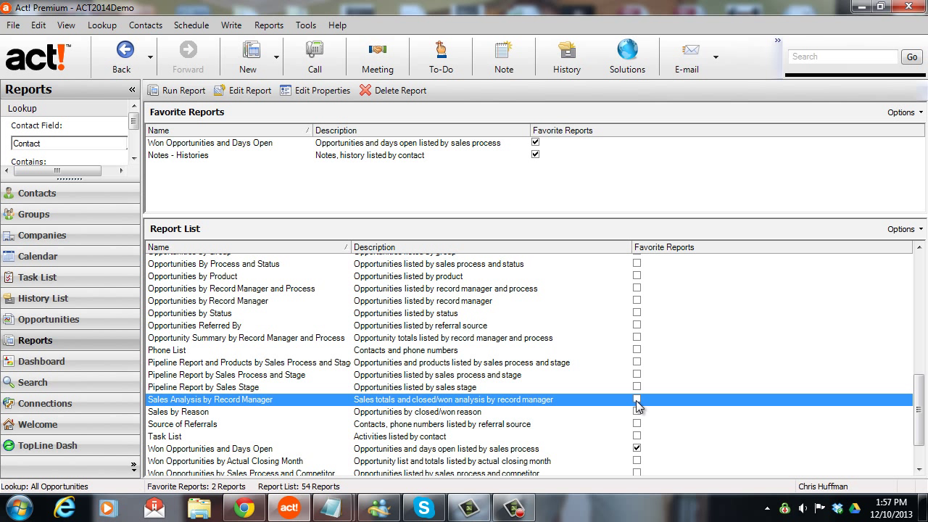
{"action": "left_click", "coordinate": [637, 401]}
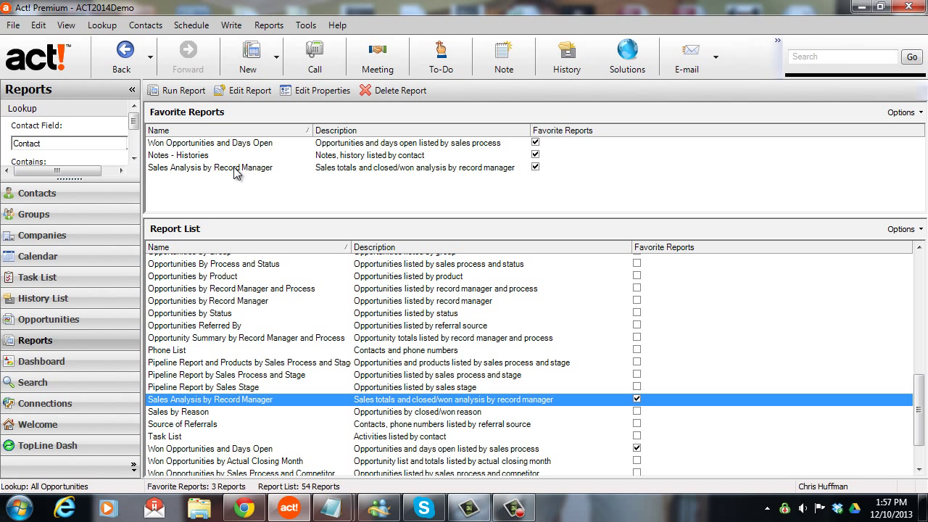
{"action": "left_click", "coordinate": [183, 90]}
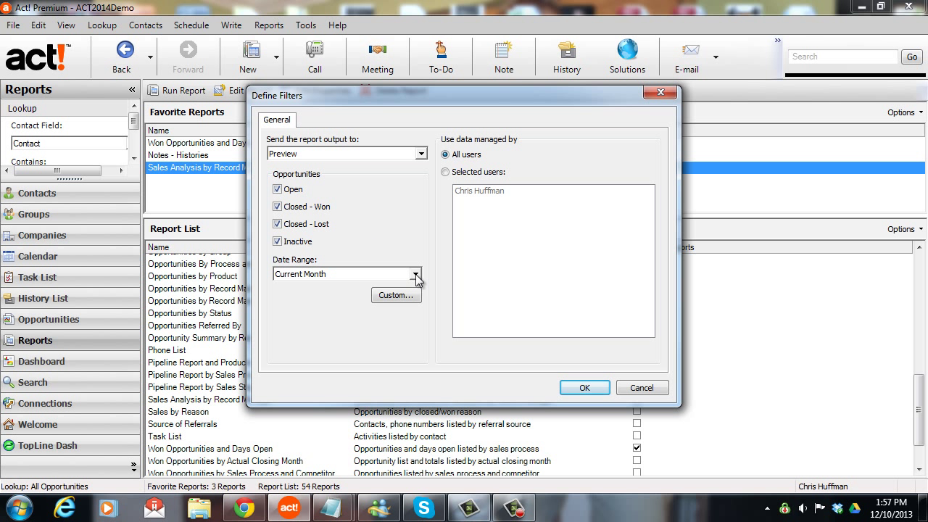
- Set the report's Date Range to All and generate the print preview
{"action": "left_click", "coordinate": [415, 275]}
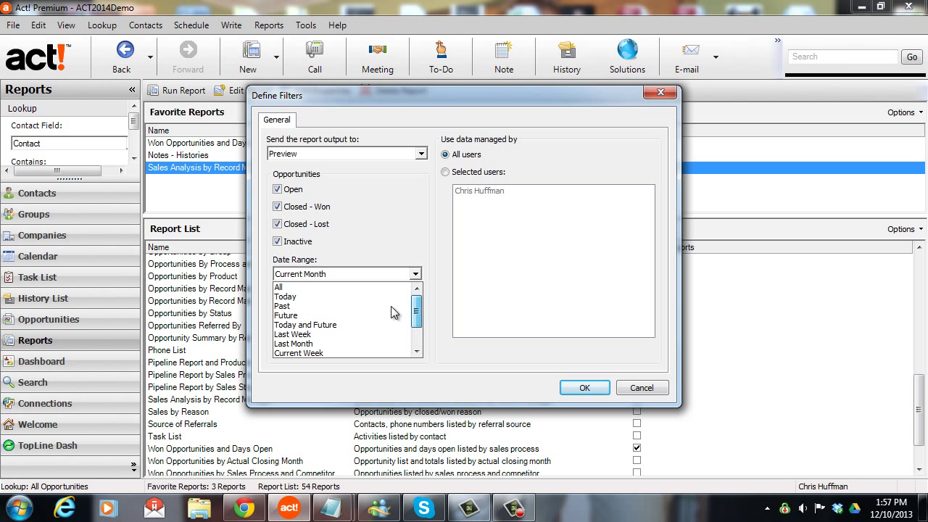
{"action": "left_click", "coordinate": [278, 287]}
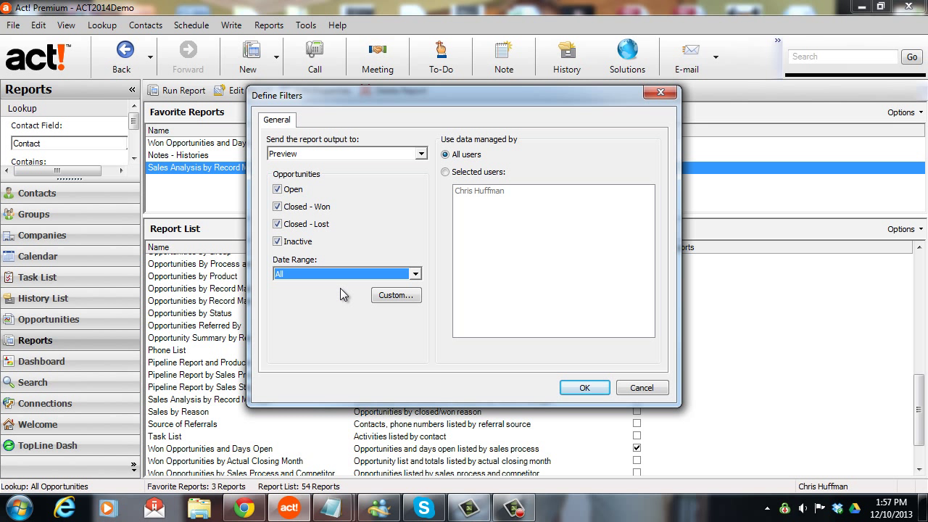
{"action": "mouse_move", "coordinate": [332, 281]}
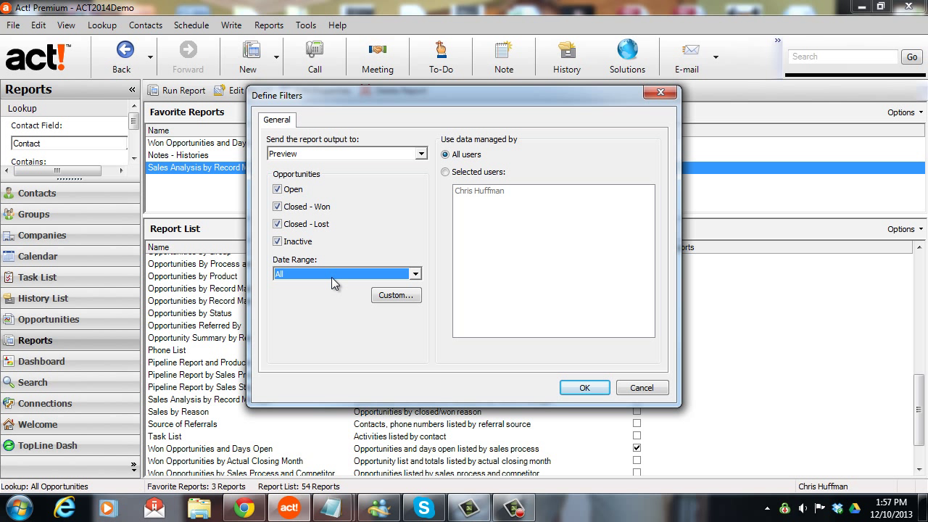
{"action": "left_click", "coordinate": [414, 273]}
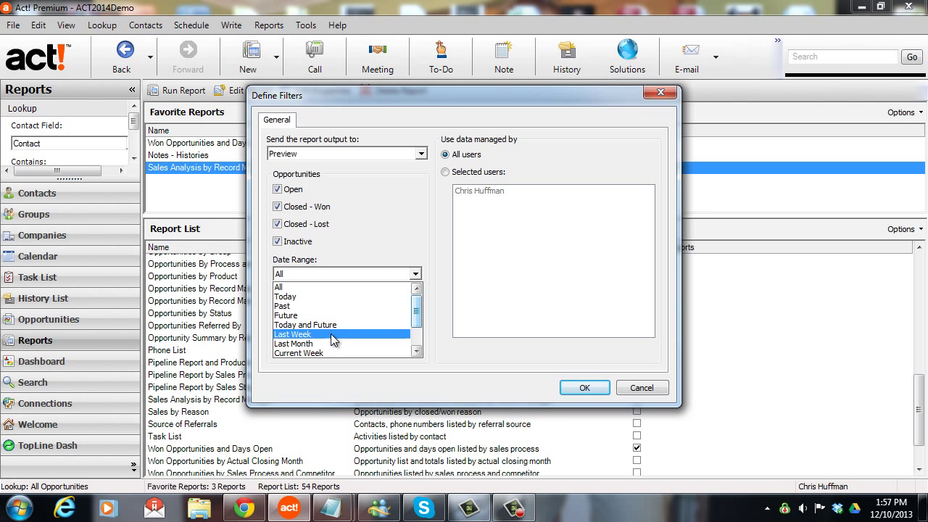
{"action": "scroll", "scroll_direction": "down", "scroll_amount": 3}
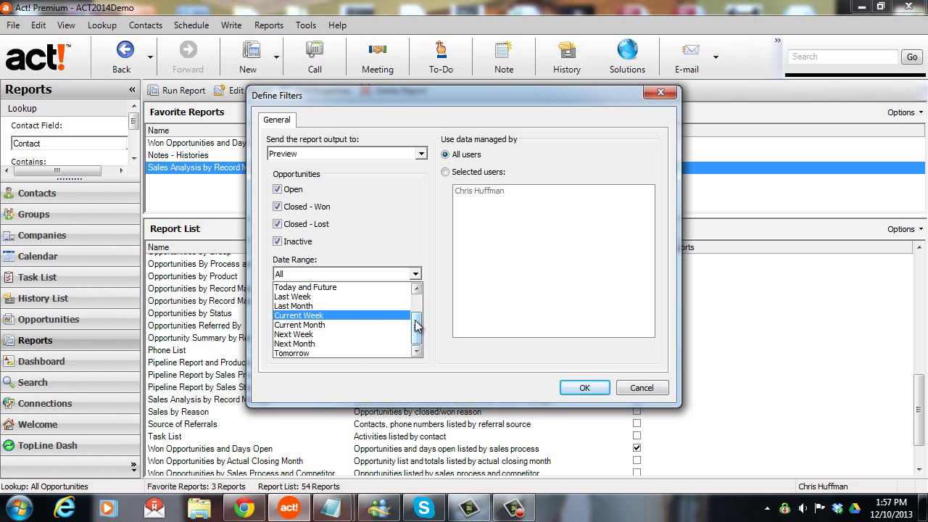
{"action": "left_click", "coordinate": [341, 273]}
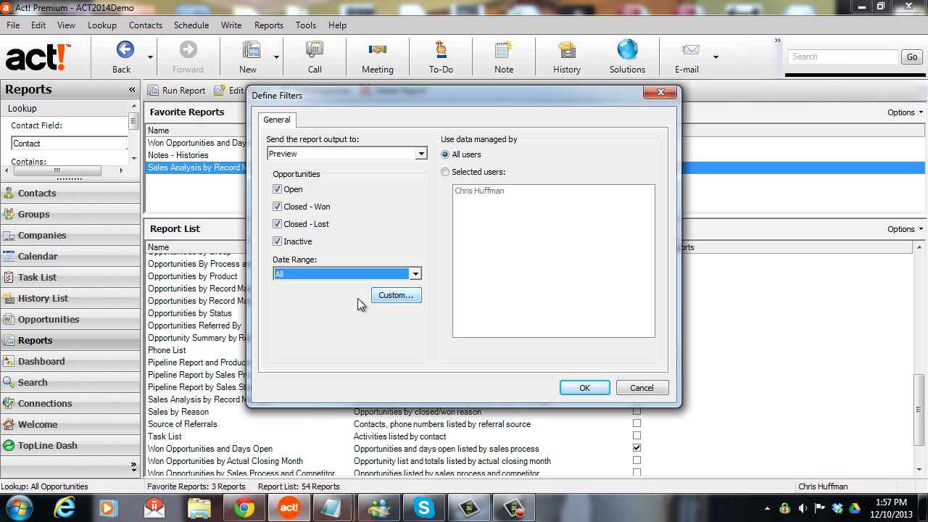
{"action": "mouse_move", "coordinate": [511, 325]}
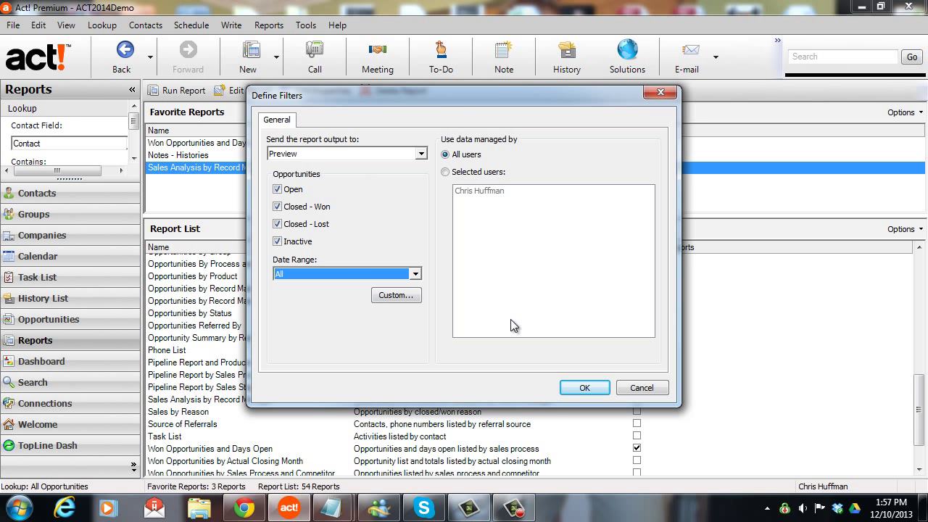
{"action": "left_click", "coordinate": [584, 387]}
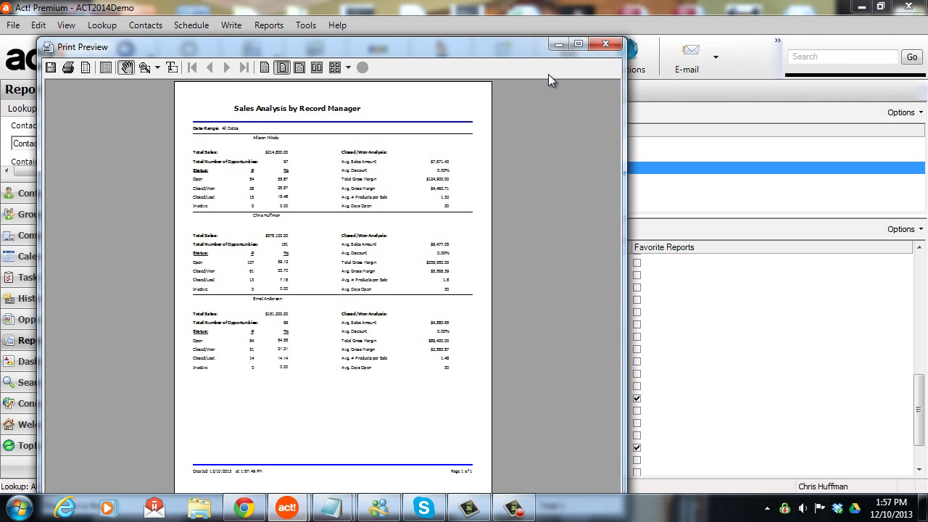
- Maximise and zoom into the report preview, scroll through it, then close it
{"action": "left_click", "coordinate": [577, 43]}
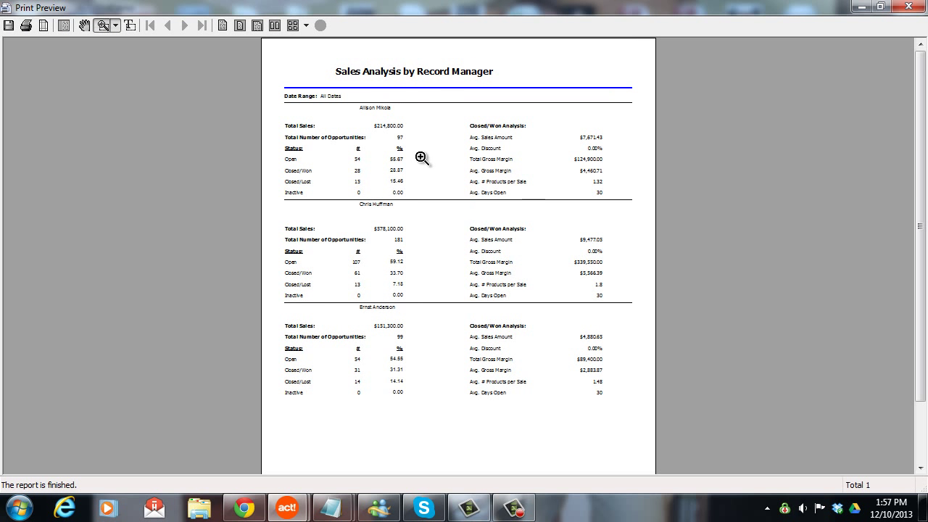
{"action": "left_click", "coordinate": [424, 158]}
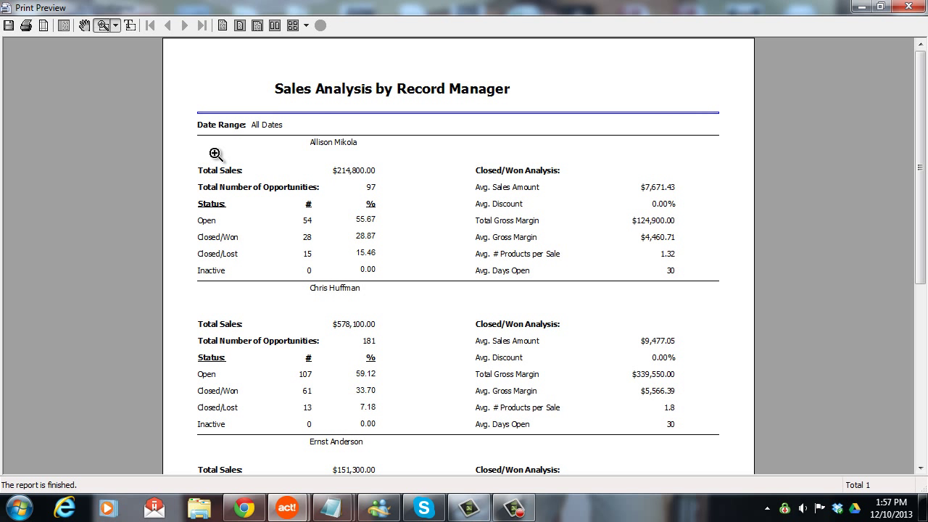
{"action": "mouse_move", "coordinate": [407, 158]}
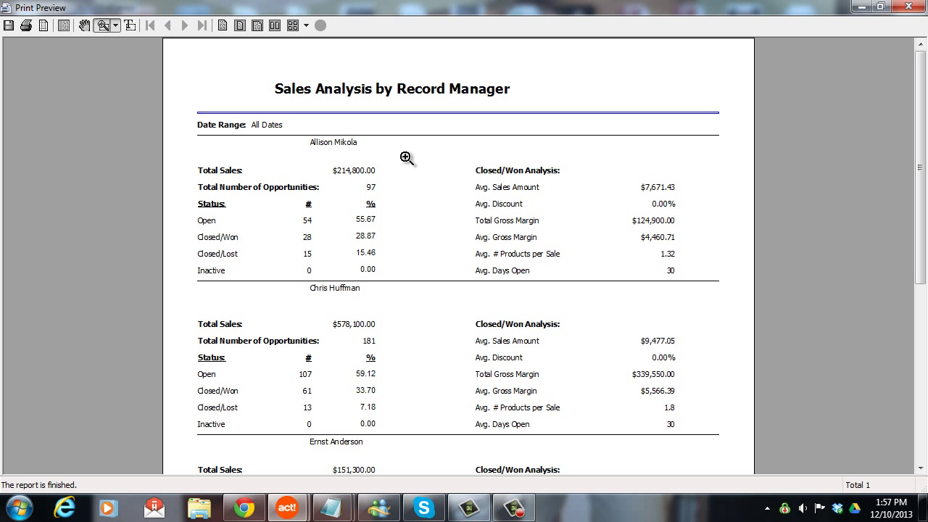
{"action": "mouse_move", "coordinate": [284, 171]}
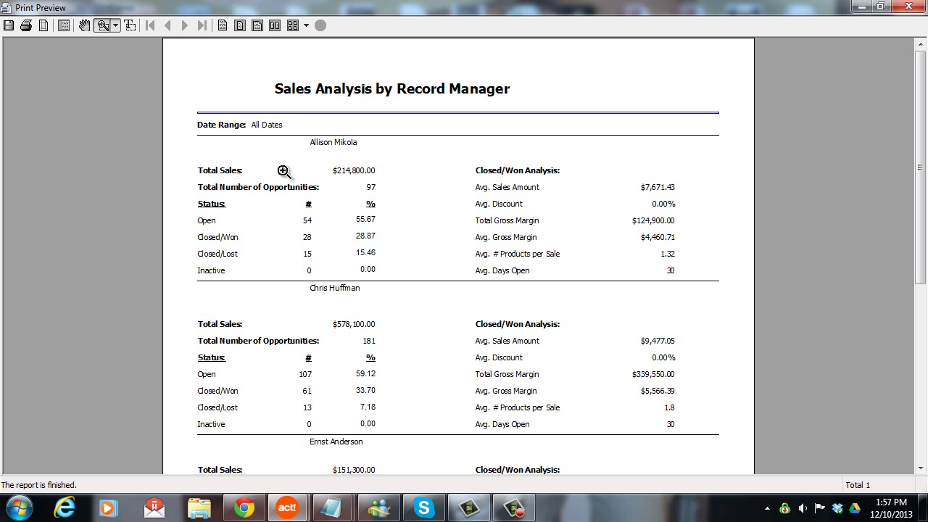
{"action": "mouse_move", "coordinate": [331, 188]}
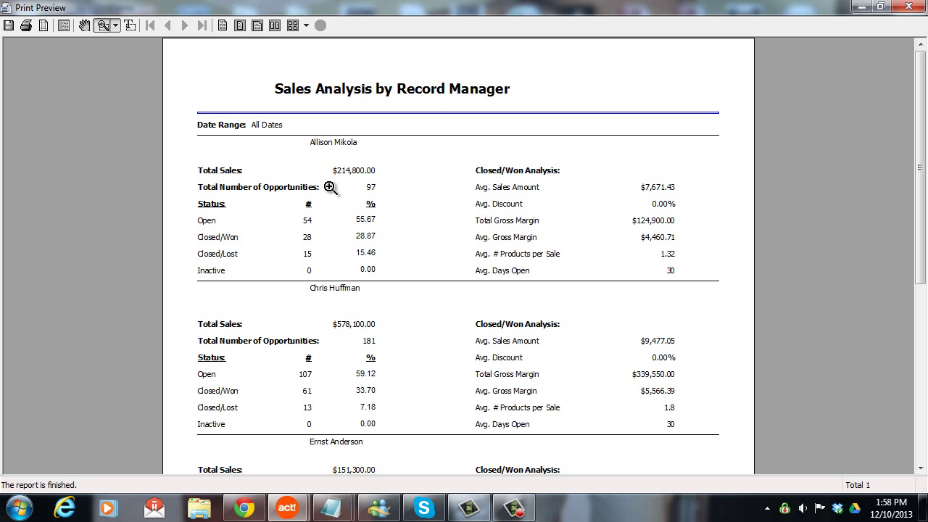
{"action": "mouse_move", "coordinate": [255, 207]}
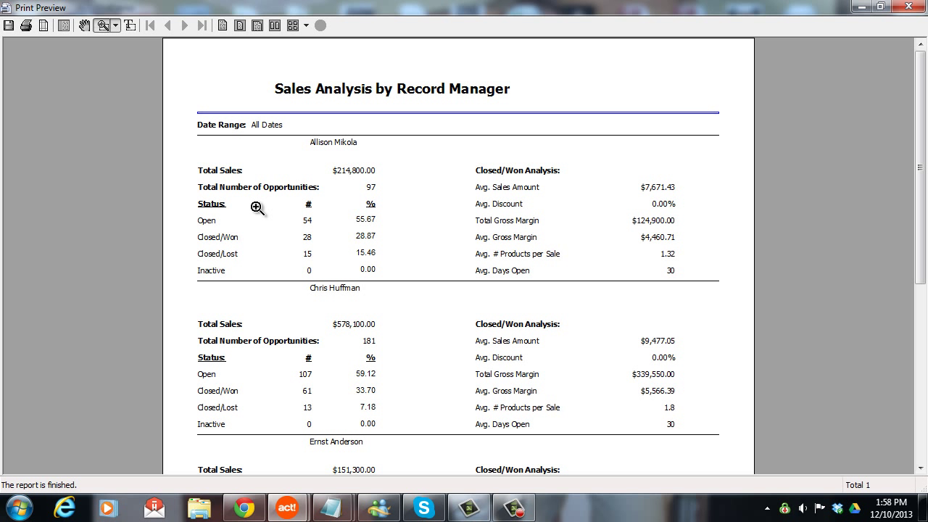
{"action": "mouse_move", "coordinate": [261, 220]}
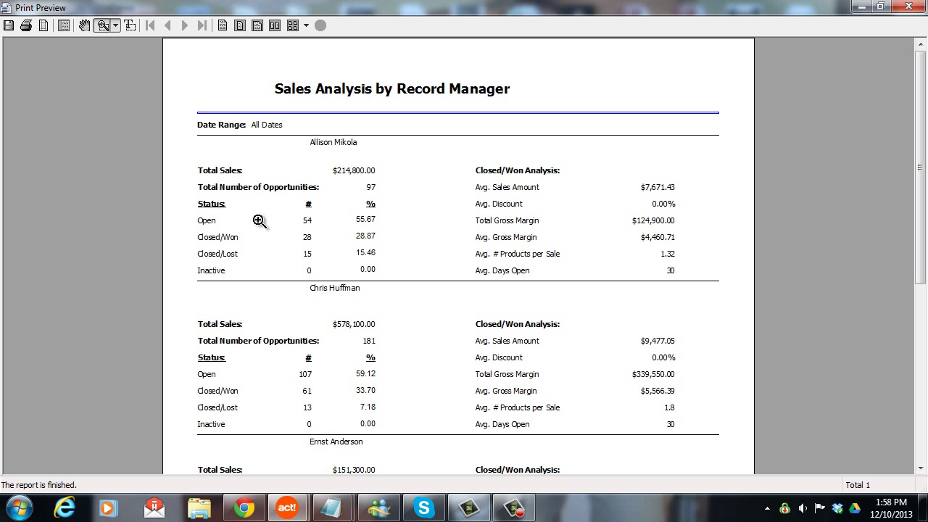
{"action": "mouse_move", "coordinate": [255, 274]}
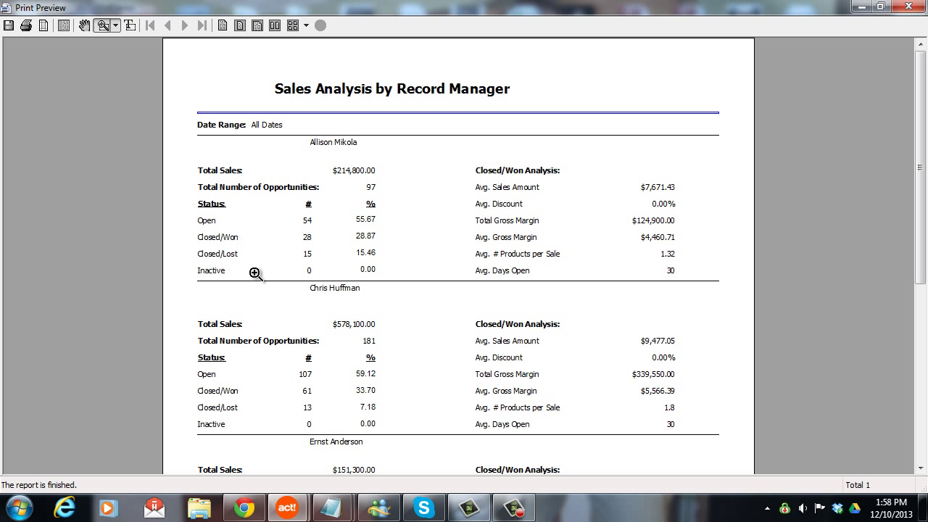
{"action": "mouse_move", "coordinate": [255, 221]}
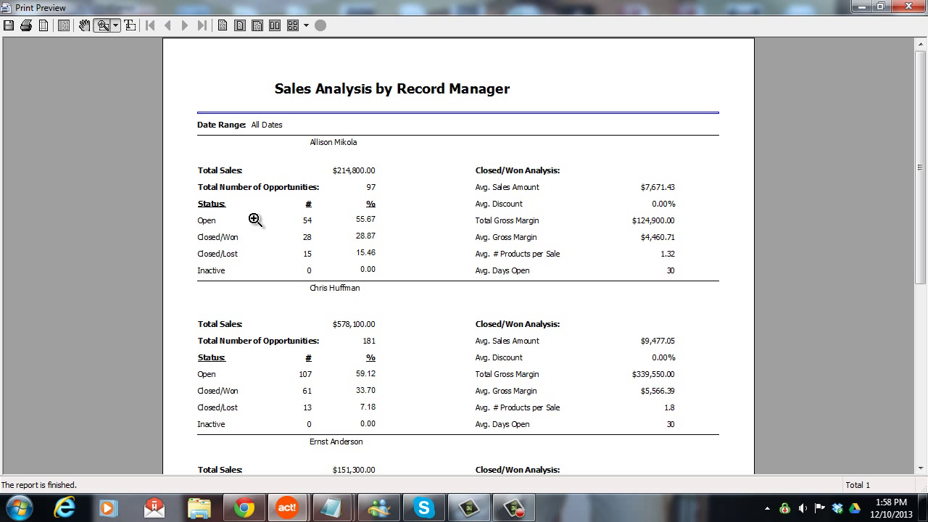
{"action": "mouse_move", "coordinate": [258, 244]}
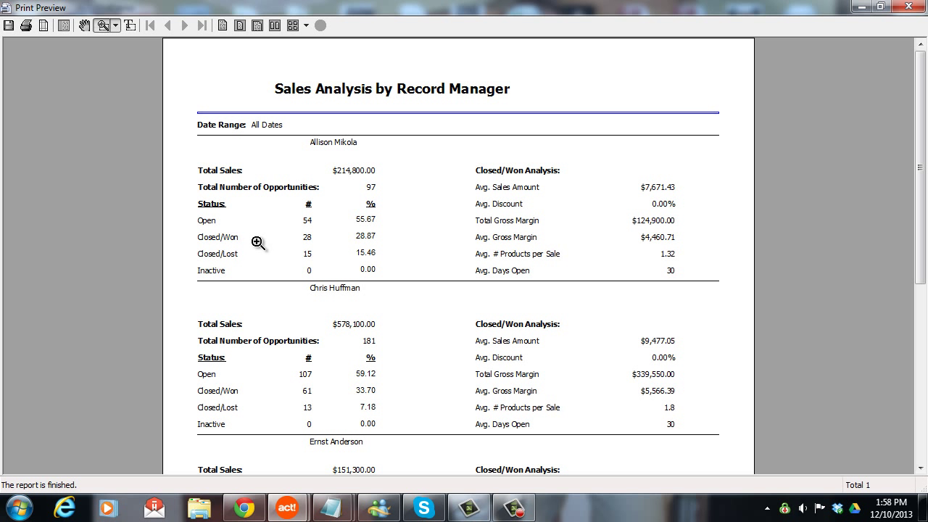
{"action": "mouse_move", "coordinate": [520, 273]}
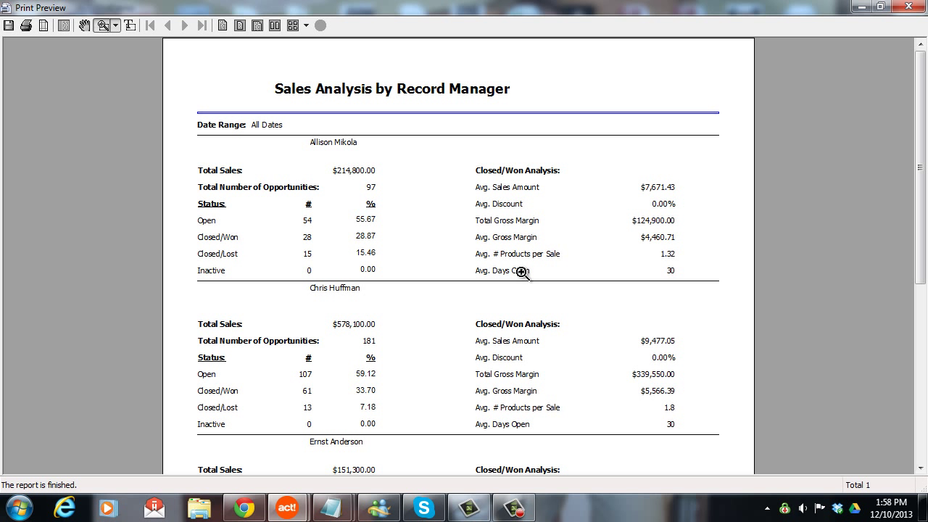
{"action": "mouse_move", "coordinate": [408, 305]}
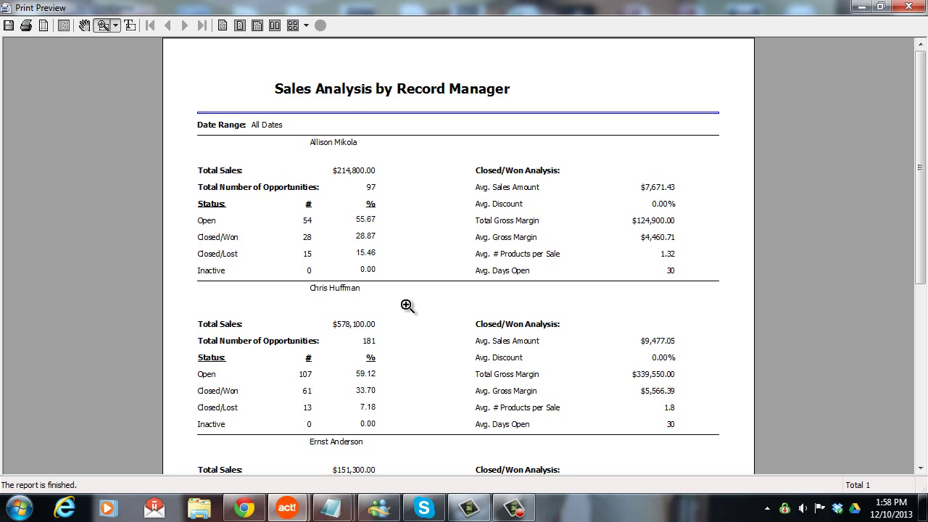
{"action": "scroll", "scroll_direction": "down", "scroll_amount": 3}
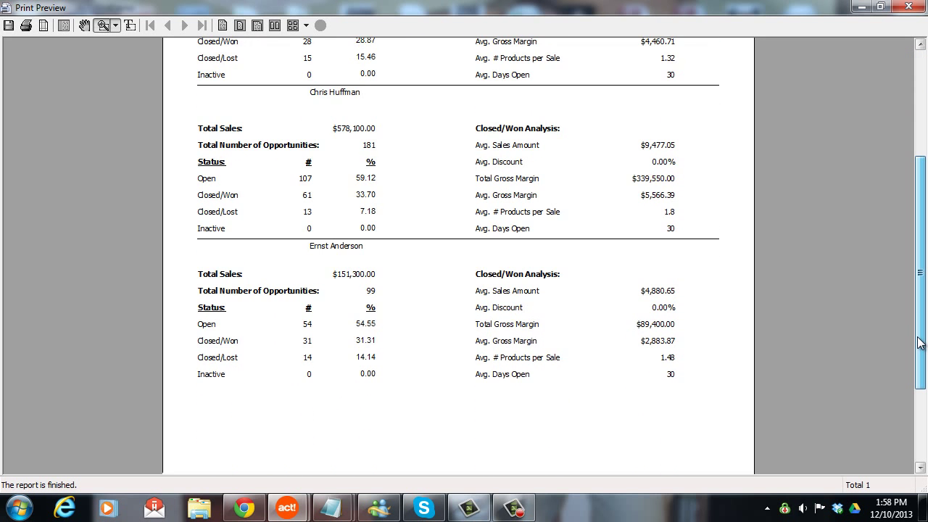
{"action": "scroll", "scroll_direction": "up", "scroll_amount": 3}
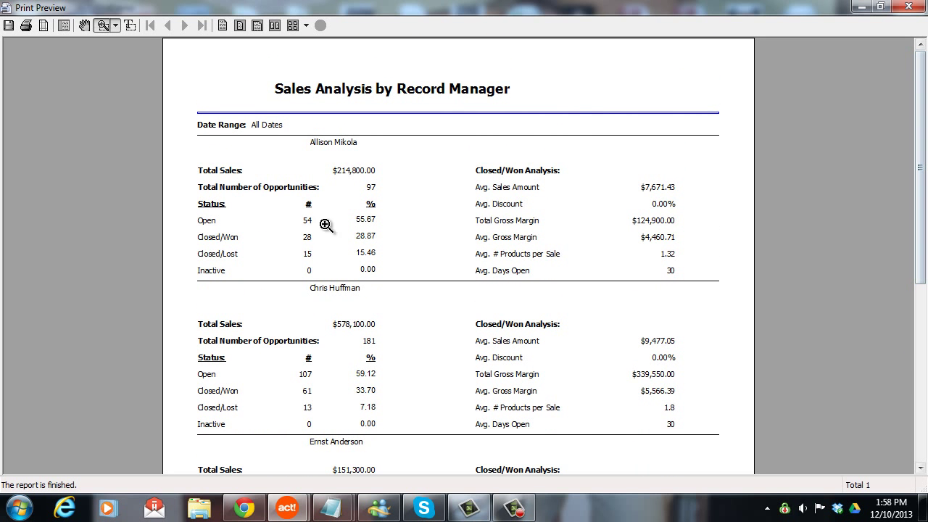
{"action": "mouse_move", "coordinate": [377, 218]}
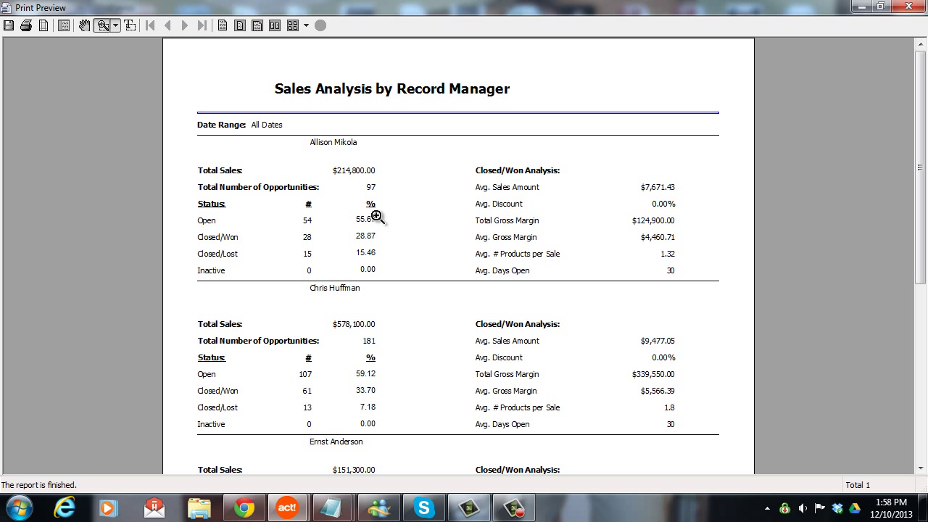
{"action": "mouse_move", "coordinate": [278, 220]}
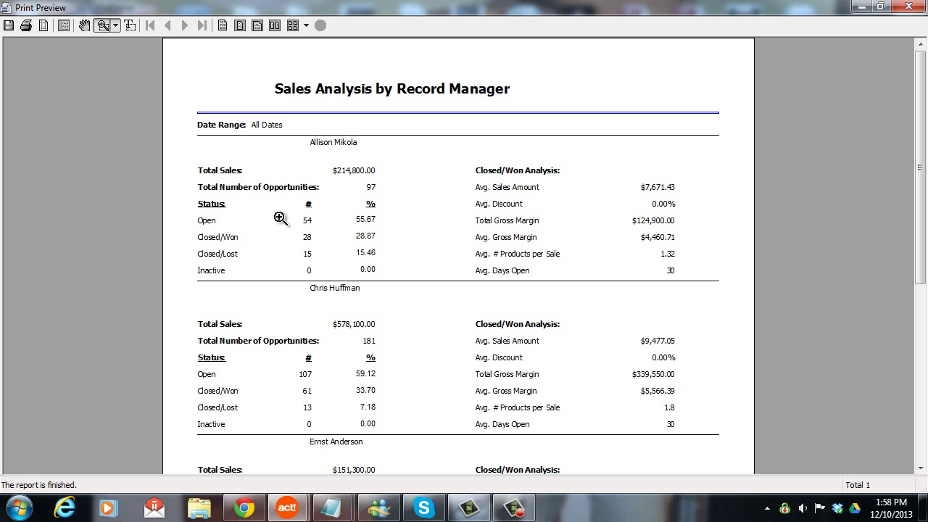
{"action": "mouse_move", "coordinate": [336, 220]}
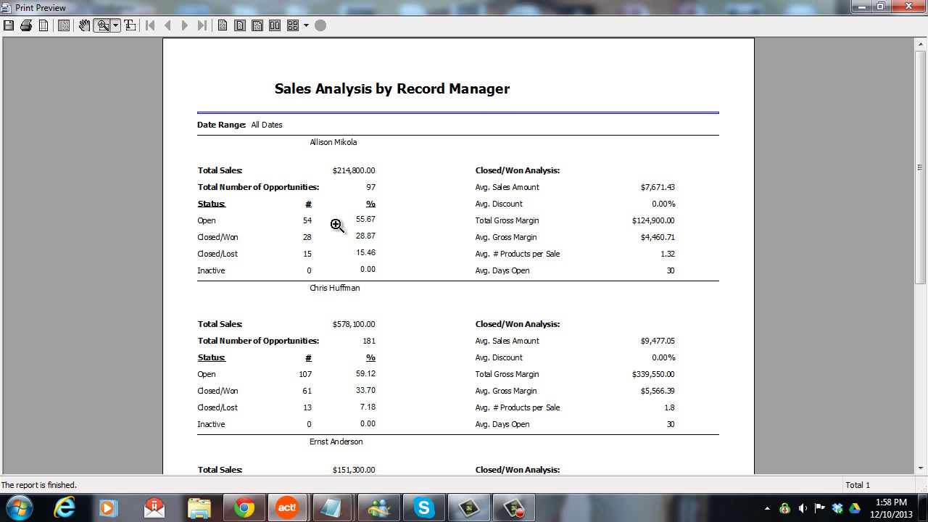
{"action": "mouse_move", "coordinate": [340, 238]}
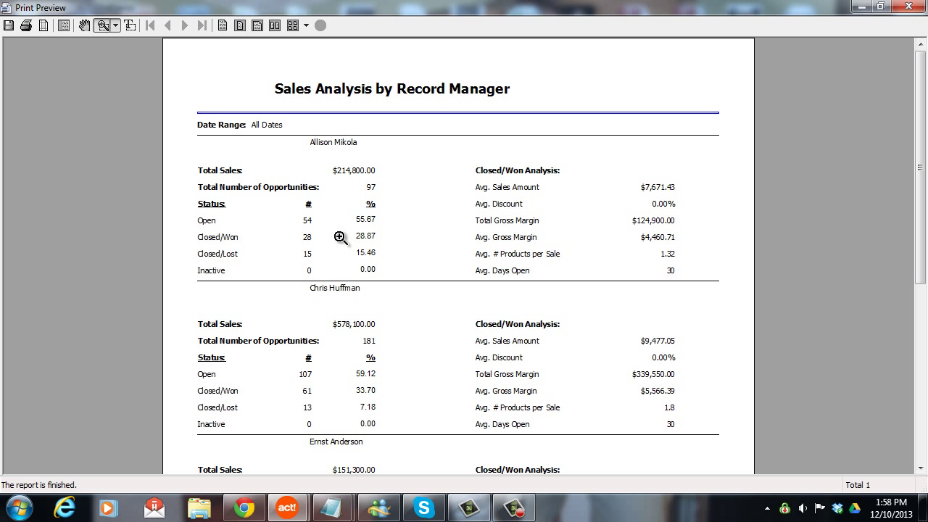
{"action": "mouse_move", "coordinate": [342, 252]}
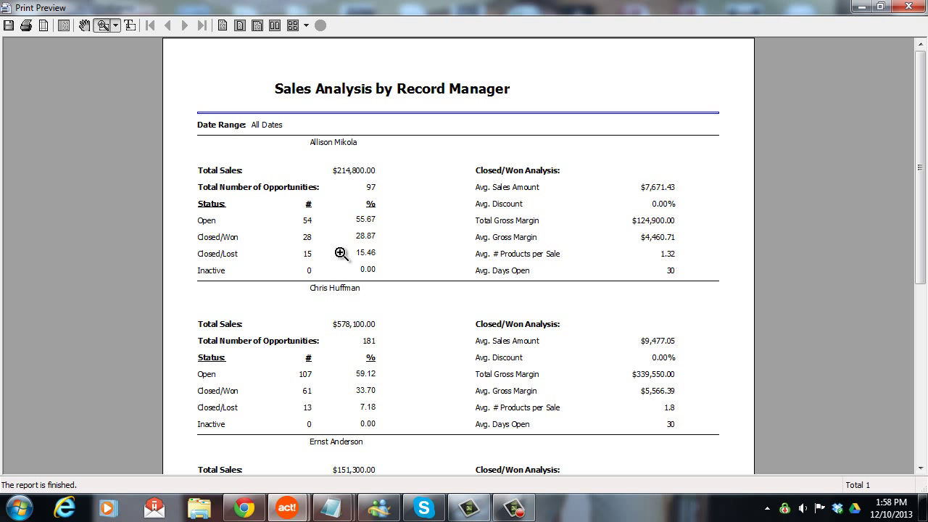
{"action": "mouse_move", "coordinate": [453, 192]}
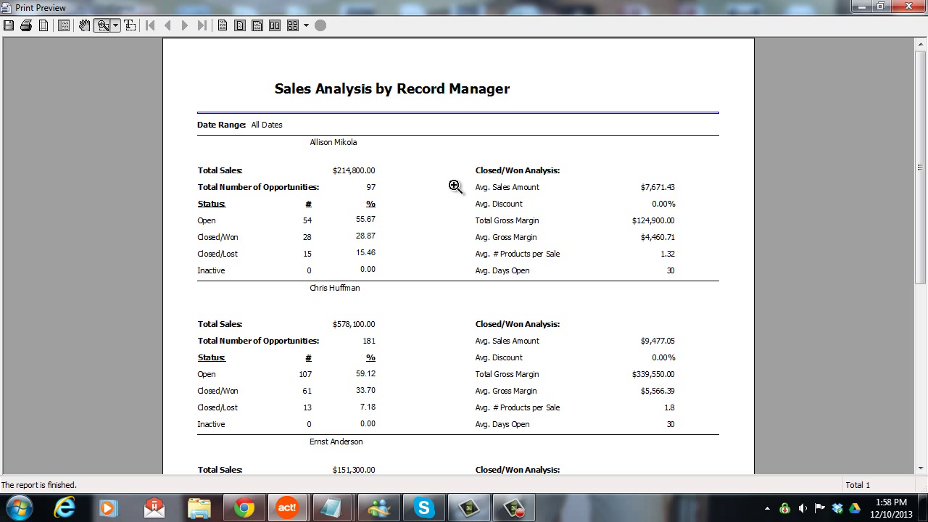
{"action": "mouse_move", "coordinate": [449, 221]}
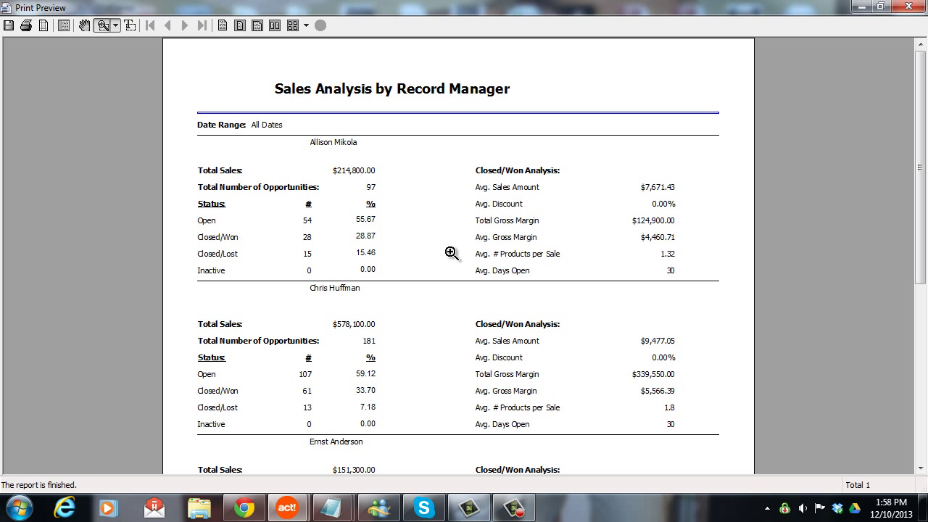
{"action": "mouse_move", "coordinate": [287, 256]}
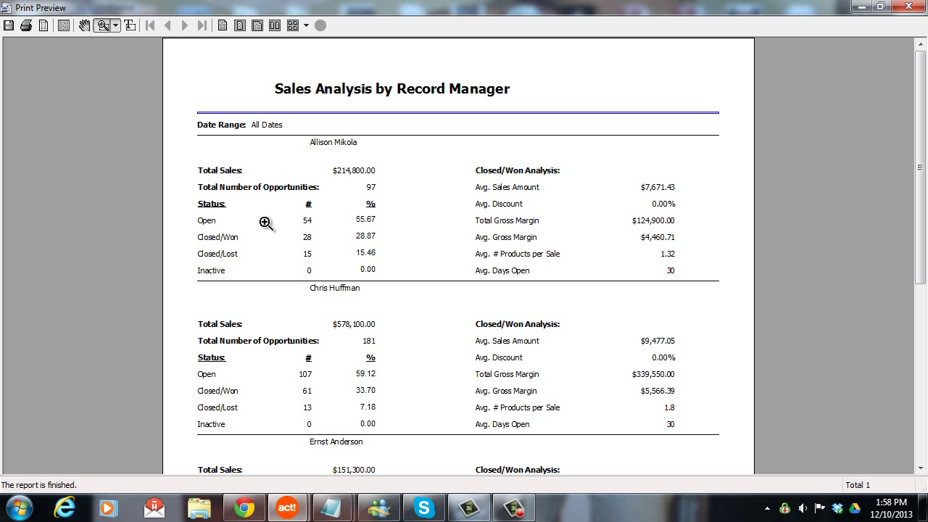
{"action": "mouse_move", "coordinate": [339, 222]}
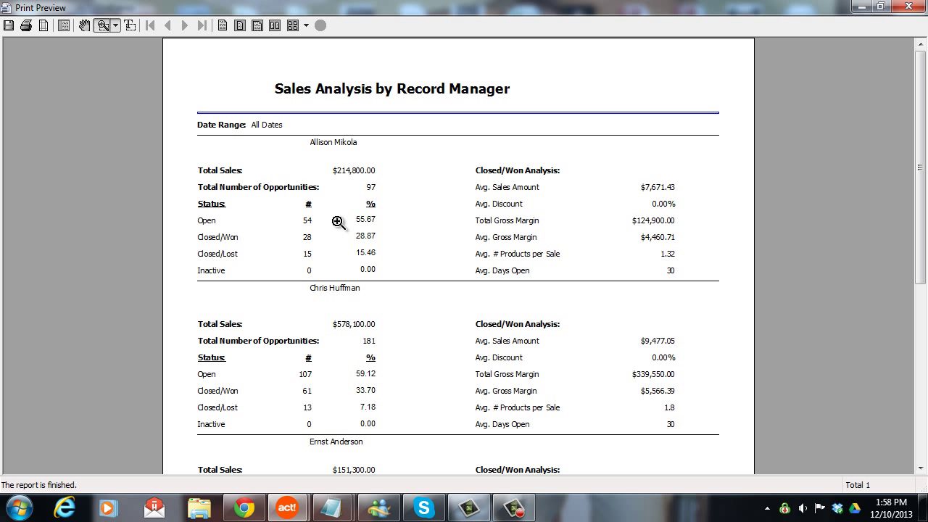
{"action": "mouse_move", "coordinate": [326, 220]}
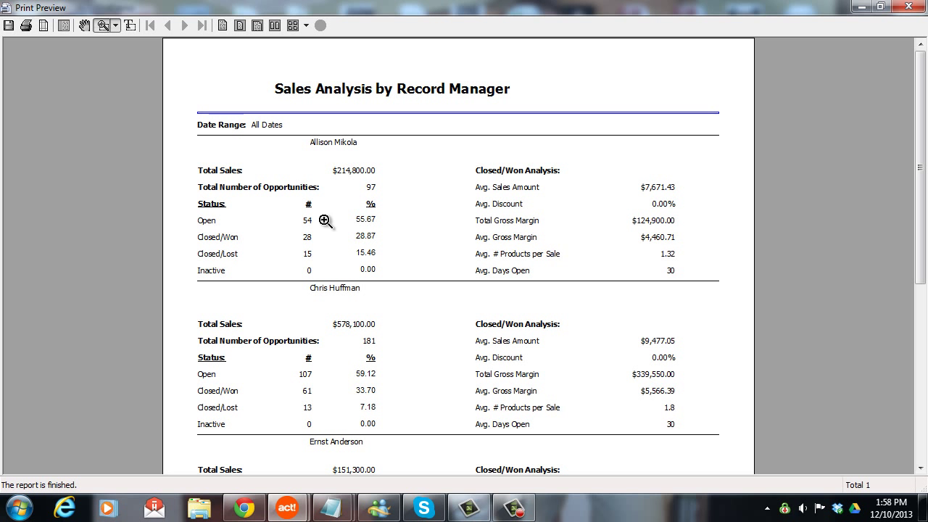
{"action": "mouse_move", "coordinate": [264, 240]}
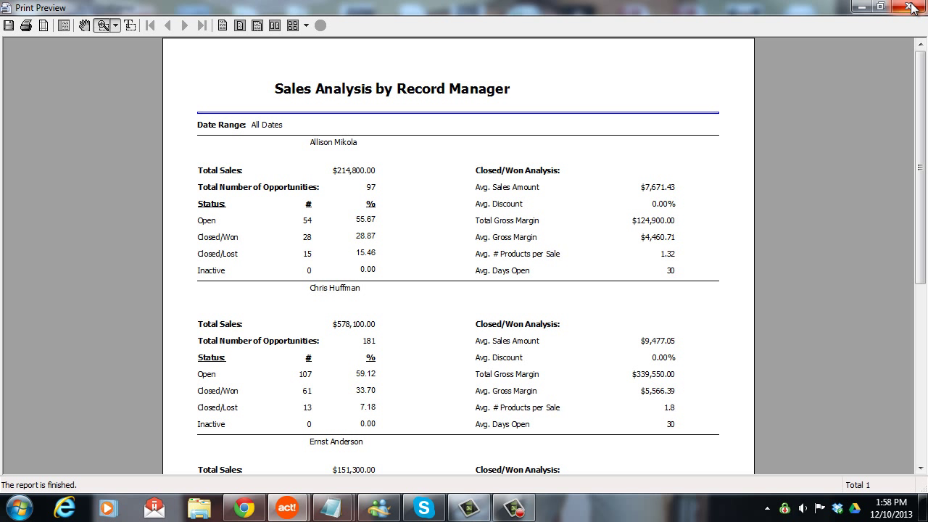
{"action": "left_click", "coordinate": [913, 8]}
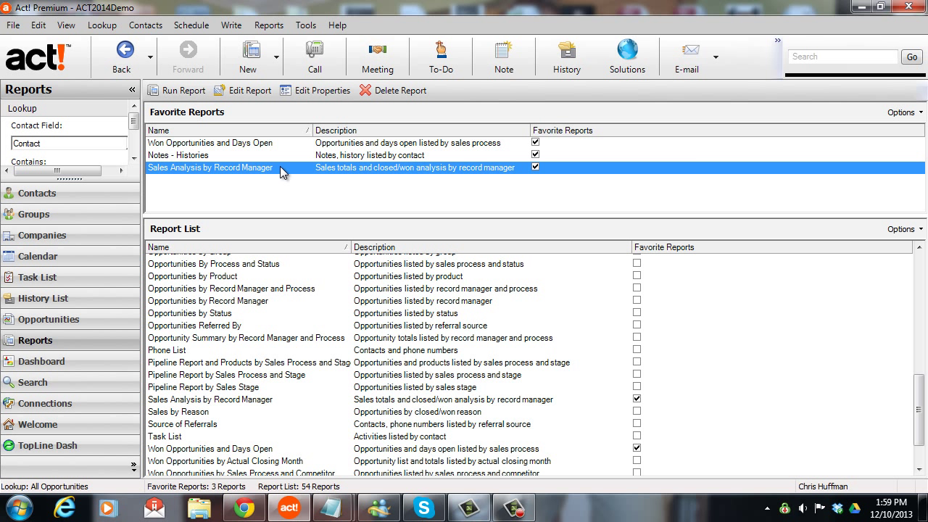
- Rerun the report with Date Range All and Open and Inactive opportunities unticked
{"action": "left_click", "coordinate": [183, 90]}
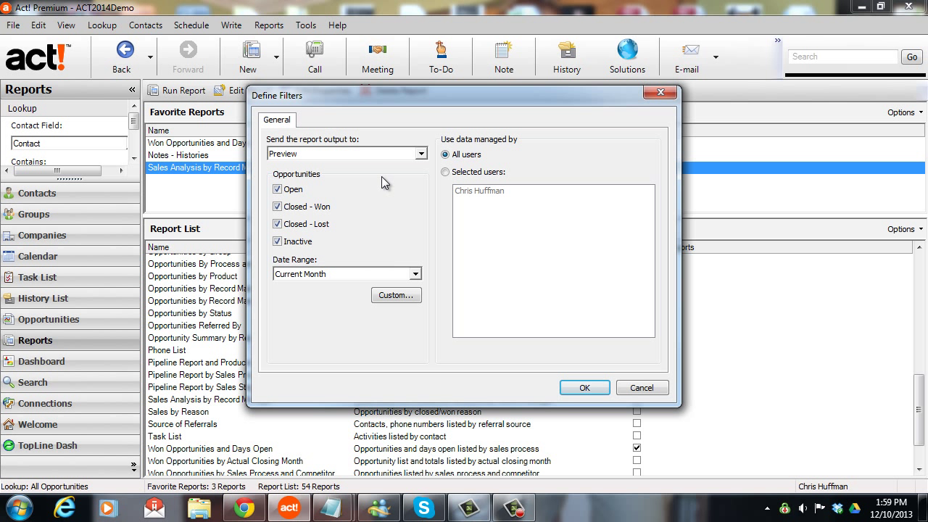
{"action": "left_click", "coordinate": [415, 273]}
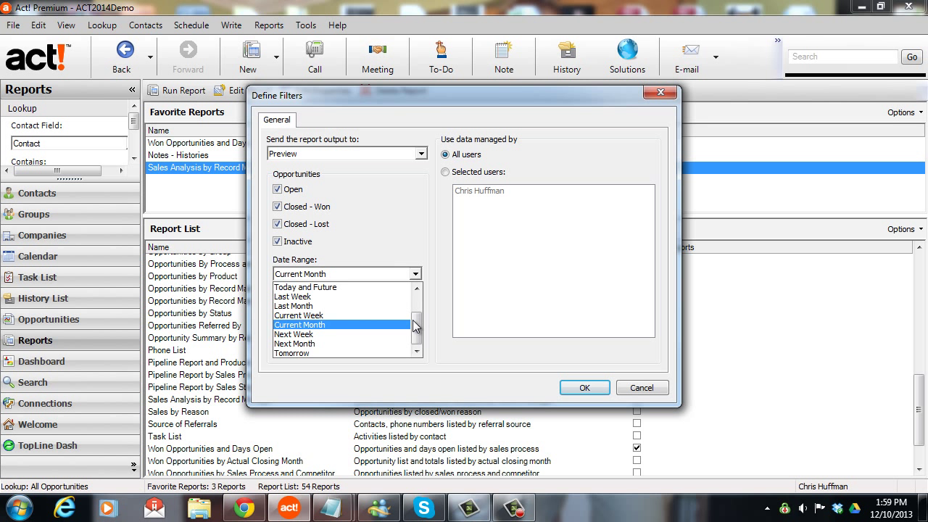
{"action": "left_click", "coordinate": [347, 273]}
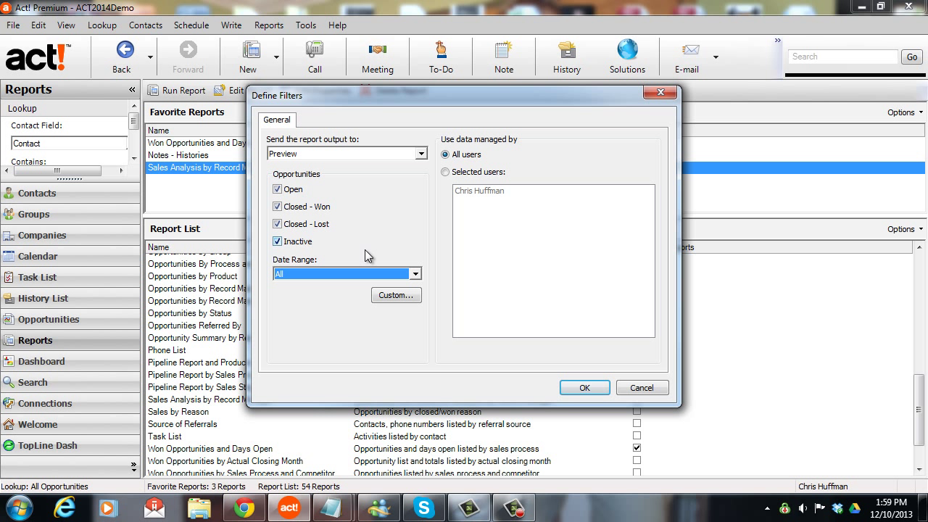
{"action": "mouse_move", "coordinate": [355, 252]}
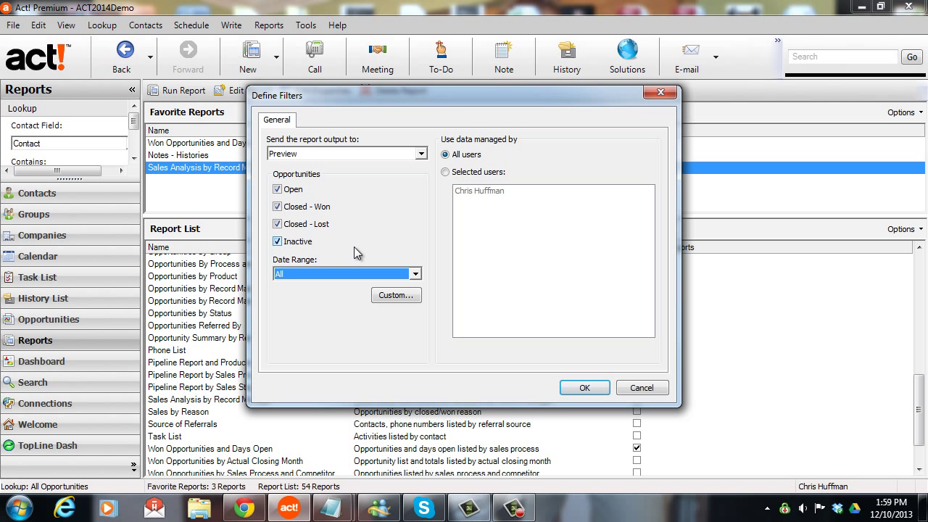
{"action": "left_click", "coordinate": [277, 240]}
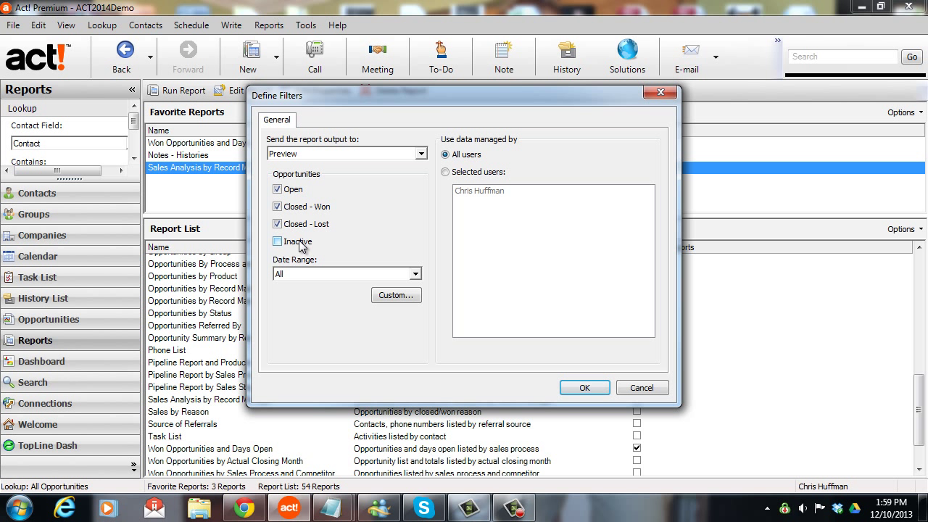
{"action": "left_click", "coordinate": [277, 188]}
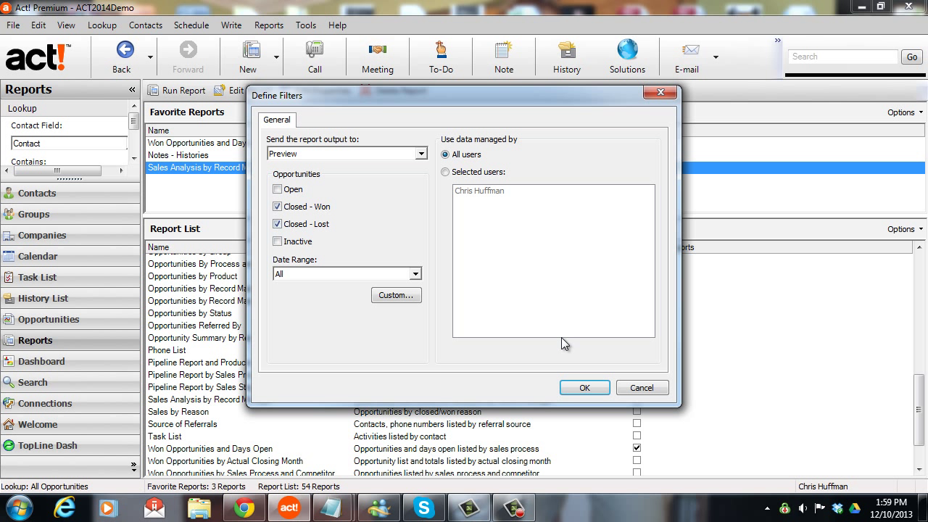
{"action": "left_click", "coordinate": [583, 388]}
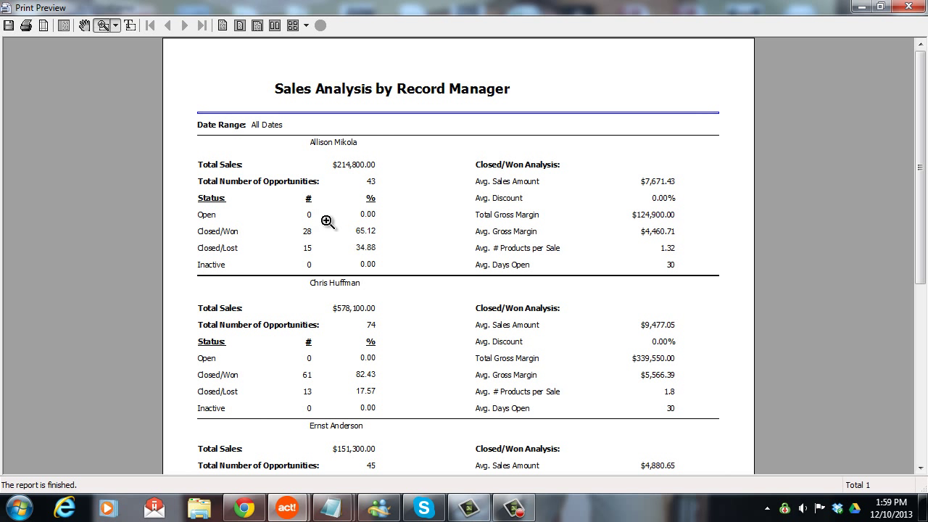
{"action": "mouse_move", "coordinate": [331, 219]}
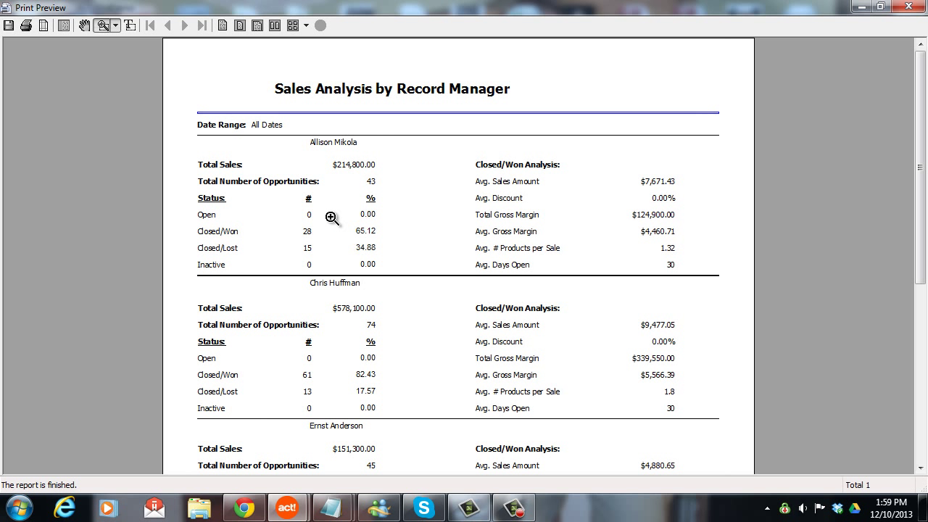
{"action": "mouse_move", "coordinate": [342, 189]}
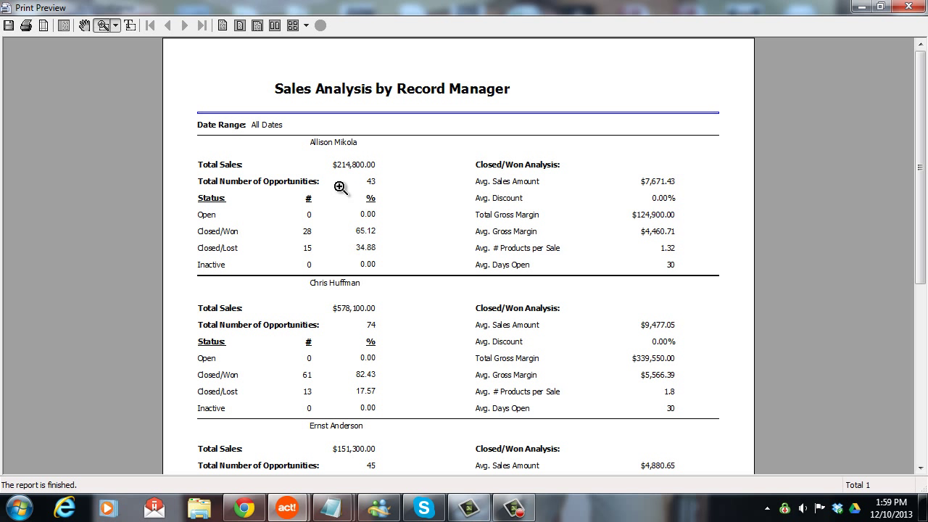
{"action": "mouse_move", "coordinate": [229, 217]}
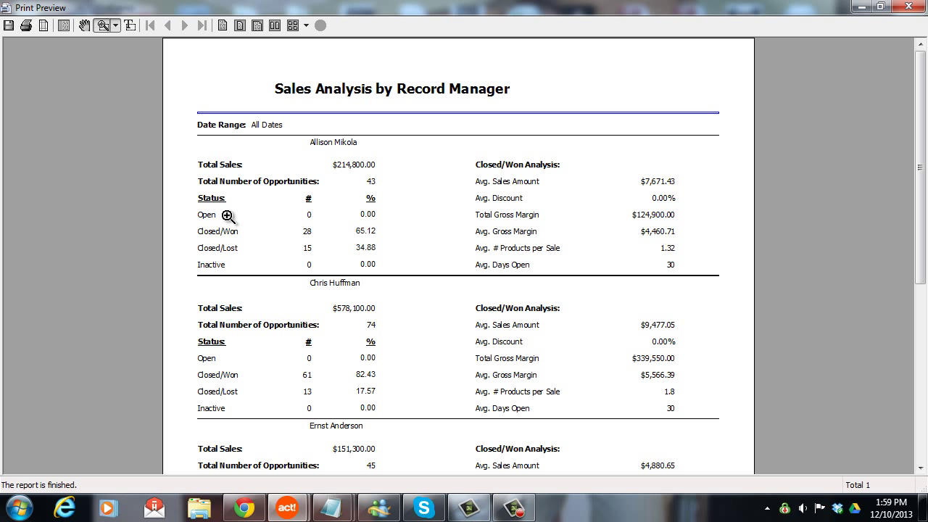
{"action": "mouse_move", "coordinate": [271, 214]}
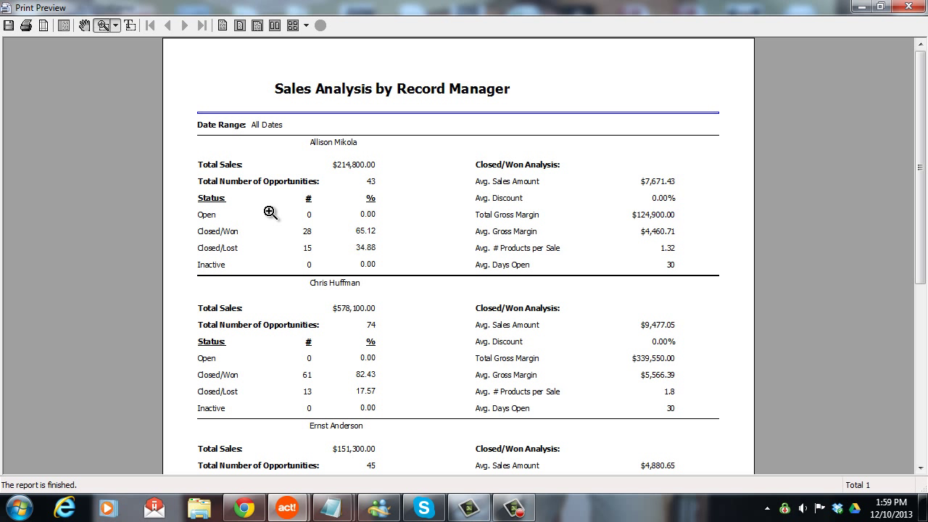
{"action": "mouse_move", "coordinate": [338, 210]}
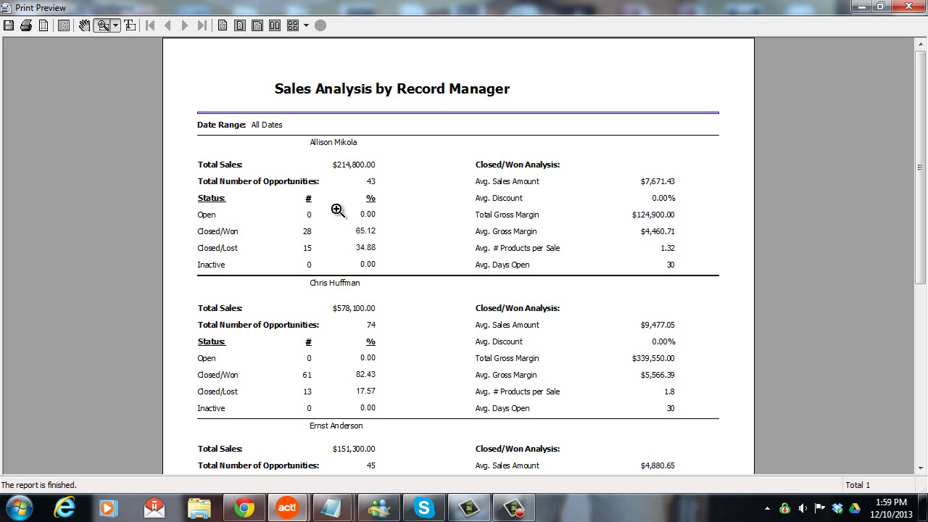
{"action": "mouse_move", "coordinate": [338, 190]}
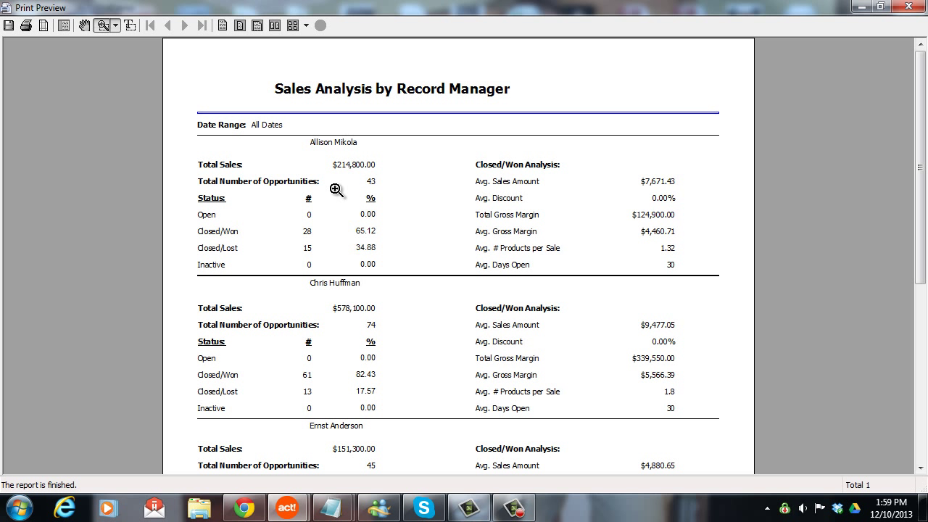
{"action": "mouse_move", "coordinate": [405, 234]}
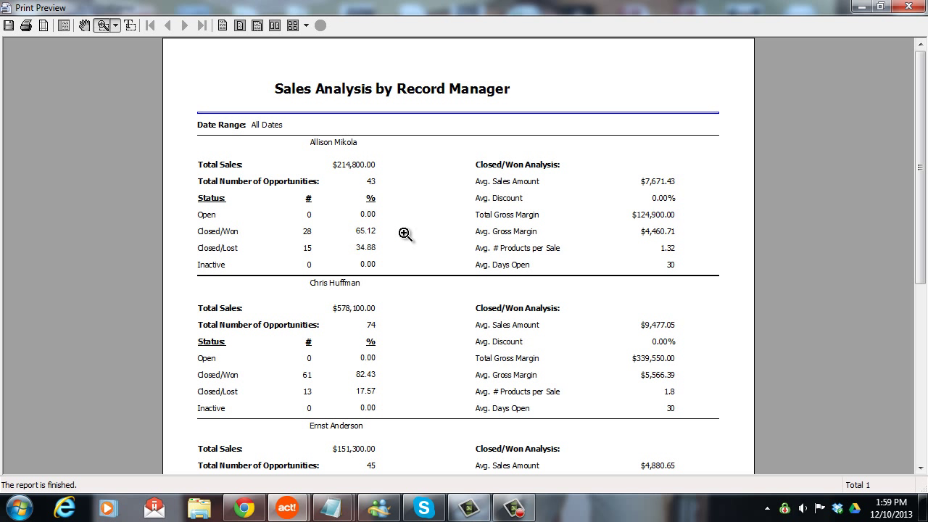
{"action": "mouse_move", "coordinate": [411, 374]}
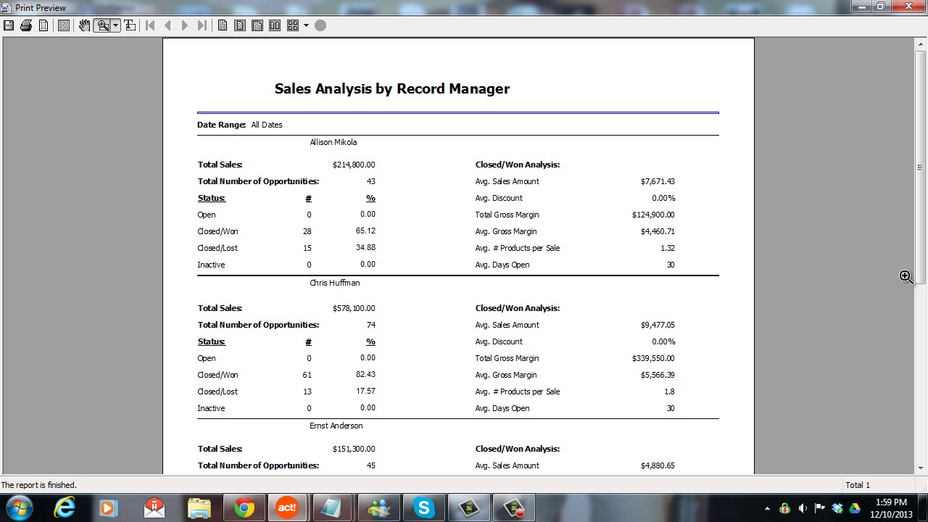
- Scroll down through the record managers in the preview and back to the top
{"action": "scroll", "scroll_direction": "down", "scroll_amount": 3}
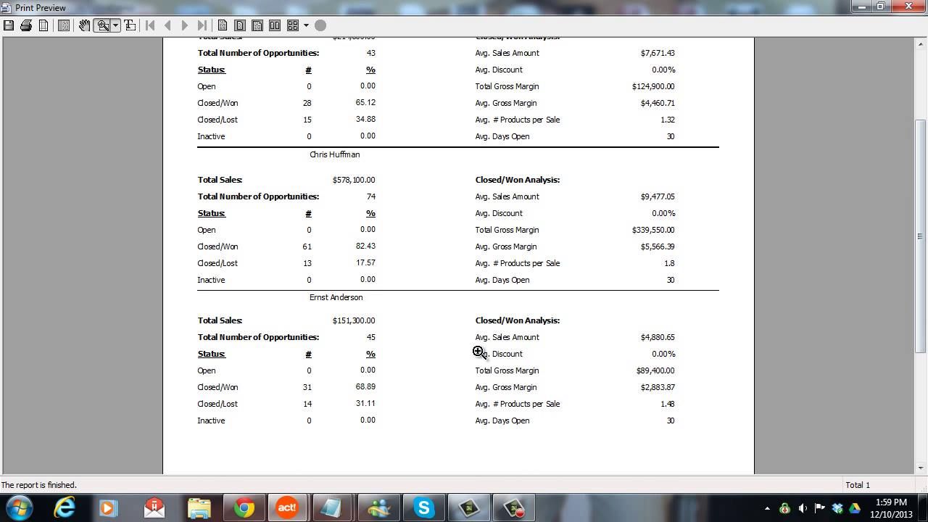
{"action": "mouse_move", "coordinate": [394, 386]}
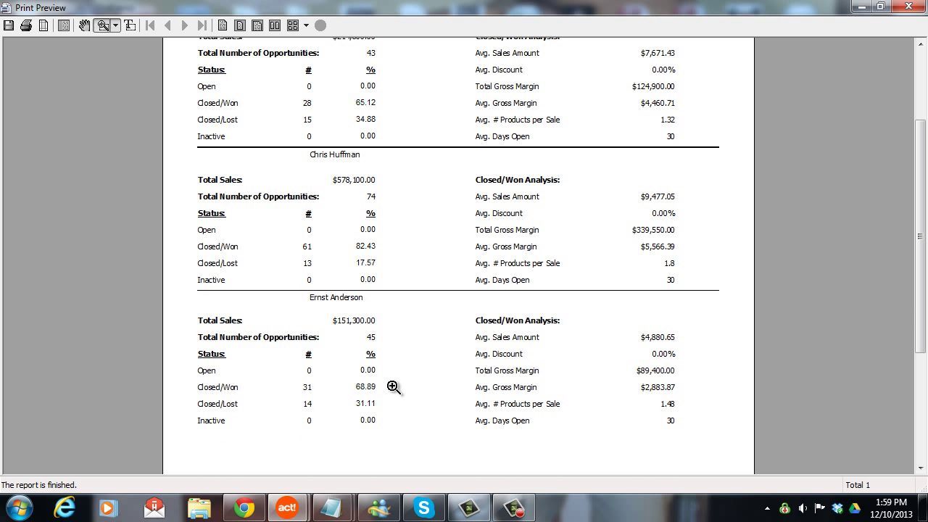
{"action": "scroll", "scroll_direction": "up", "scroll_amount": 3}
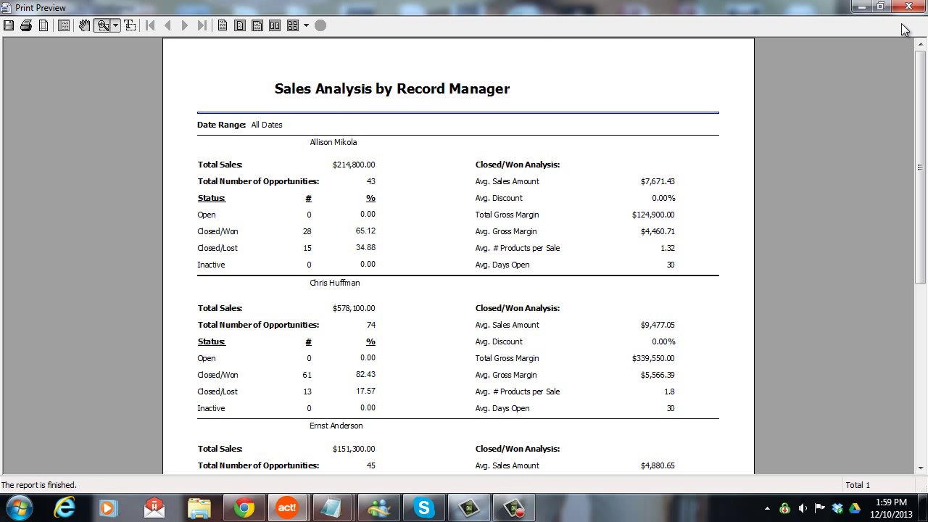
{"action": "left_click", "coordinate": [911, 6]}
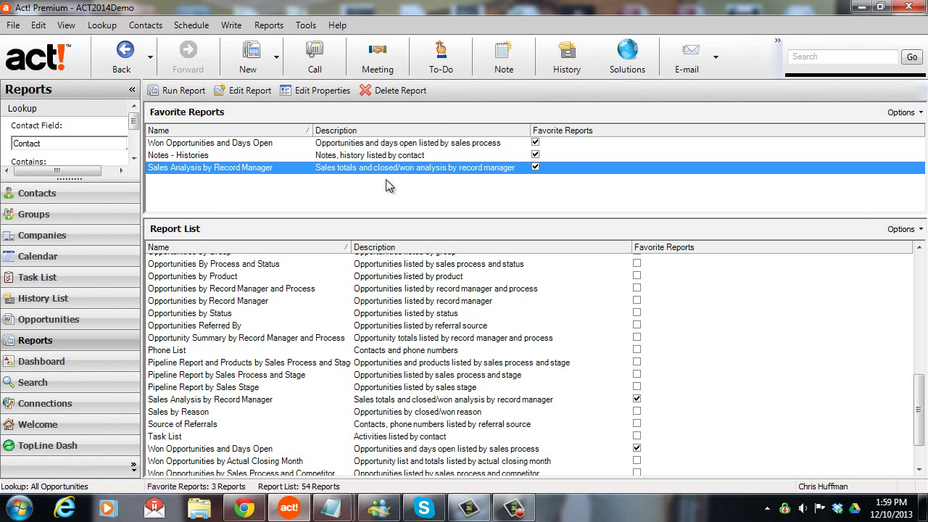
{"action": "mouse_move", "coordinate": [343, 200]}
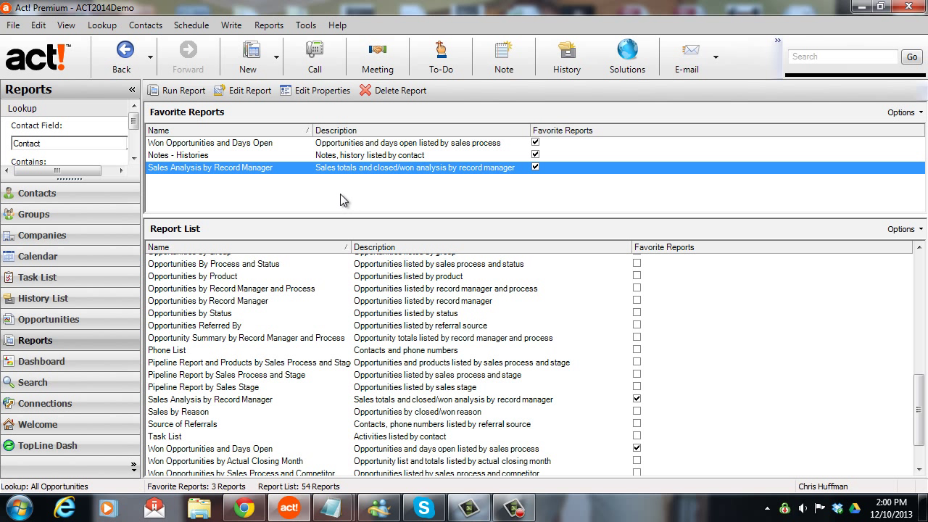
{"action": "mouse_move", "coordinate": [322, 198]}
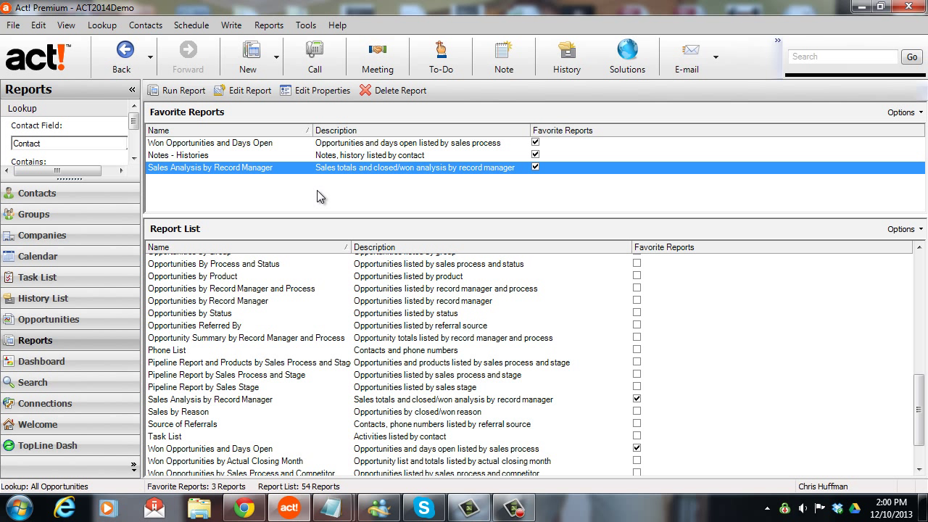
{"action": "mouse_move", "coordinate": [206, 279]}
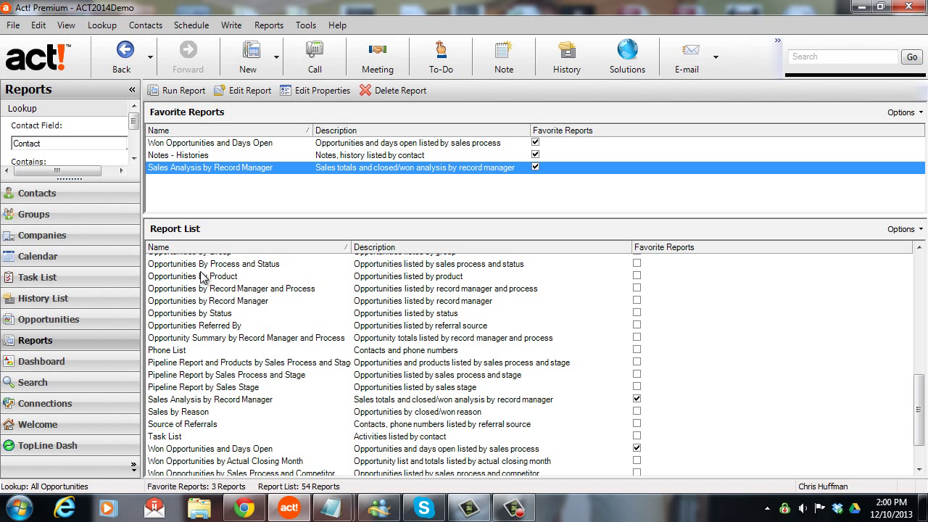
{"action": "mouse_move", "coordinate": [102, 326]}
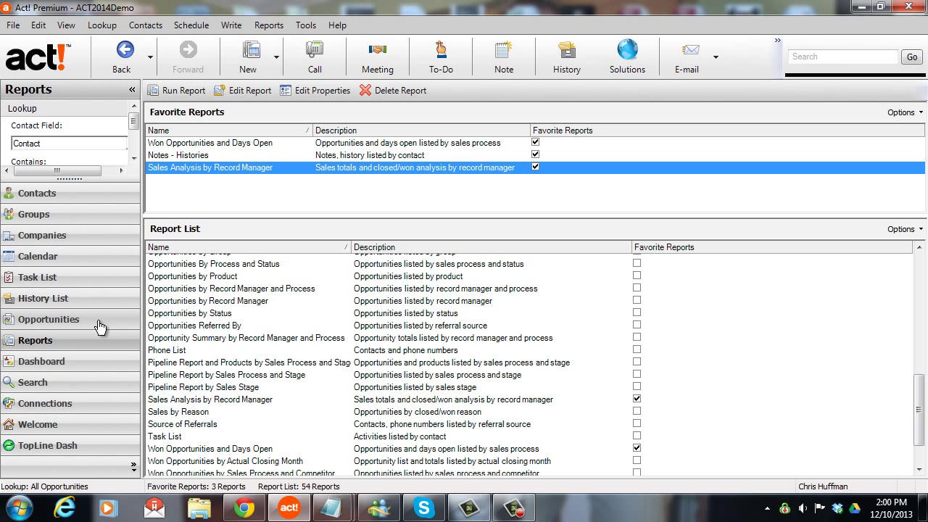
- Filter Opportunities to exclude Open status (162 closed deals) and export the list to Excel
{"action": "left_click", "coordinate": [50, 319]}
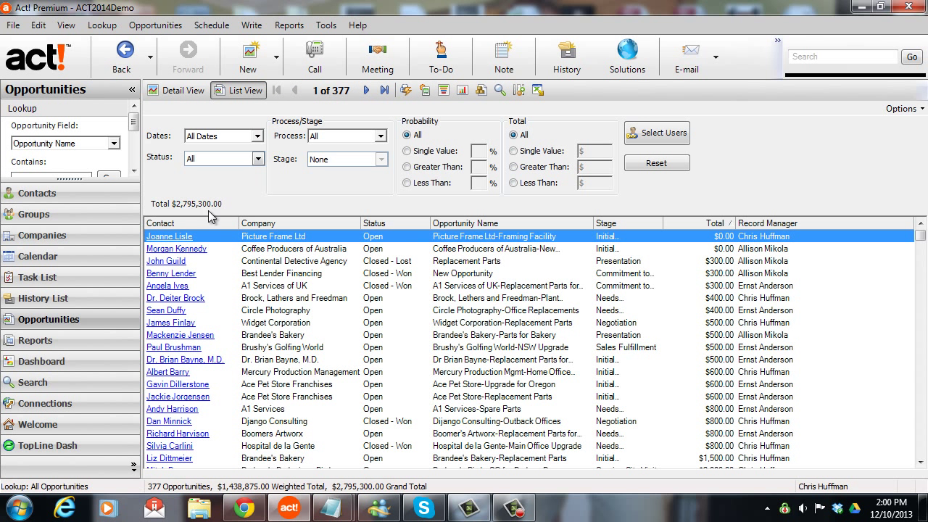
{"action": "mouse_move", "coordinate": [241, 144]}
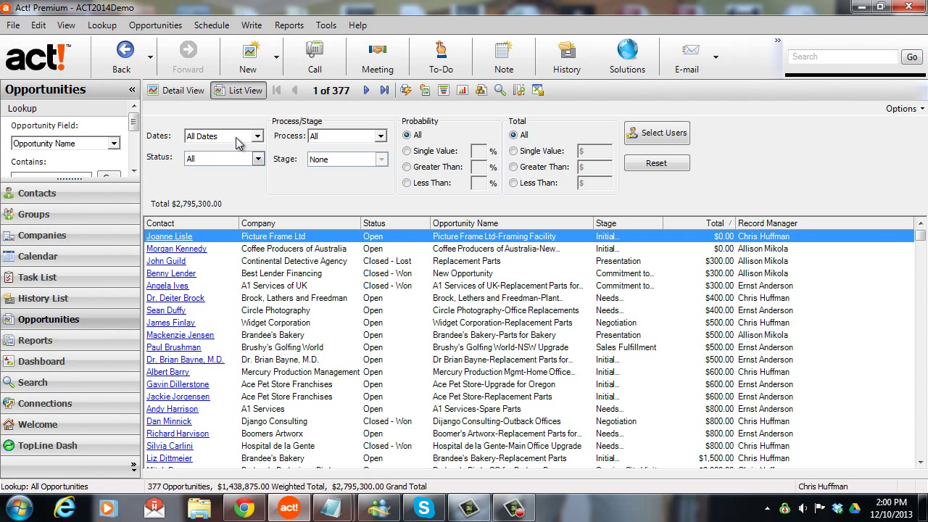
{"action": "left_click", "coordinate": [258, 158]}
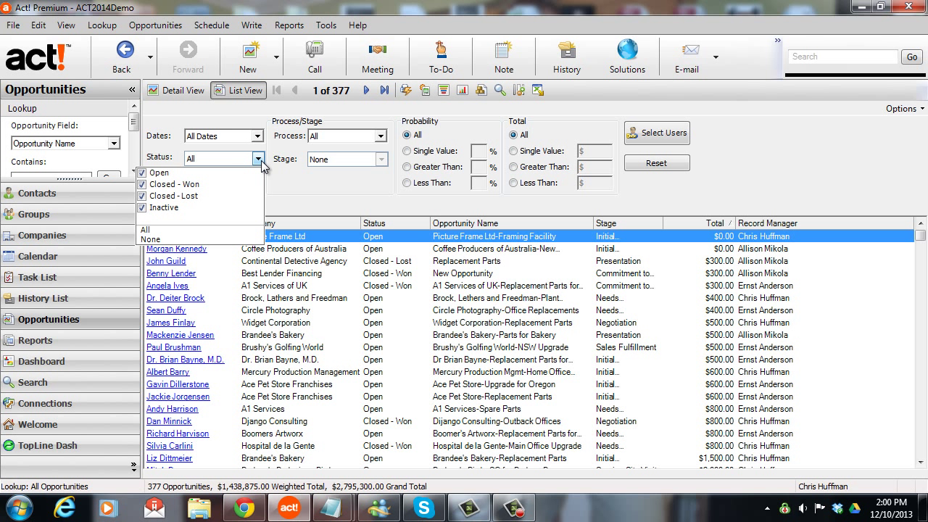
{"action": "left_click", "coordinate": [142, 172]}
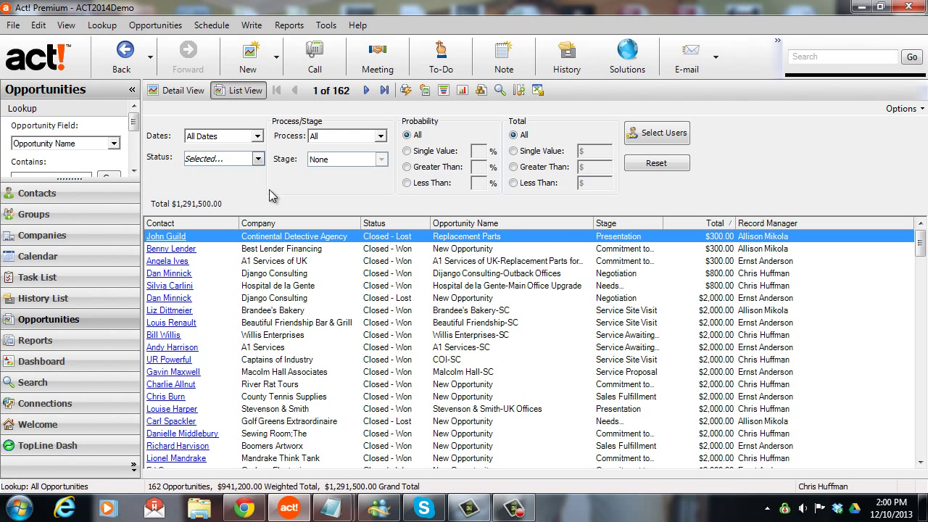
{"action": "mouse_move", "coordinate": [538, 90]}
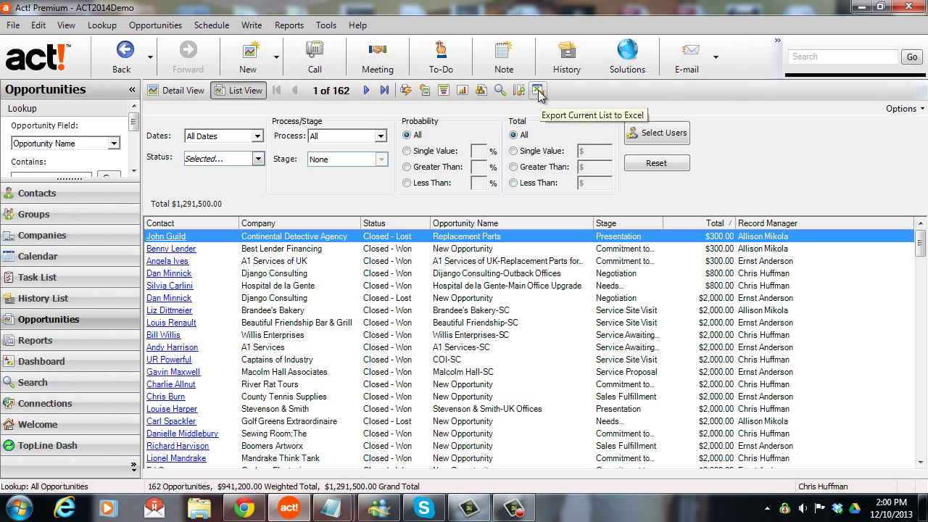
{"action": "mouse_move", "coordinate": [240, 244]}
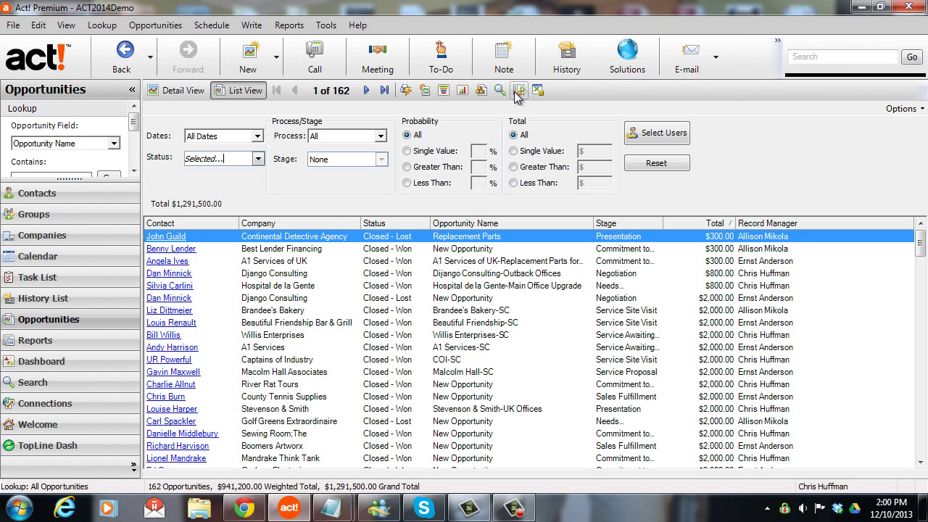
{"action": "left_click", "coordinate": [516, 90]}
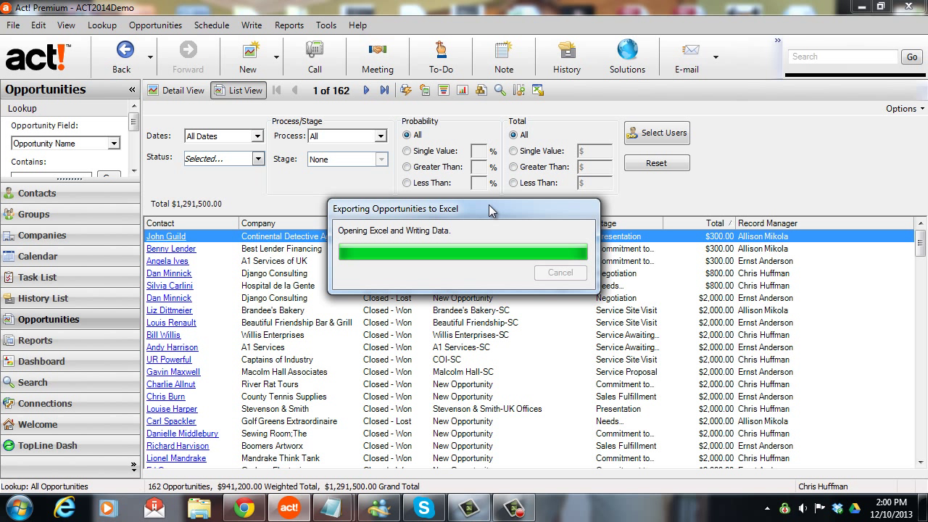
{"action": "mouse_move", "coordinate": [499, 206]}
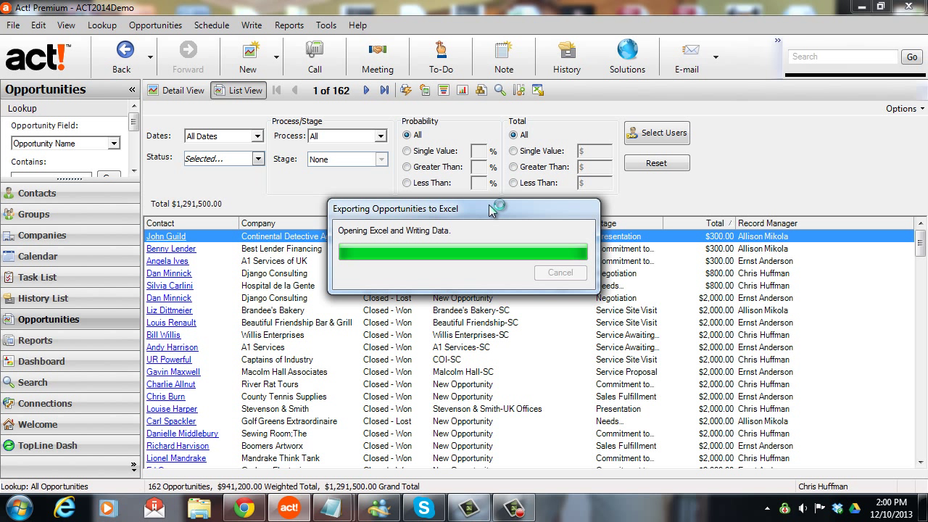
{"action": "left_click", "coordinate": [558, 508]}
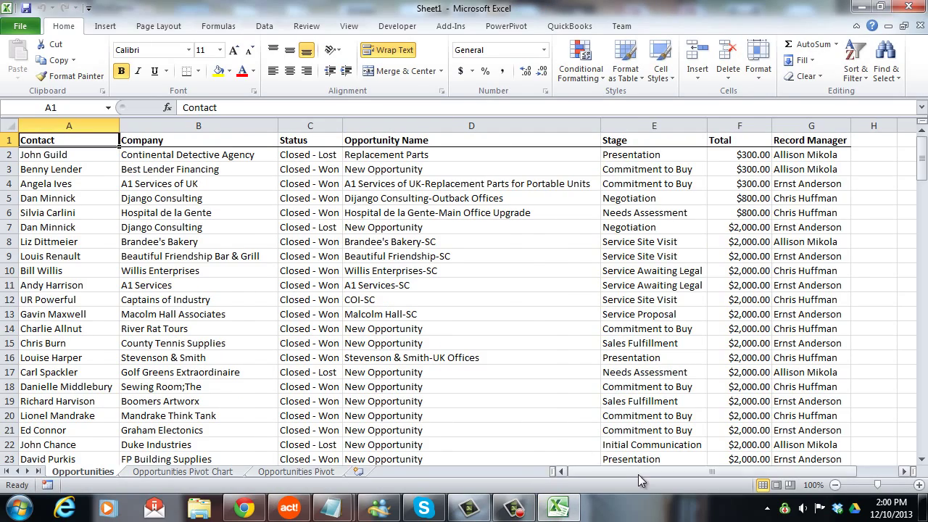
{"action": "mouse_move", "coordinate": [630, 470]}
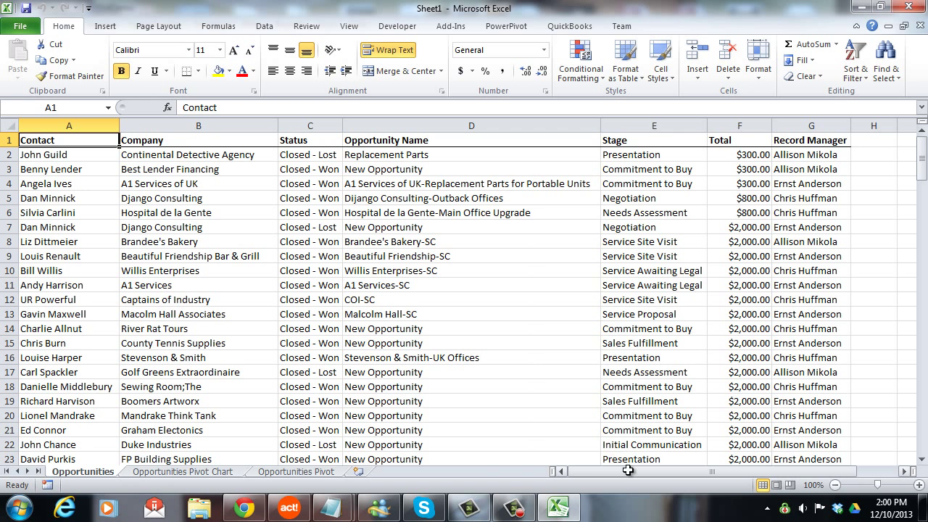
{"action": "mouse_move", "coordinate": [304, 259]}
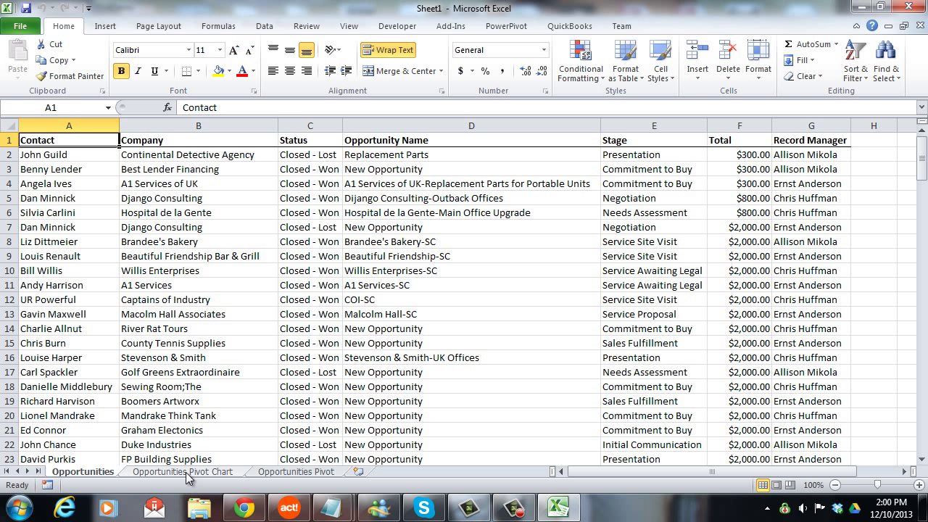
- Switch to the Opportunities Pivot Chart sheet and select the chart
{"action": "left_click", "coordinate": [182, 471]}
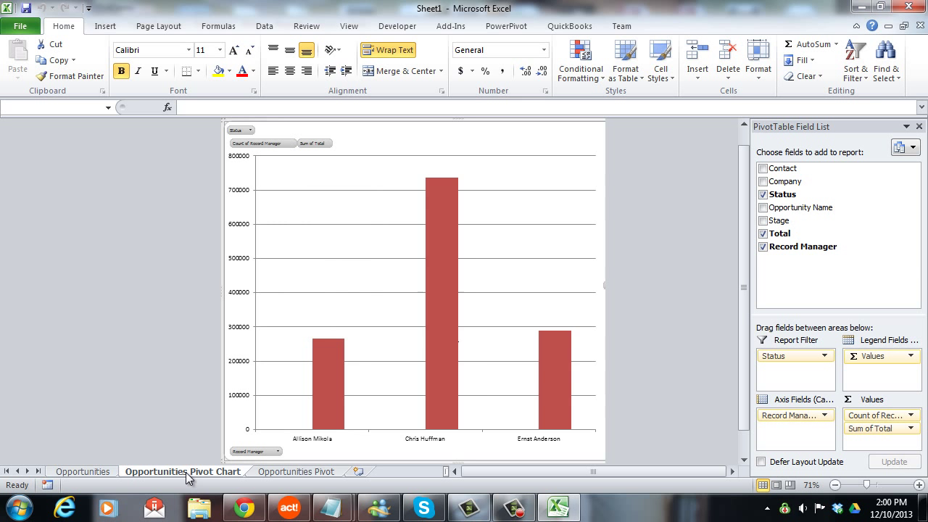
{"action": "left_click", "coordinate": [424, 290]}
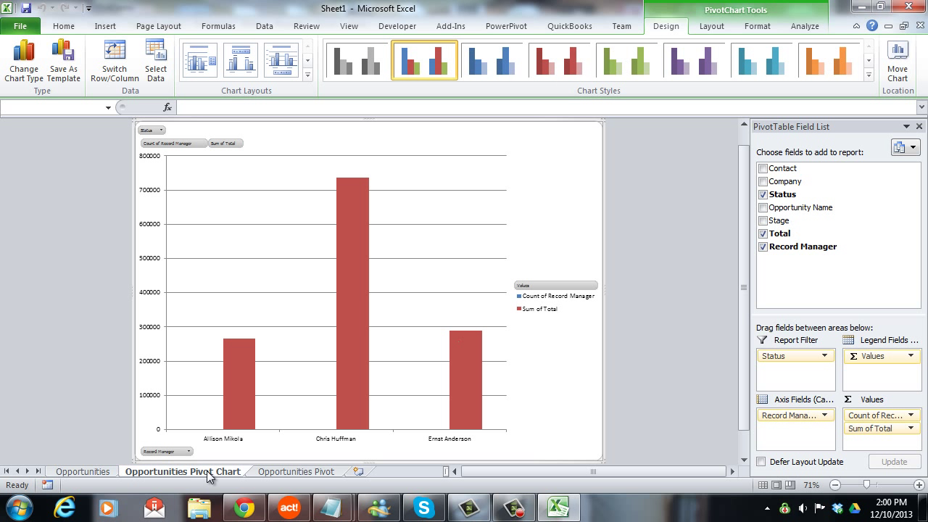
{"action": "mouse_move", "coordinate": [241, 377]}
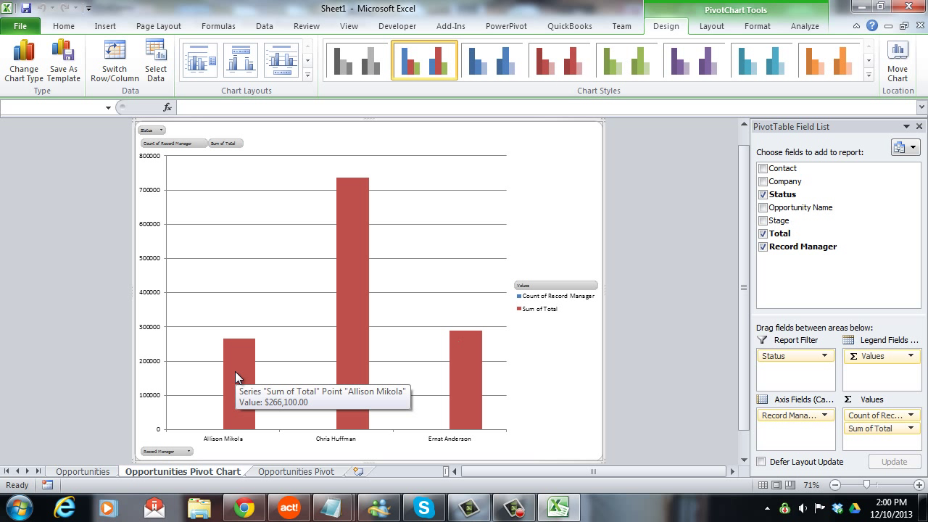
{"action": "mouse_move", "coordinate": [317, 347]}
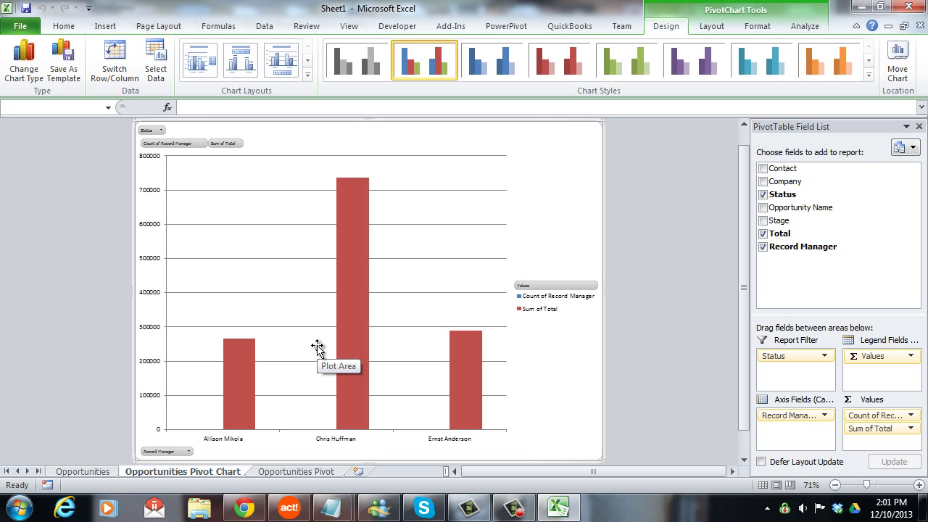
{"action": "mouse_move", "coordinate": [291, 413]}
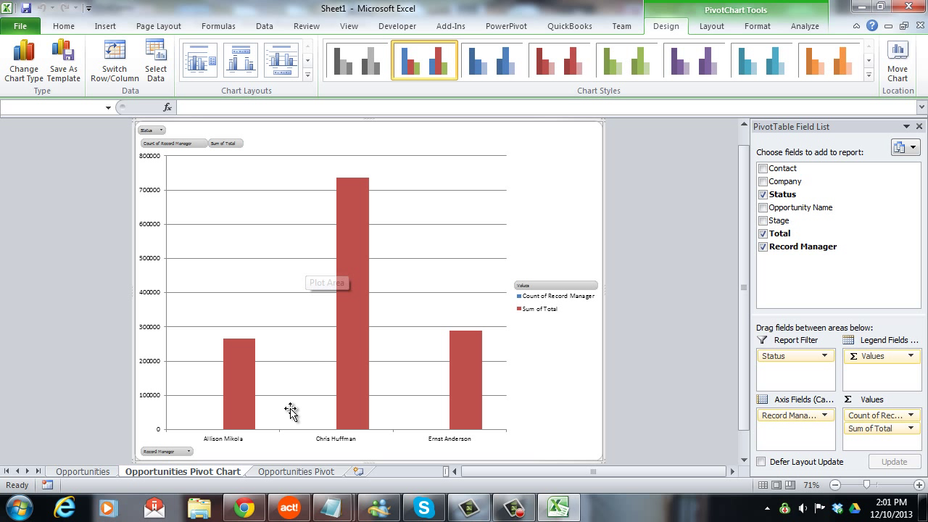
{"action": "left_click", "coordinate": [296, 471]}
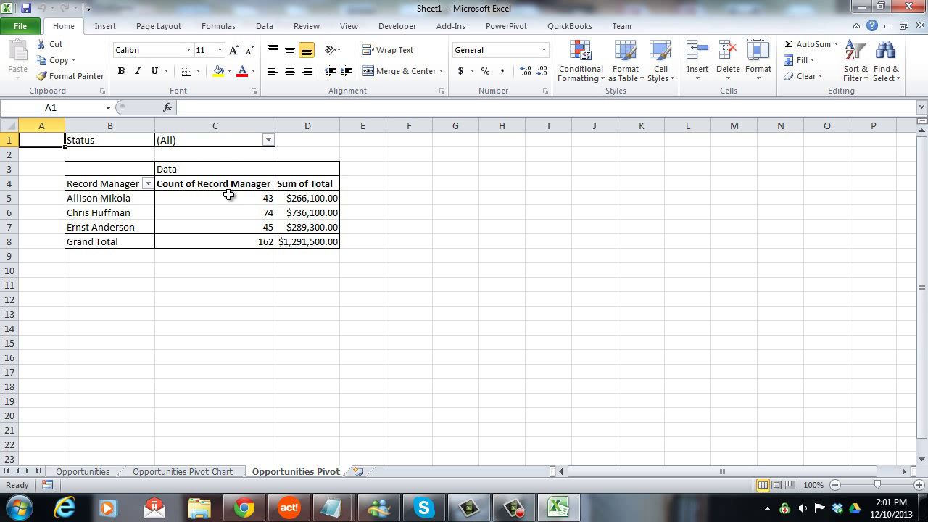
{"action": "mouse_move", "coordinate": [366, 194]}
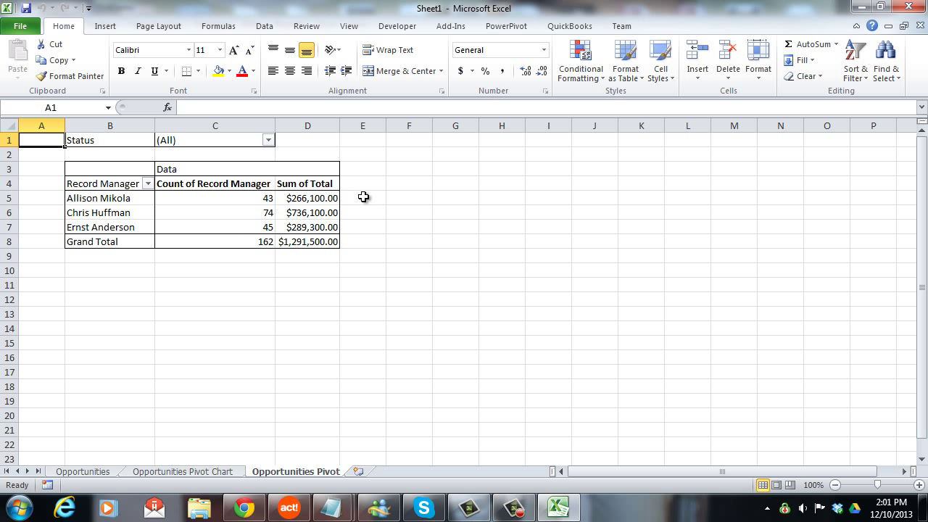
{"action": "mouse_move", "coordinate": [212, 197]}
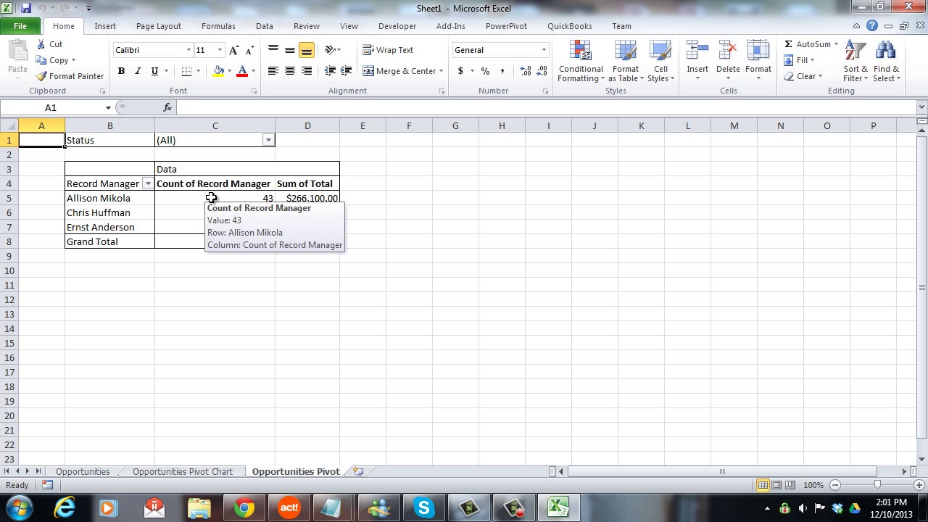
{"action": "mouse_move", "coordinate": [276, 183]}
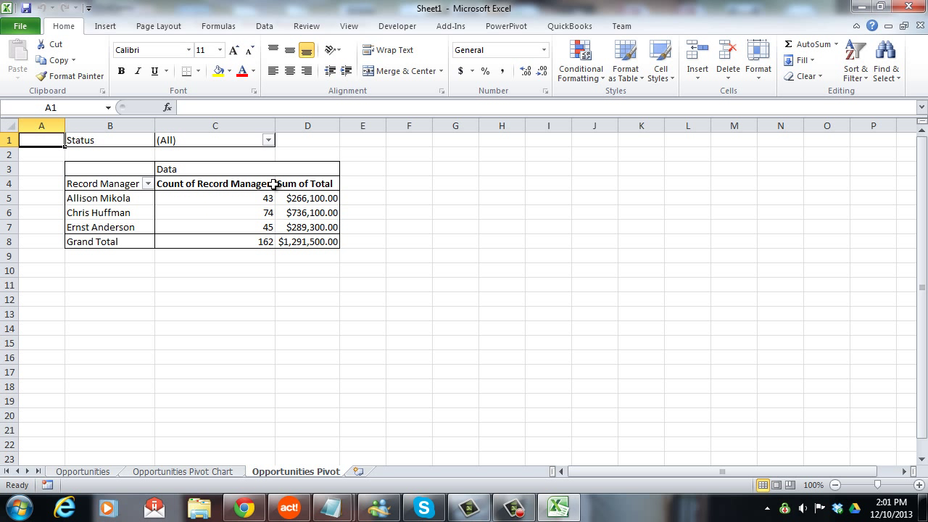
{"action": "mouse_move", "coordinate": [148, 247]}
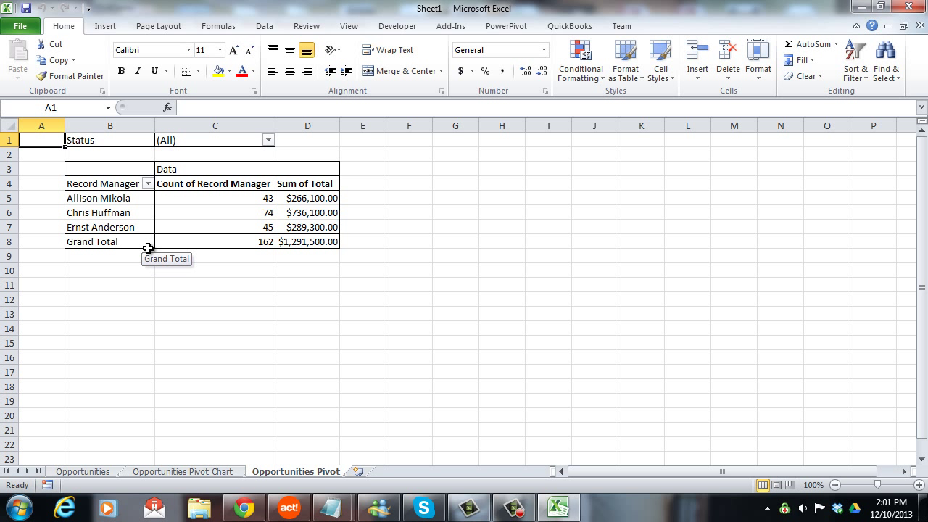
{"action": "left_click", "coordinate": [183, 471]}
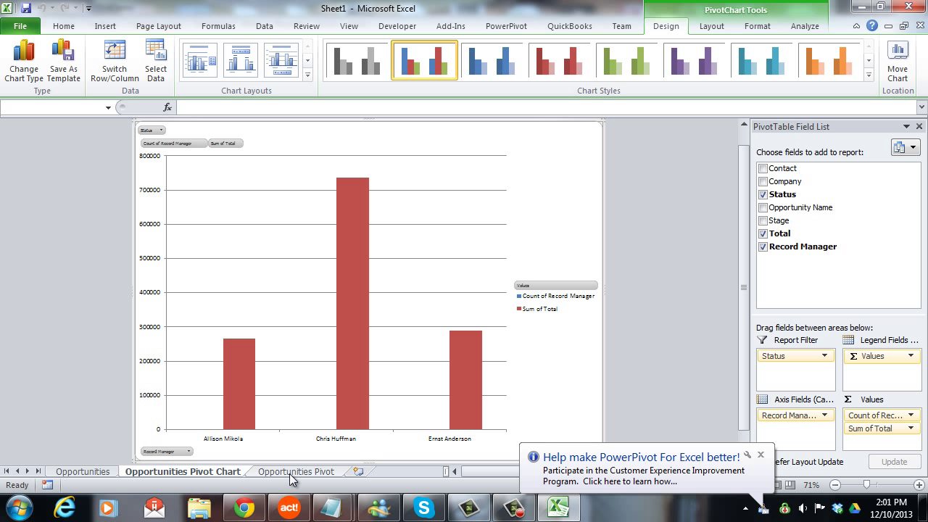
- Add Stage to the Axis Fields and remove Record Manager from them
{"action": "left_click", "coordinate": [760, 455]}
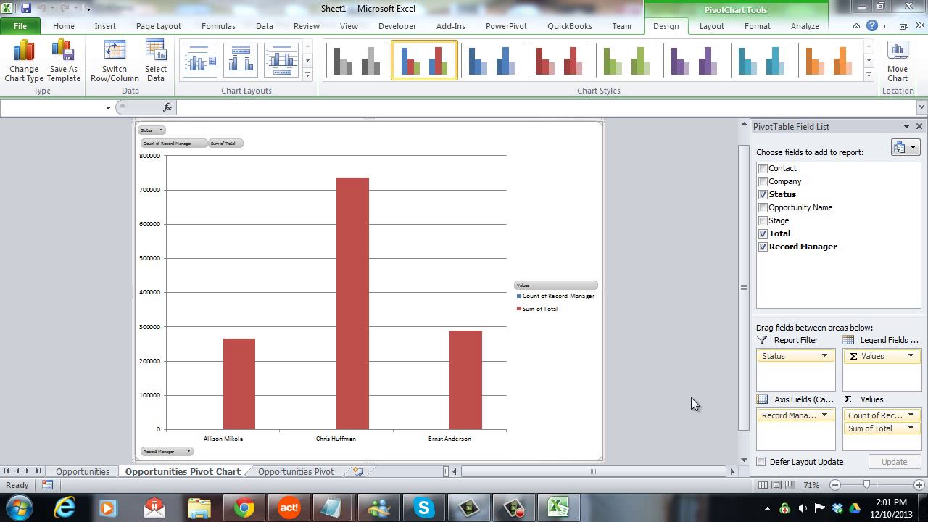
{"action": "mouse_move", "coordinate": [676, 331]}
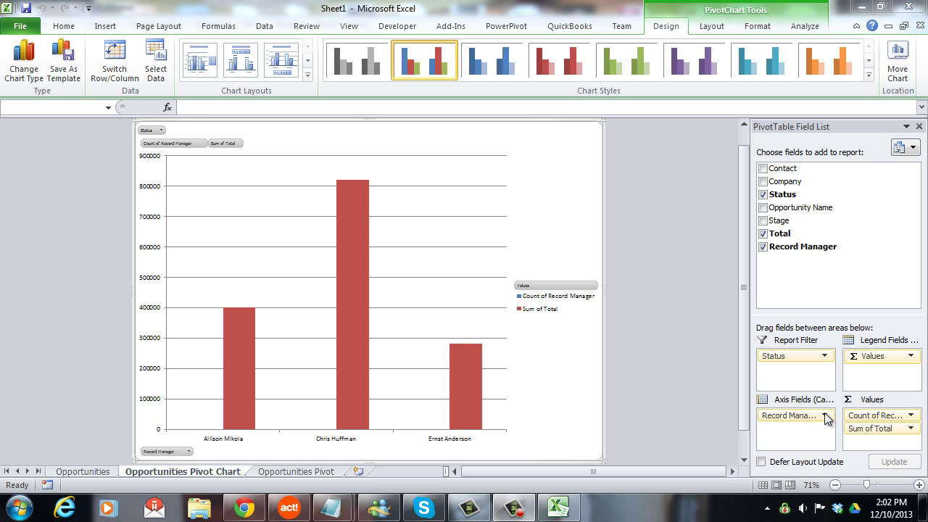
{"action": "mouse_move", "coordinate": [798, 212]}
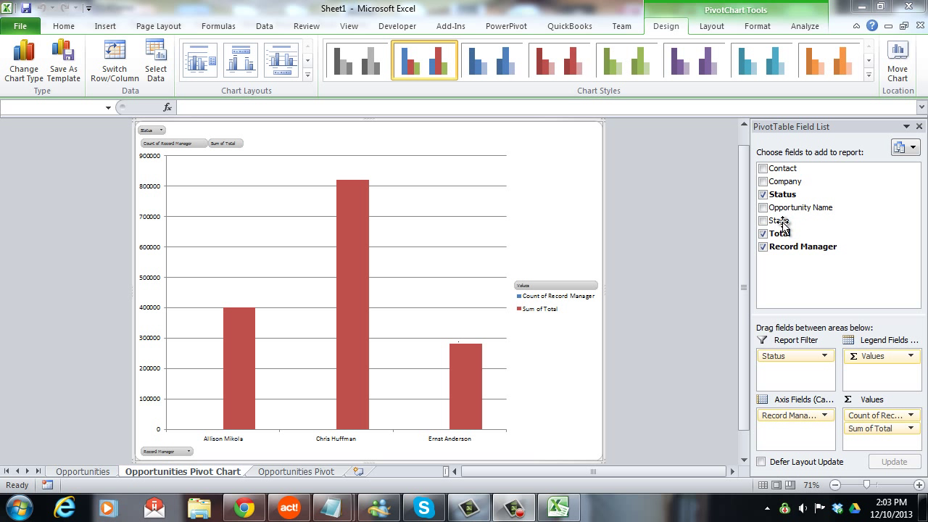
{"action": "mouse_move", "coordinate": [792, 415]}
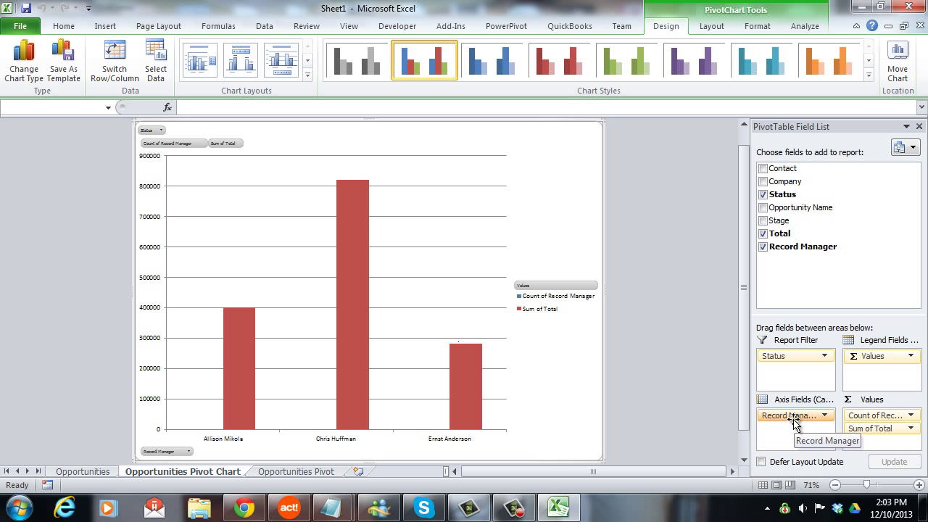
{"action": "left_click", "coordinate": [763, 221]}
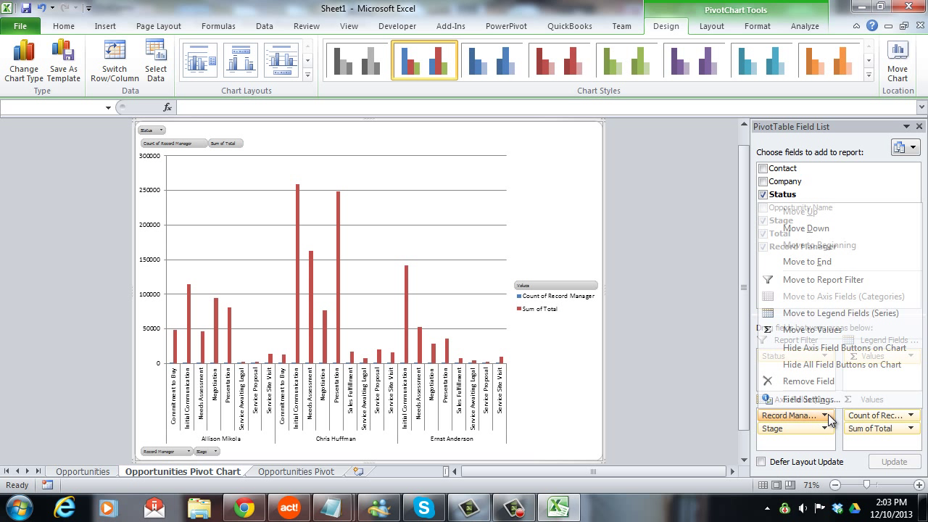
{"action": "left_click", "coordinate": [806, 380]}
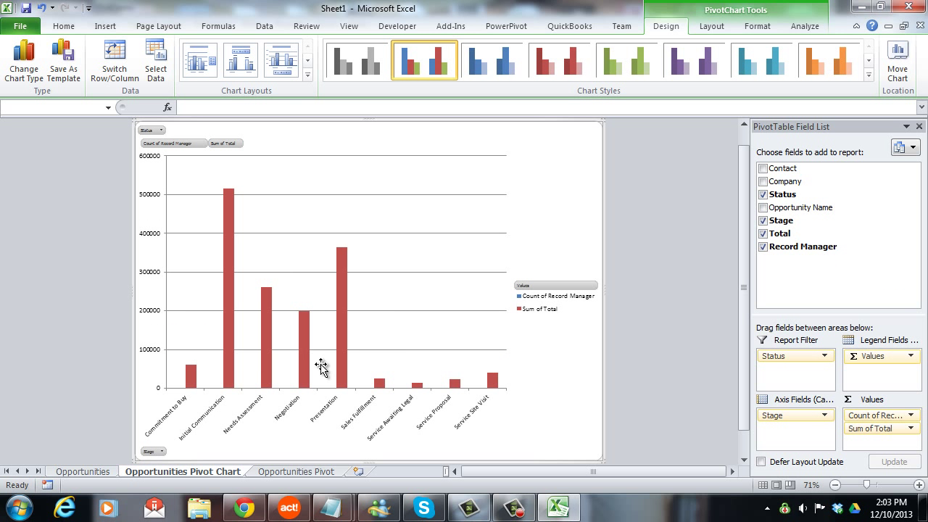
{"action": "mouse_move", "coordinate": [284, 290]}
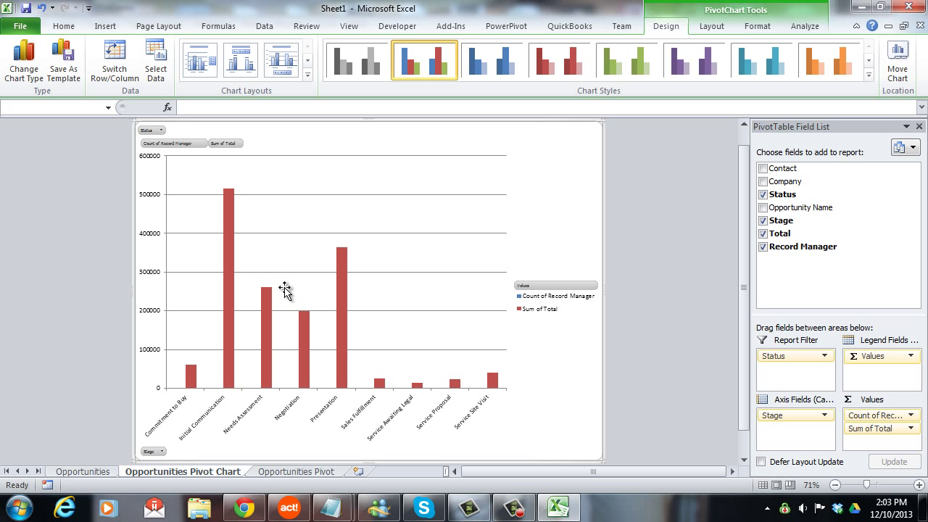
{"action": "left_click", "coordinate": [348, 26]}
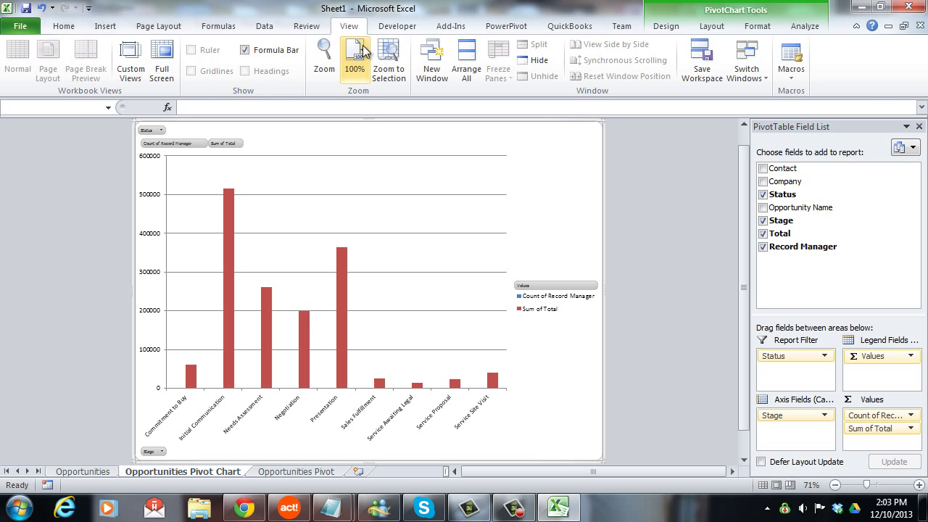
- Set the sheet zoom to 100% via the Zoom dialog
{"action": "left_click", "coordinate": [323, 61]}
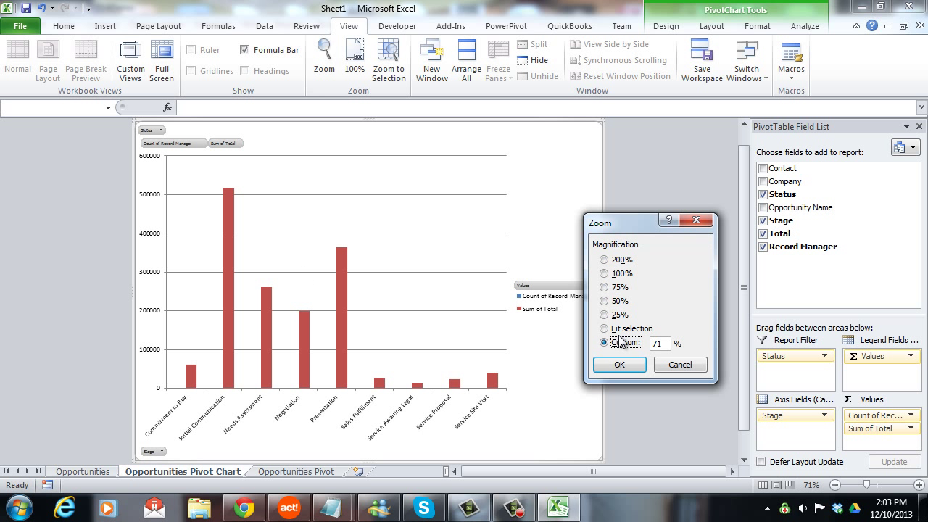
{"action": "left_click", "coordinate": [603, 273]}
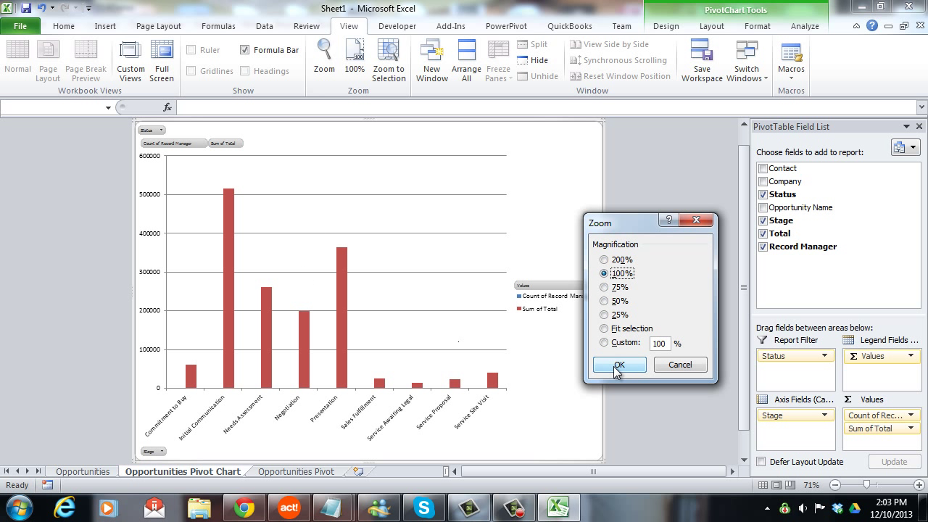
{"action": "left_click", "coordinate": [618, 365]}
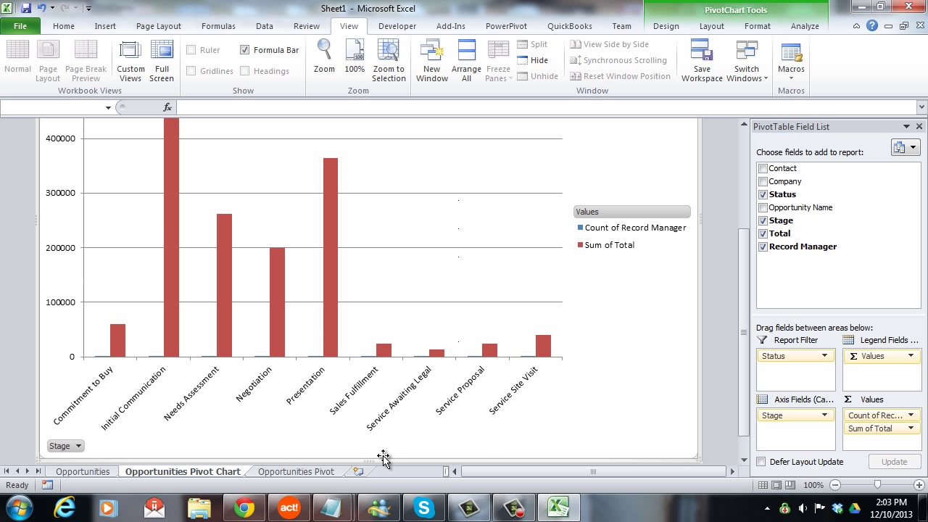
{"action": "mouse_move", "coordinate": [188, 282]}
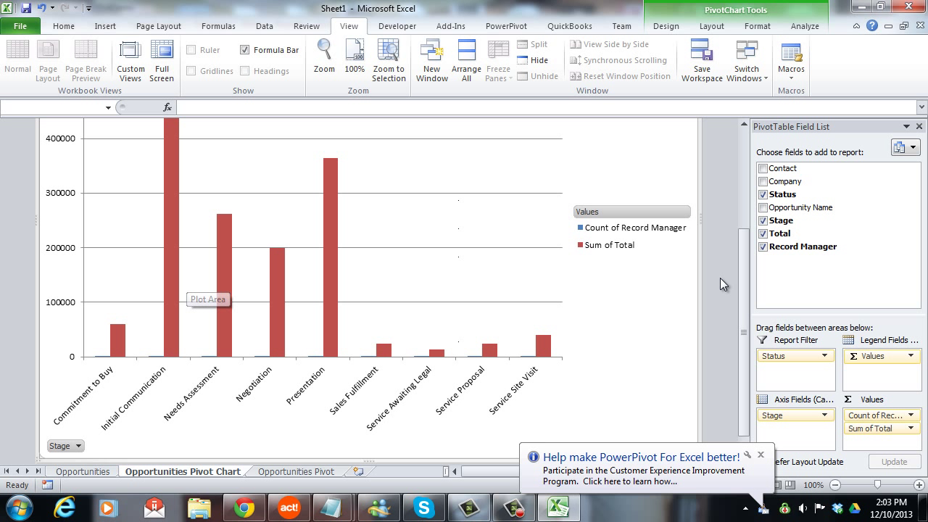
{"action": "mouse_move", "coordinate": [763, 313]}
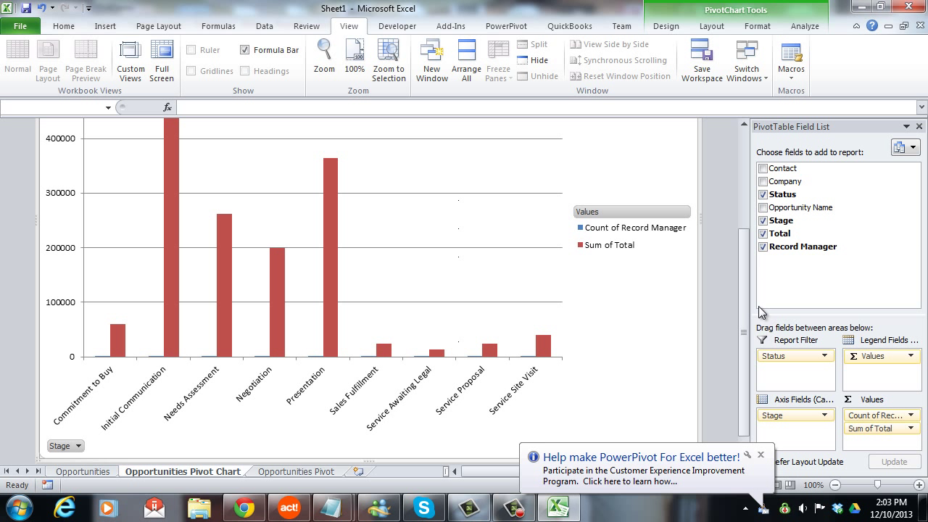
{"action": "mouse_move", "coordinate": [496, 300]}
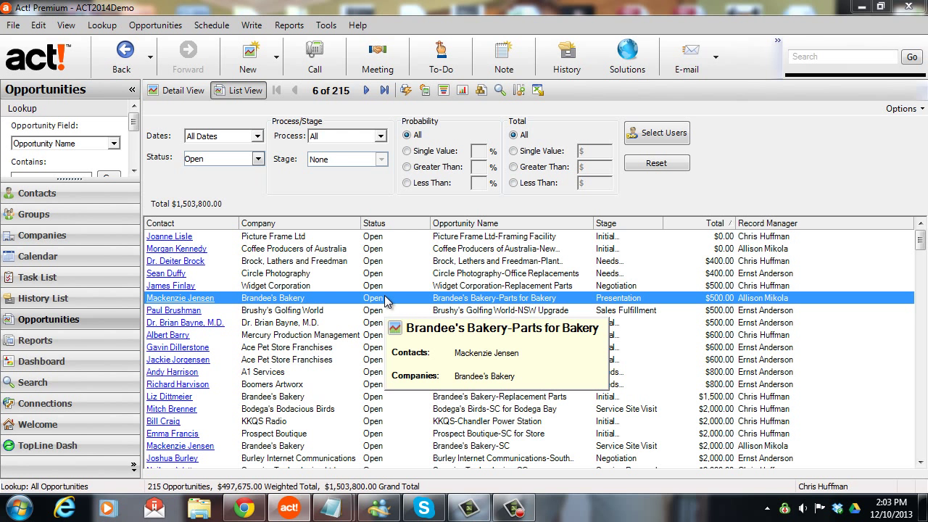
{"action": "mouse_move", "coordinate": [371, 311]}
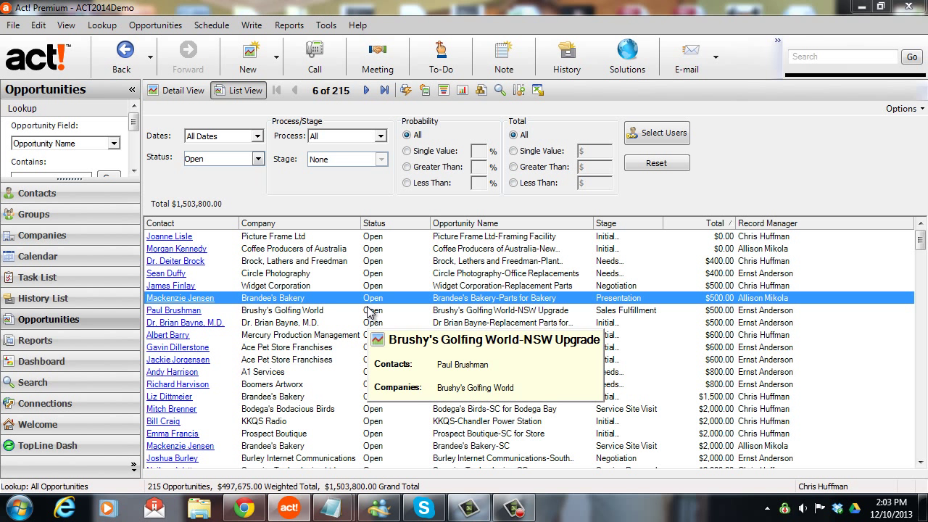
{"action": "mouse_move", "coordinate": [337, 290]}
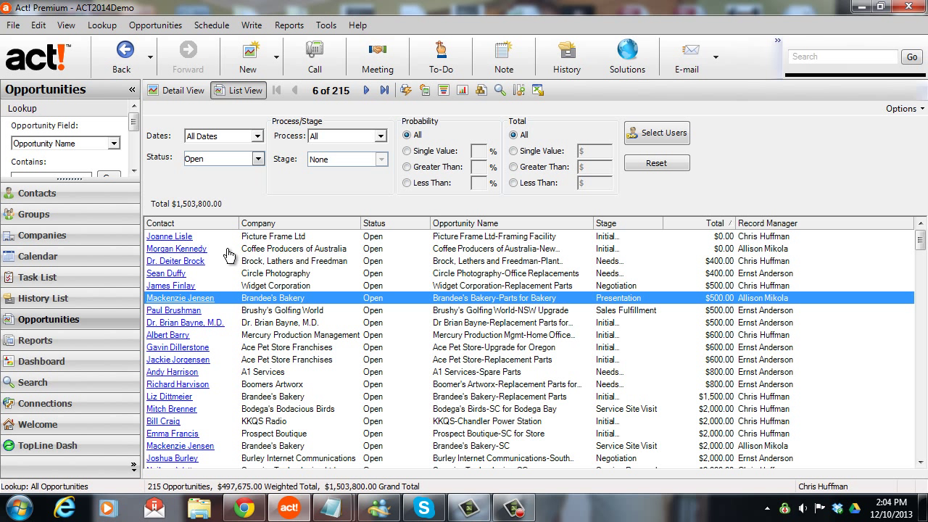
{"action": "mouse_move", "coordinate": [90, 217]}
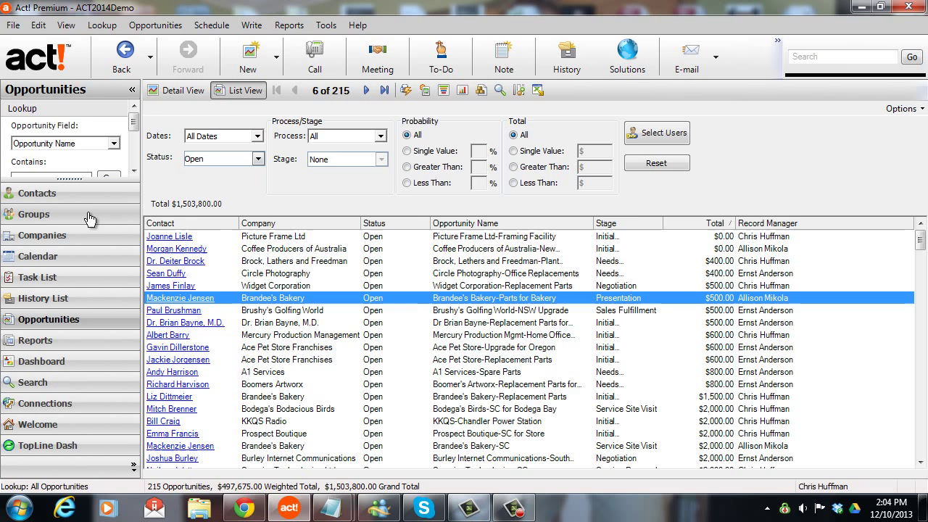
- Create a group named 'Contacts with Open Opportunities' and go to Add/Remove Contacts
{"action": "left_click", "coordinate": [33, 214]}
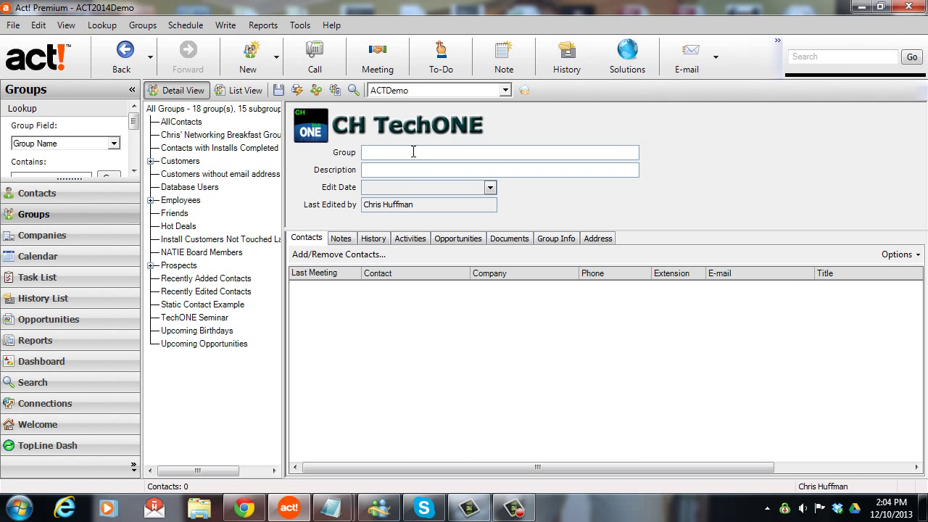
{"action": "type", "text": "Contacts"}
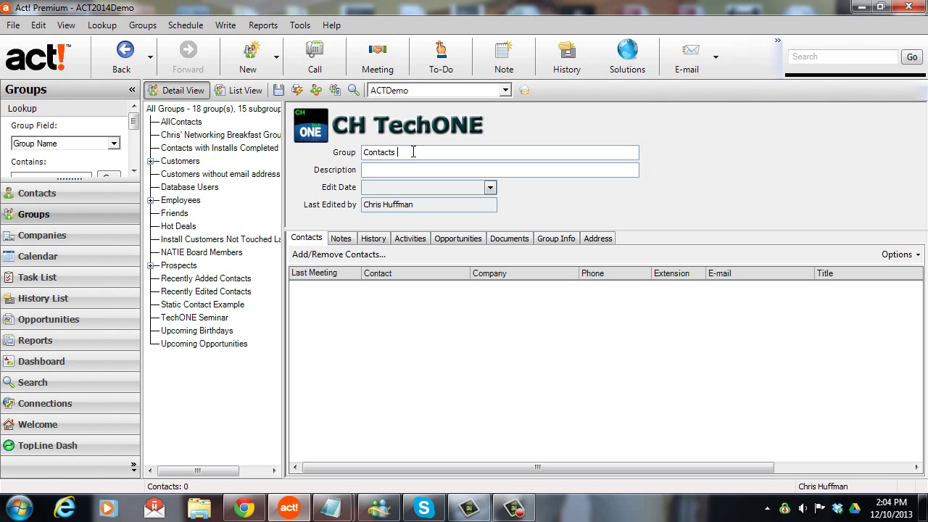
{"action": "type", "text": "with Open Oppor"}
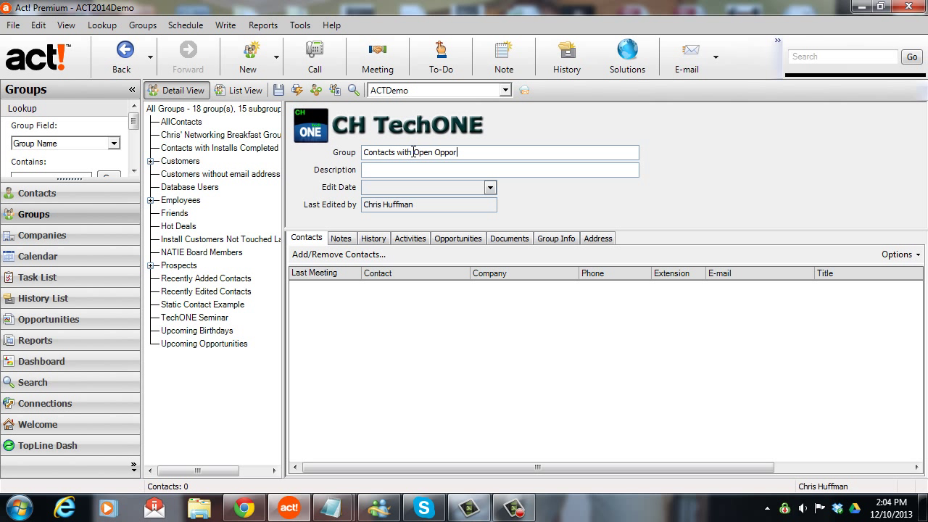
{"action": "type", "text": "tunities"}
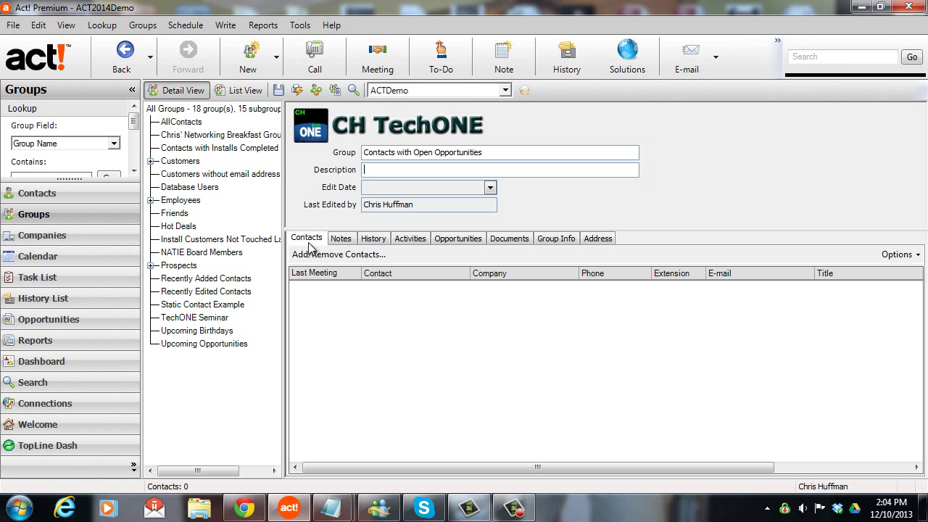
{"action": "mouse_move", "coordinate": [322, 258]}
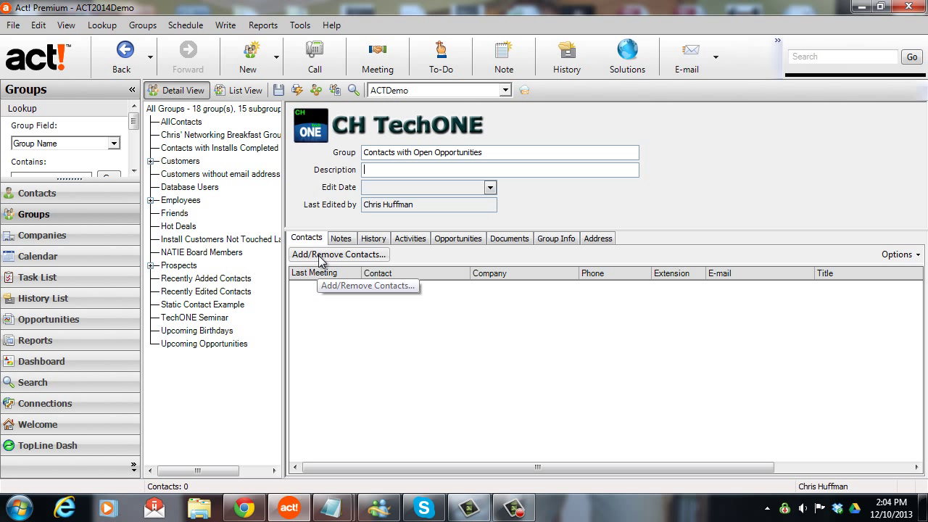
{"action": "left_click", "coordinate": [339, 254]}
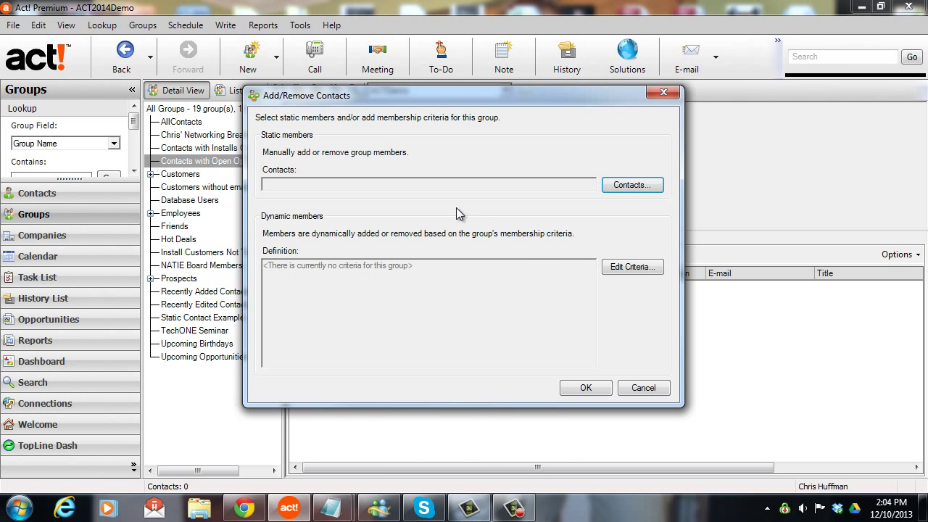
{"action": "mouse_move", "coordinate": [290, 215]}
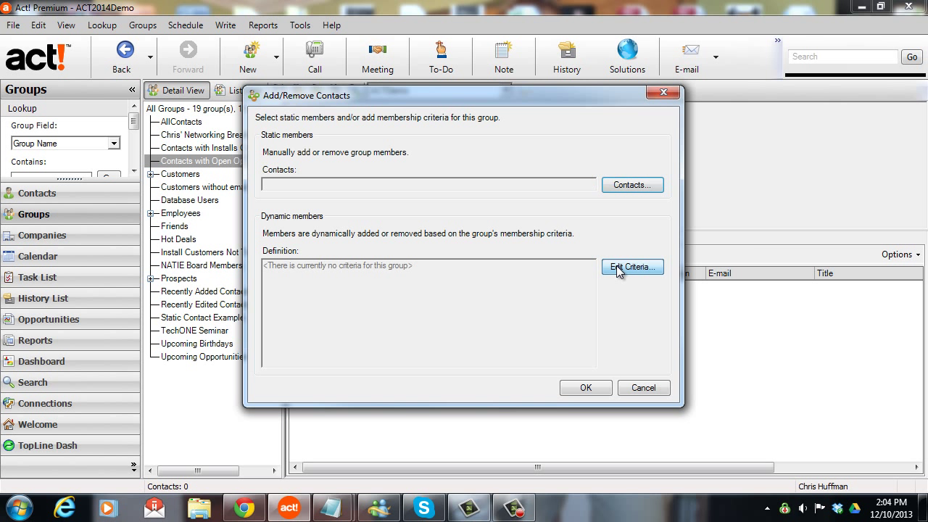
- Add the criterion Opportunity Status Equal To 0 to the group's dynamic membership rules
{"action": "left_click", "coordinate": [633, 267]}
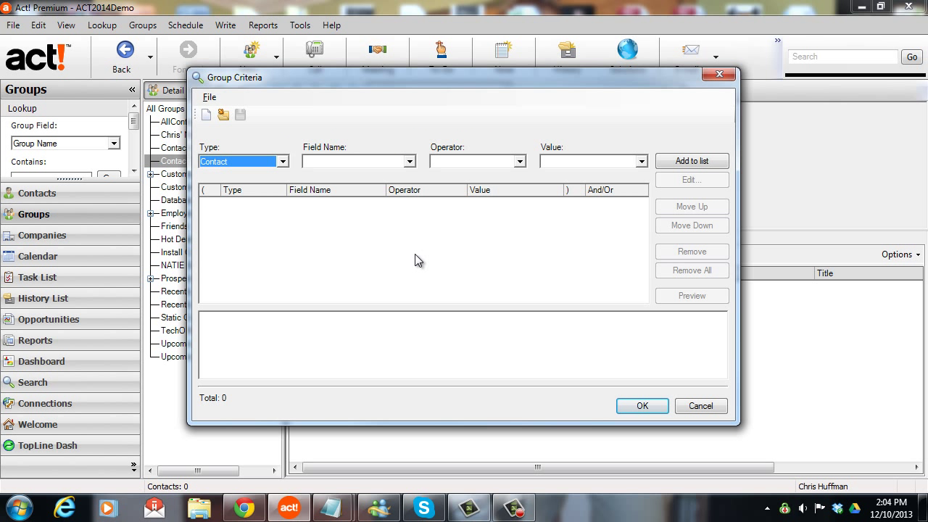
{"action": "mouse_move", "coordinate": [284, 167]}
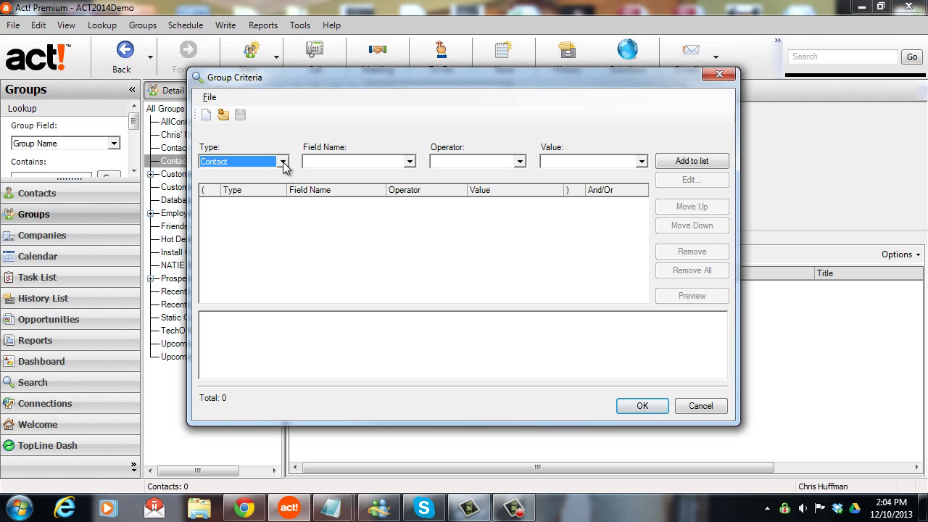
{"action": "mouse_move", "coordinate": [270, 168]}
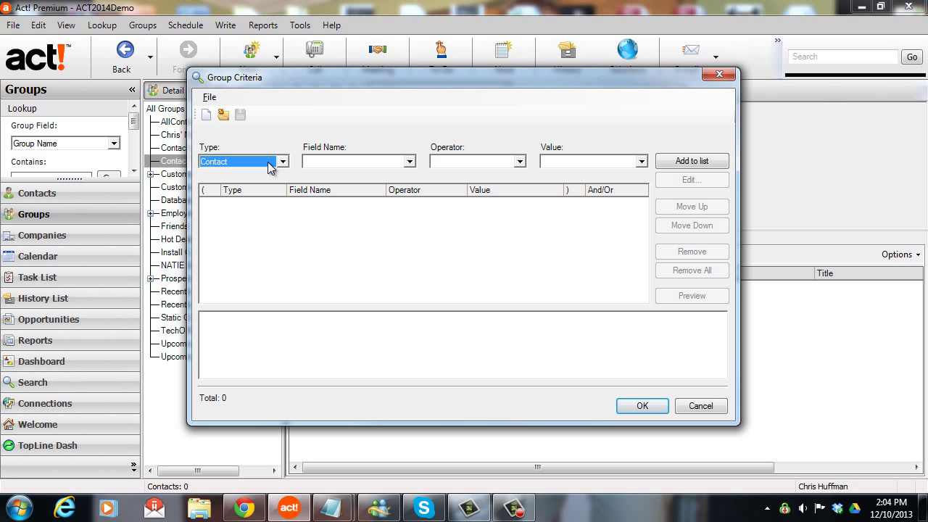
{"action": "left_click", "coordinate": [282, 161]}
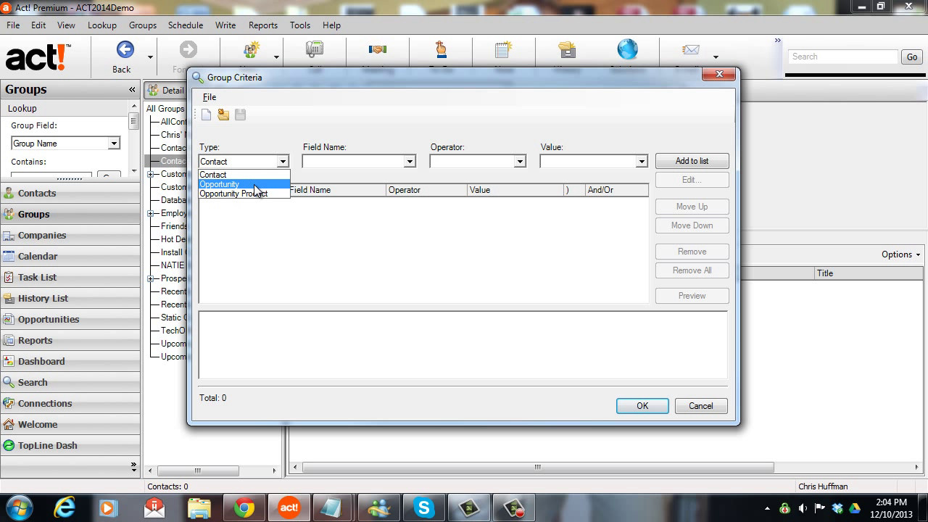
{"action": "left_click", "coordinate": [221, 184]}
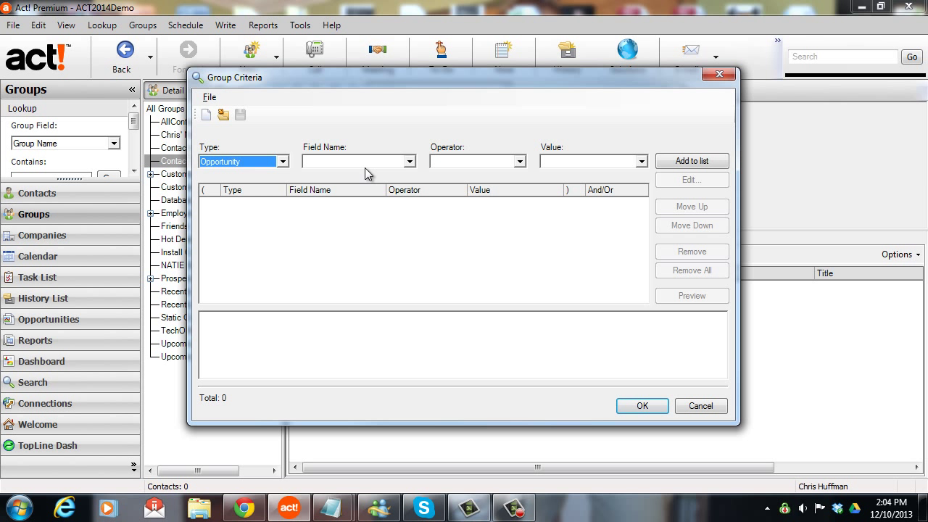
{"action": "left_click", "coordinate": [409, 161]}
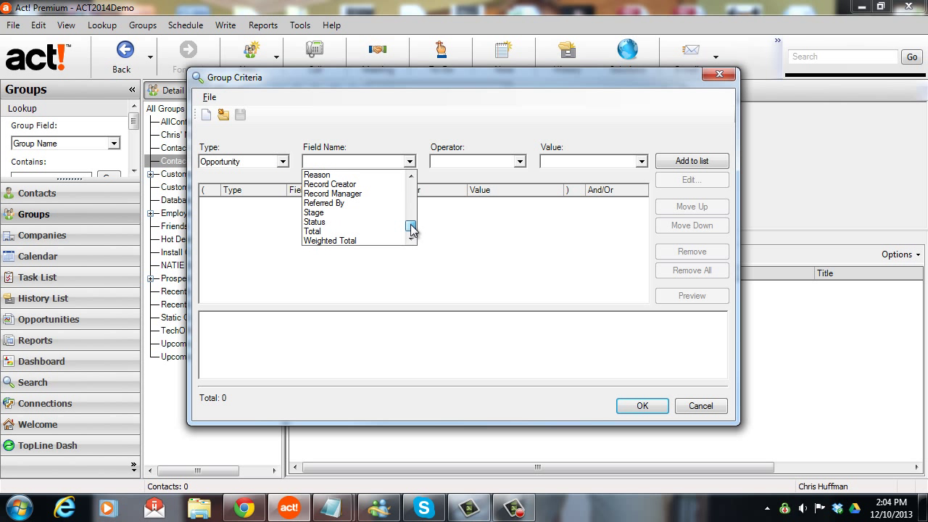
{"action": "left_click", "coordinate": [314, 222]}
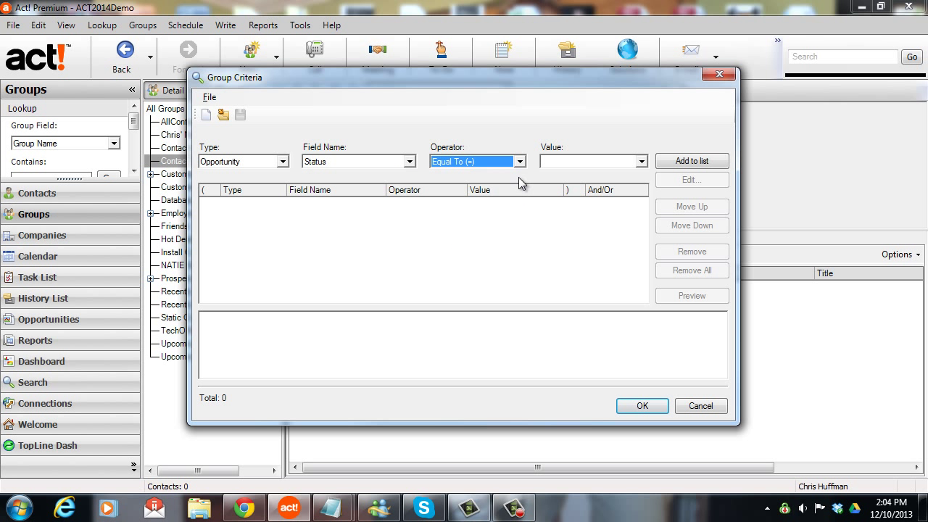
{"action": "left_click", "coordinate": [587, 161]}
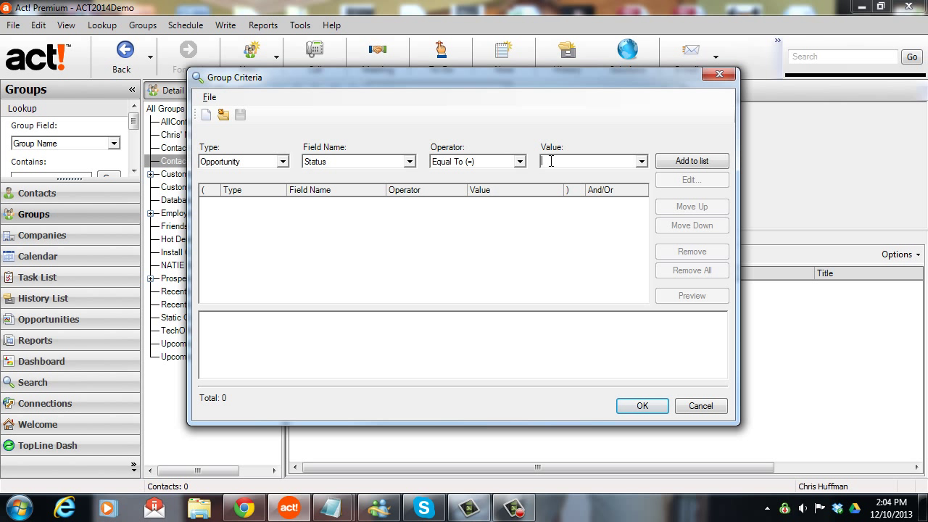
{"action": "type", "text": "0"}
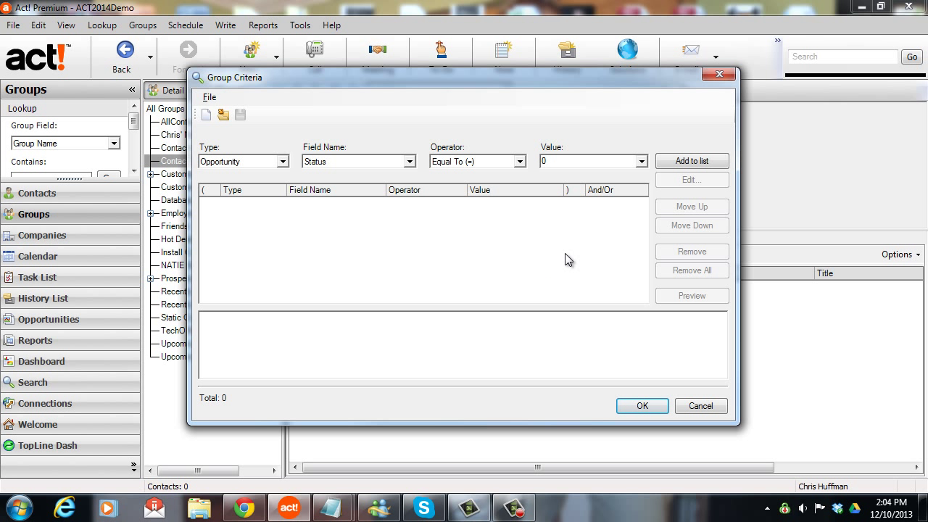
{"action": "left_click", "coordinate": [692, 160]}
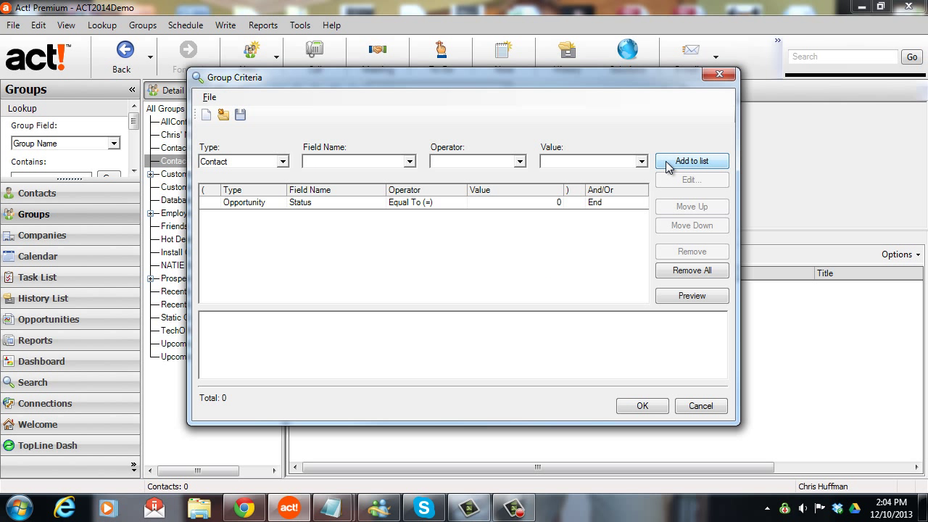
- Preview the 118 matching contacts and accept the criteria
{"action": "left_click", "coordinate": [692, 296]}
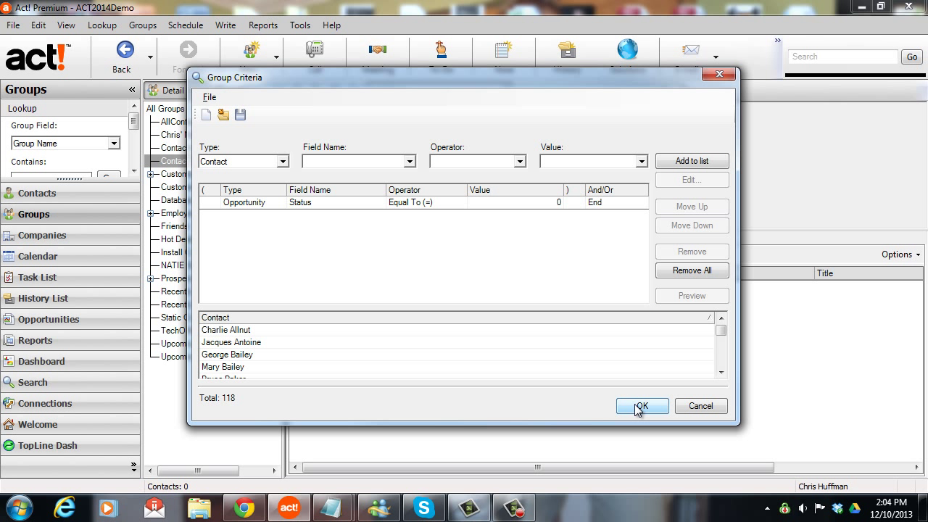
{"action": "mouse_move", "coordinate": [383, 183]}
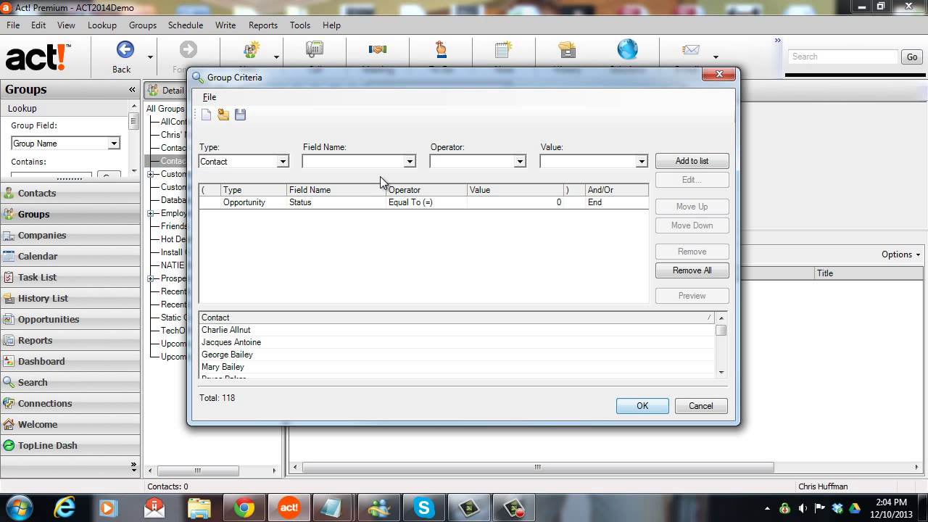
{"action": "mouse_move", "coordinate": [336, 166]}
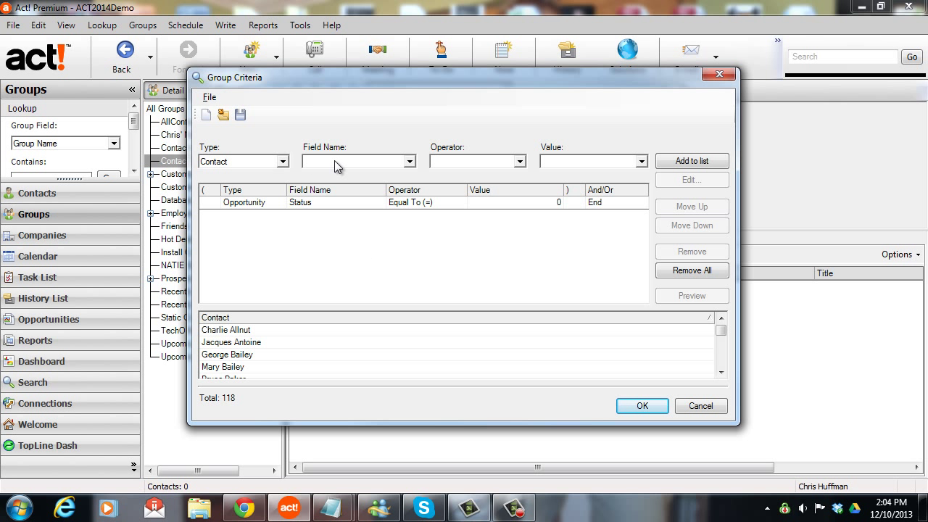
{"action": "left_click", "coordinate": [240, 161]}
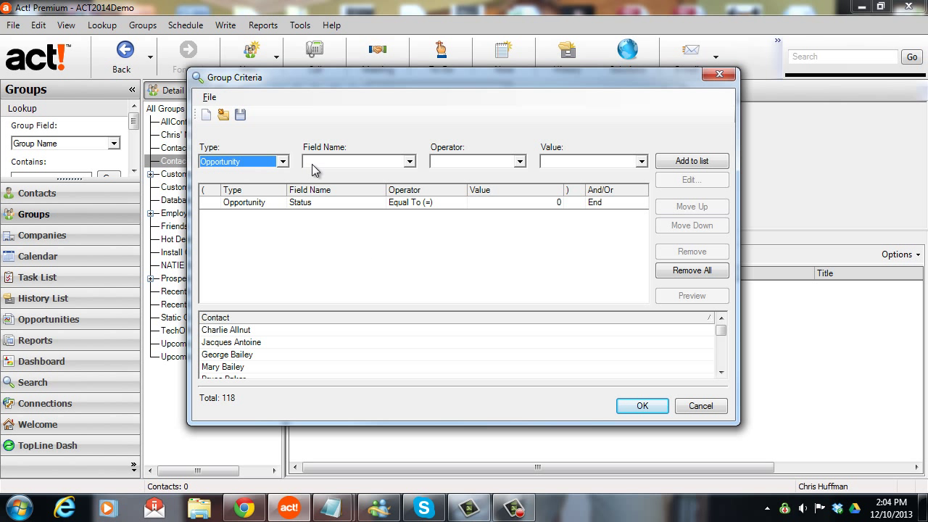
{"action": "left_click", "coordinate": [409, 161]}
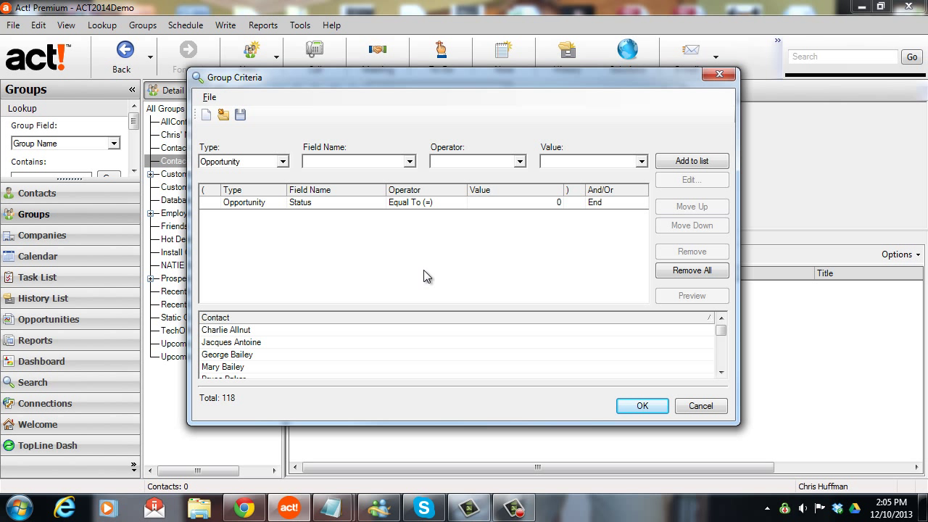
{"action": "left_click", "coordinate": [641, 406]}
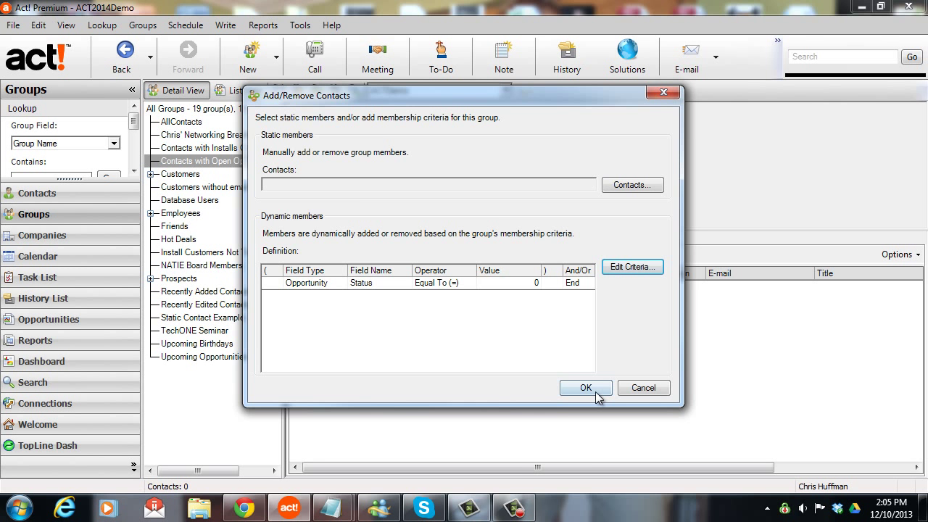
- Confirm the membership settings so the group lists its 118 contacts, then dismiss its context menu
{"action": "left_click", "coordinate": [586, 389]}
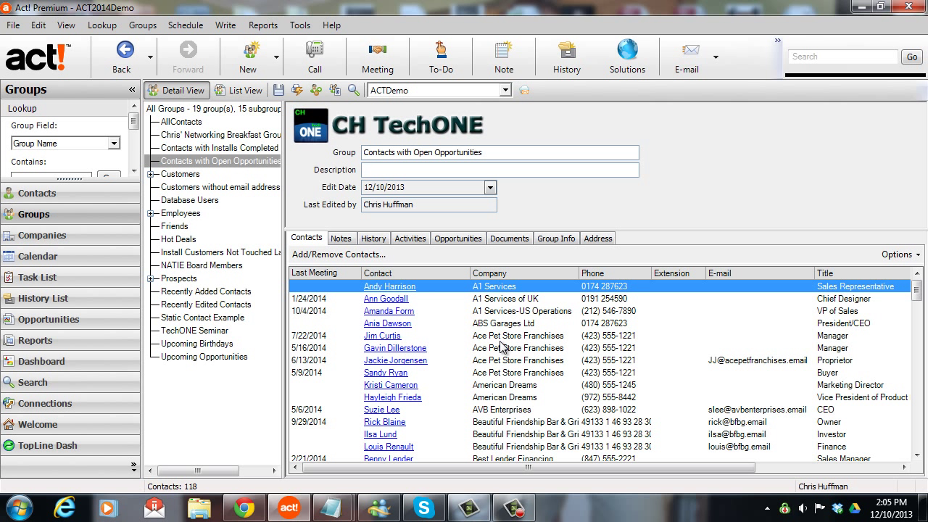
{"action": "left_click", "coordinate": [499, 170]}
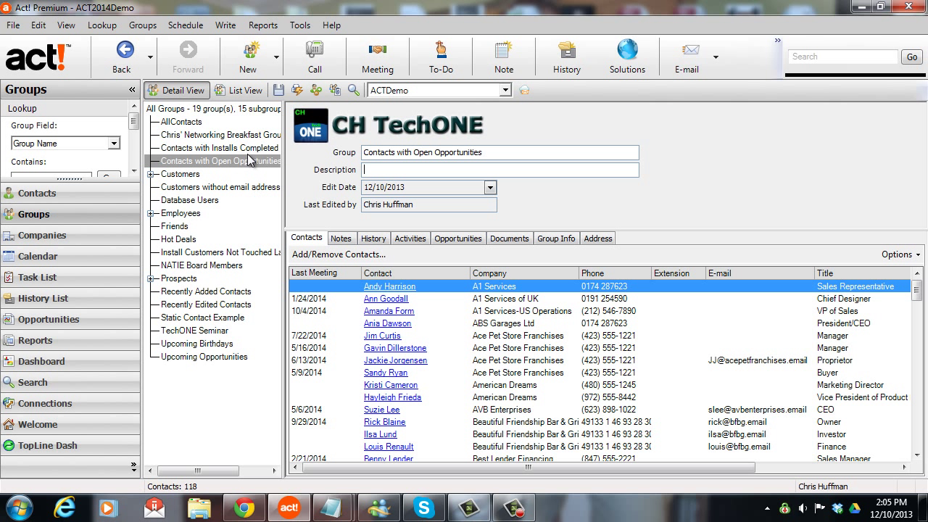
{"action": "mouse_move", "coordinate": [302, 241]}
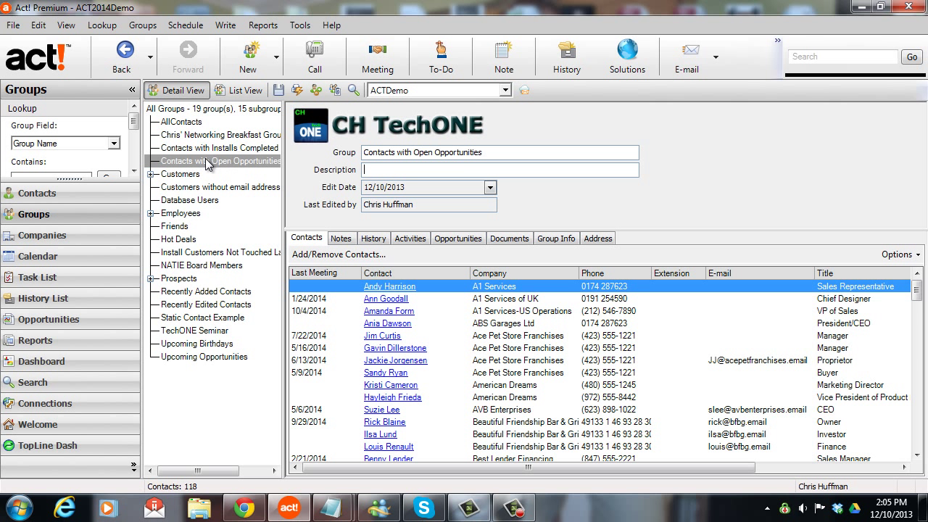
{"action": "right_click", "coordinate": [215, 160]}
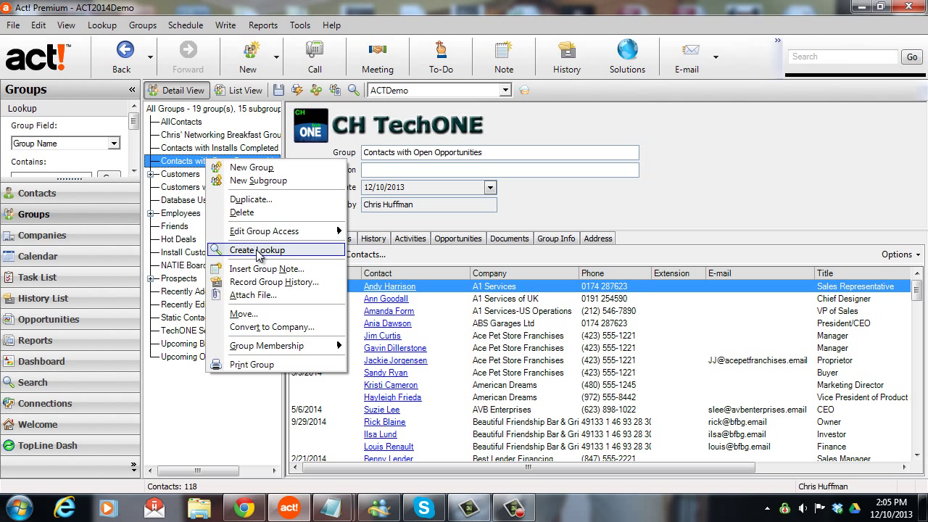
{"action": "left_click", "coordinate": [255, 250]}
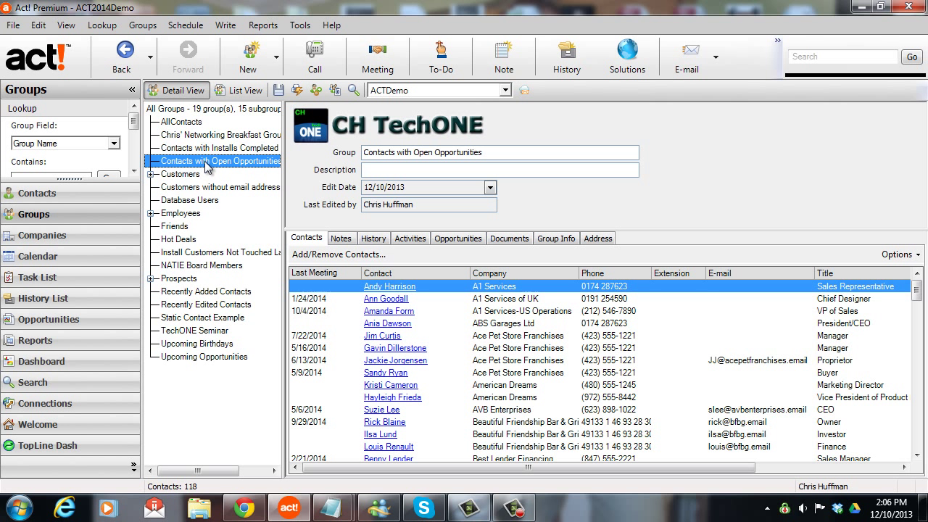
{"action": "mouse_move", "coordinate": [248, 55]}
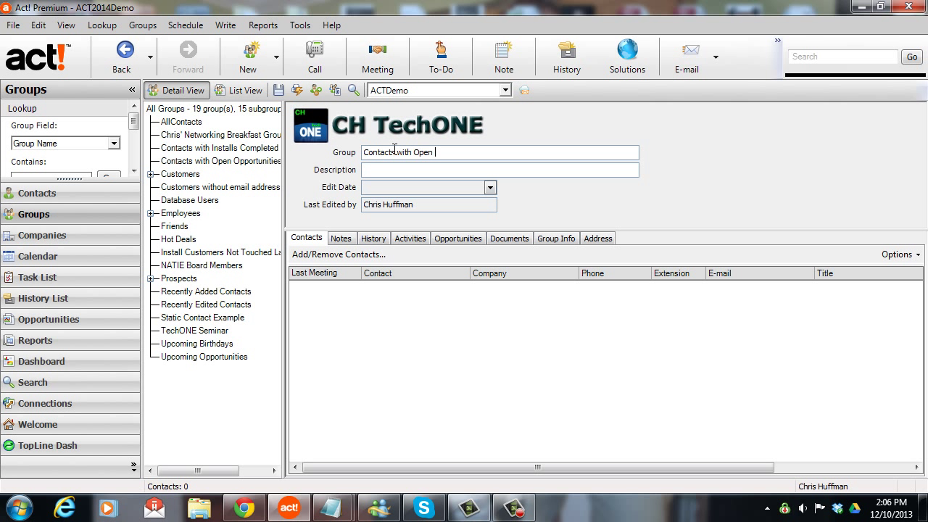
- Name the new group 'Contacts with Open Opps No Contact Last 2 Weeks' and go to Add/Remove Contacts
{"action": "type", "text": "Opps No Contact"}
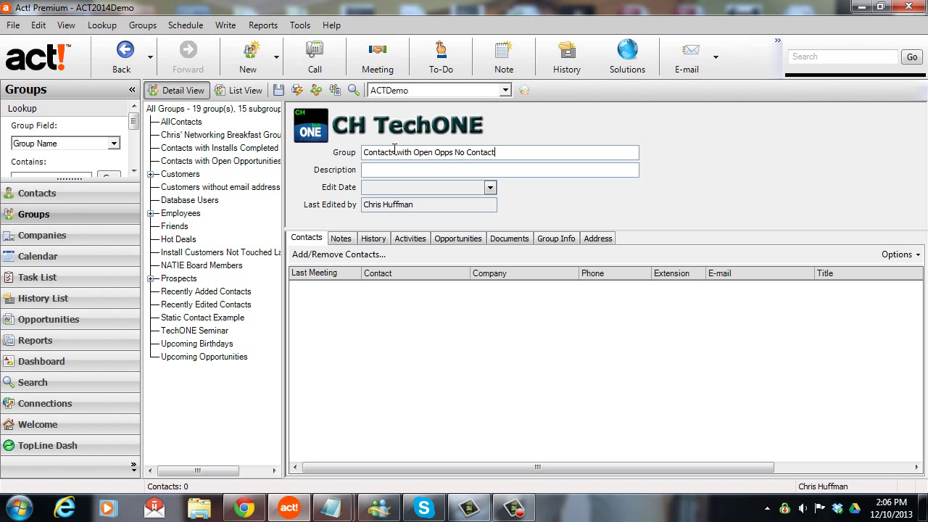
{"action": "type", "text": "Last 2 Weeks"}
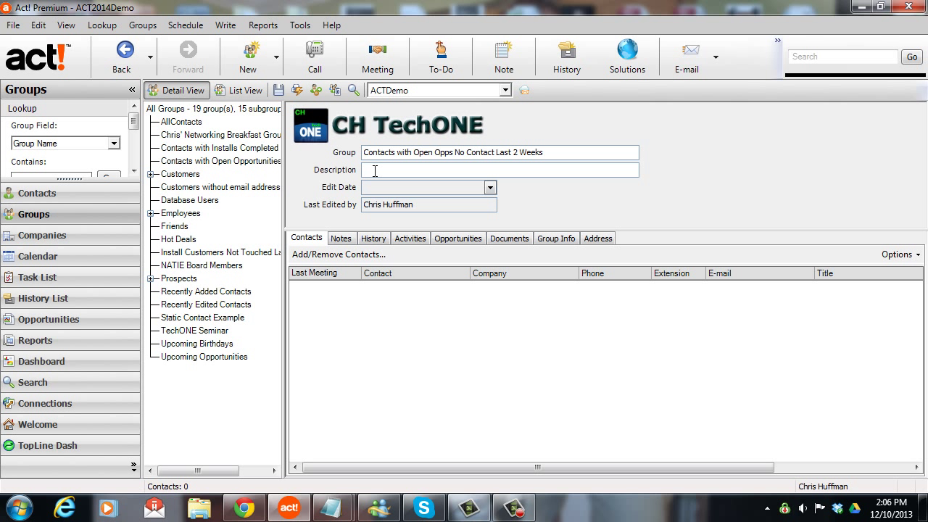
{"action": "mouse_move", "coordinate": [339, 255]}
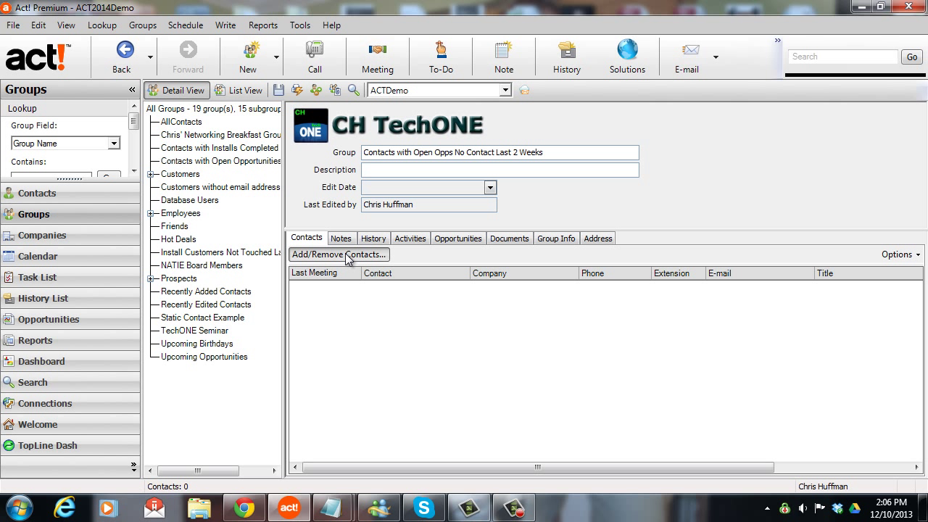
{"action": "left_click", "coordinate": [339, 255]}
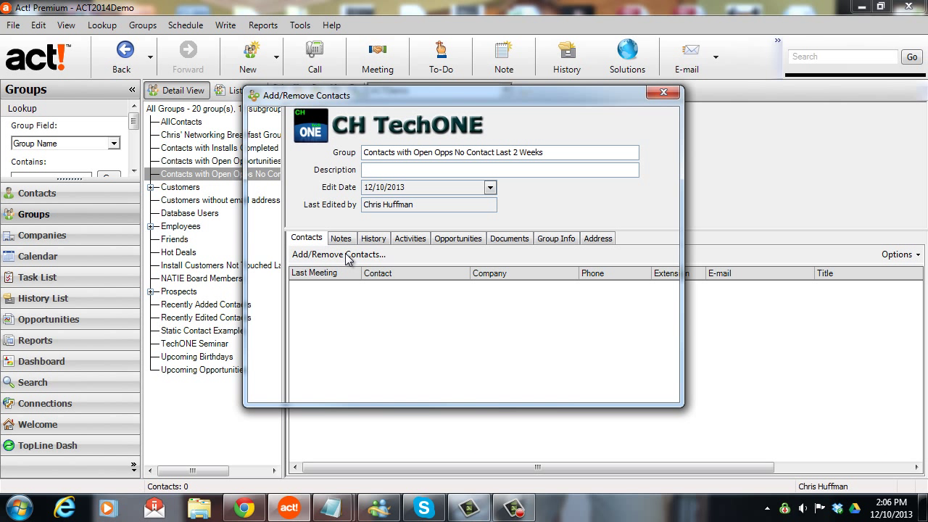
- Add the criterion Opportunity Status Equal To 0 in the new group's criteria editor
{"action": "left_click", "coordinate": [340, 255]}
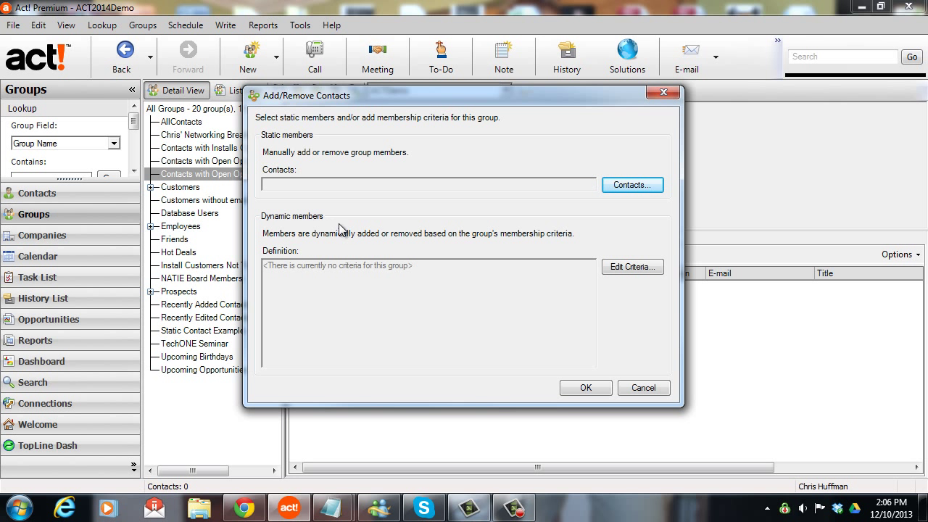
{"action": "left_click", "coordinate": [633, 266]}
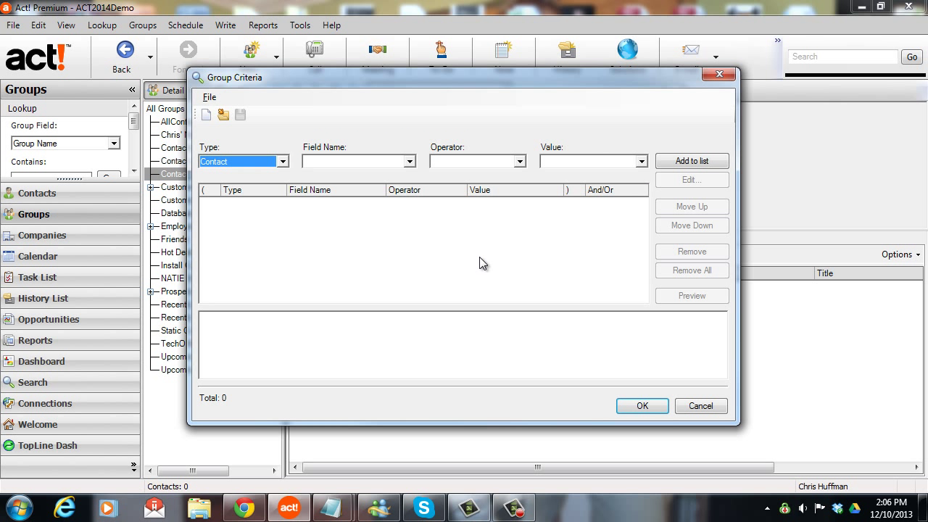
{"action": "left_click", "coordinate": [283, 161]}
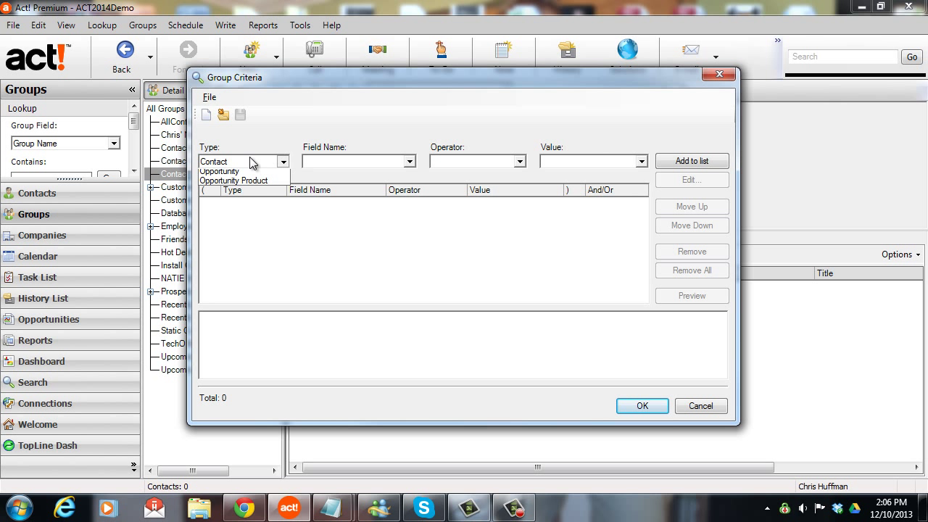
{"action": "left_click", "coordinate": [221, 161]}
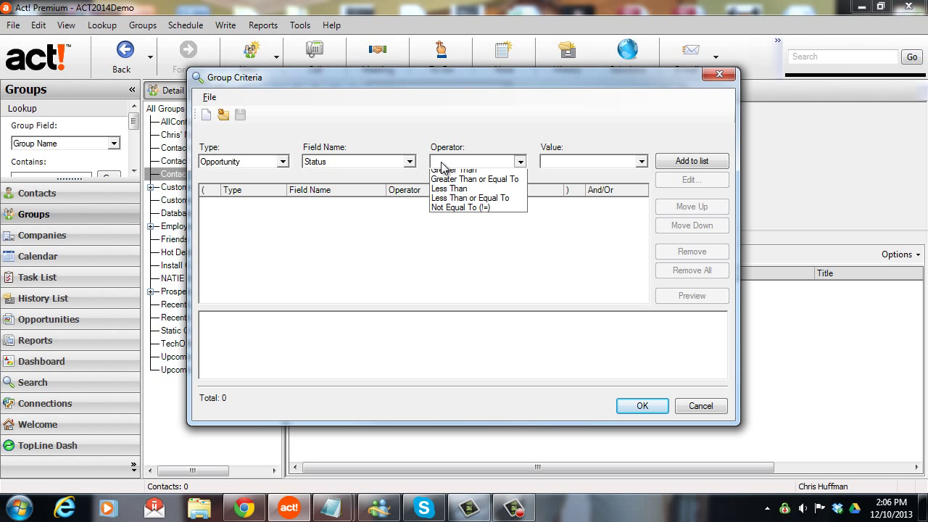
{"action": "left_click", "coordinate": [453, 170]}
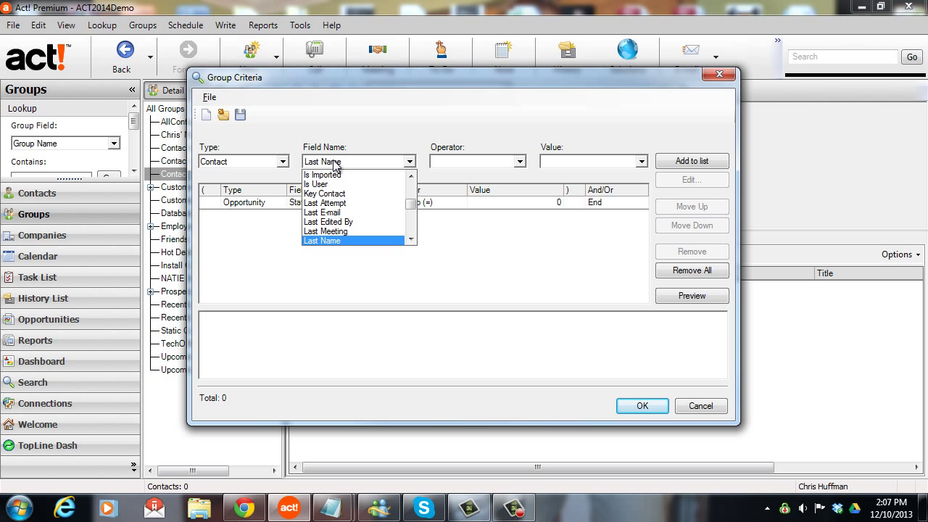
- Add the criterion Contact Last Reach Older Than [days] 14
{"action": "left_click", "coordinate": [322, 241]}
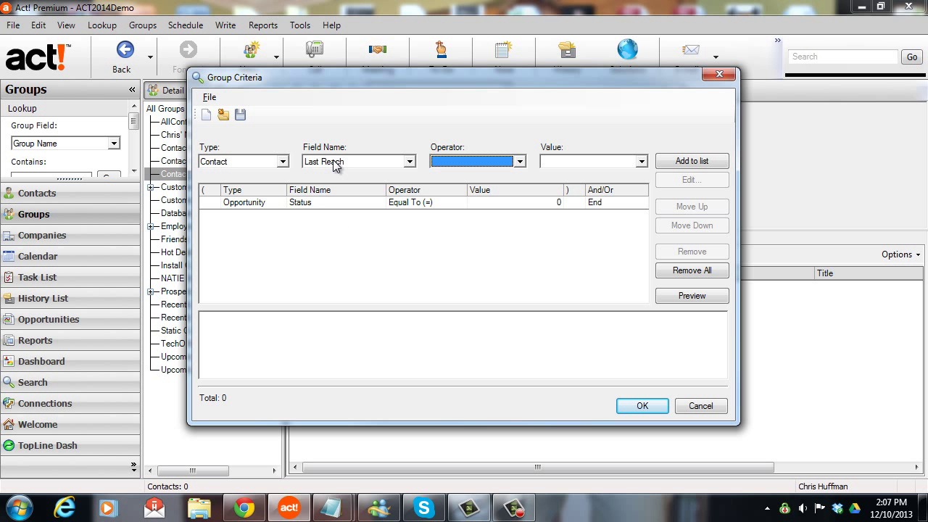
{"action": "mouse_move", "coordinate": [470, 162]}
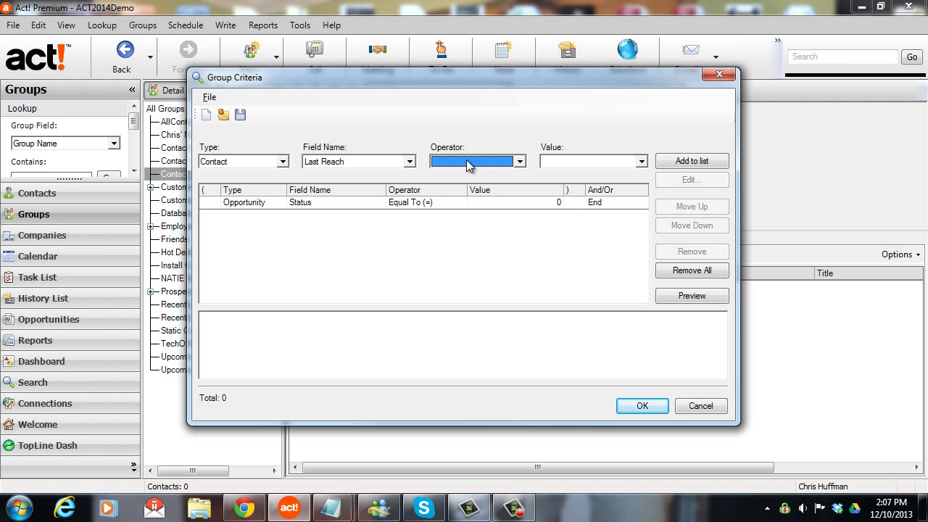
{"action": "left_click", "coordinate": [519, 161]}
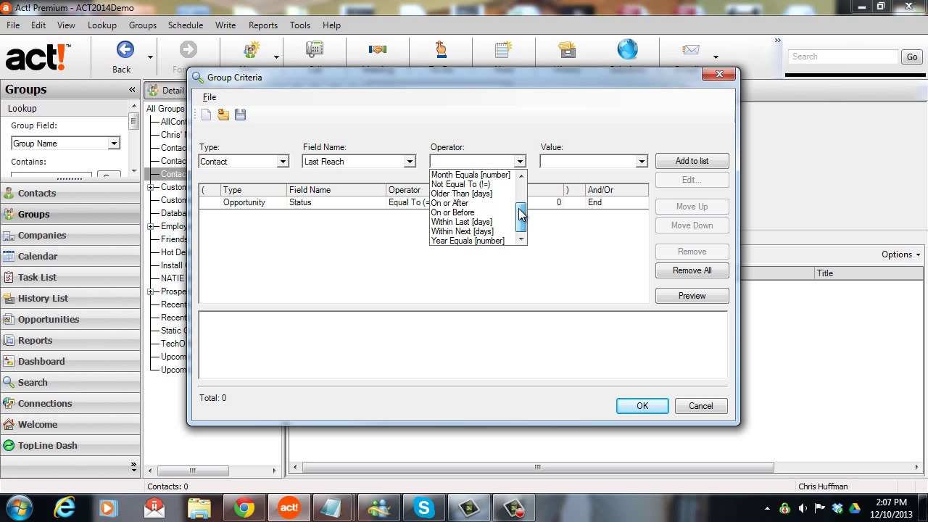
{"action": "left_click", "coordinate": [461, 193]}
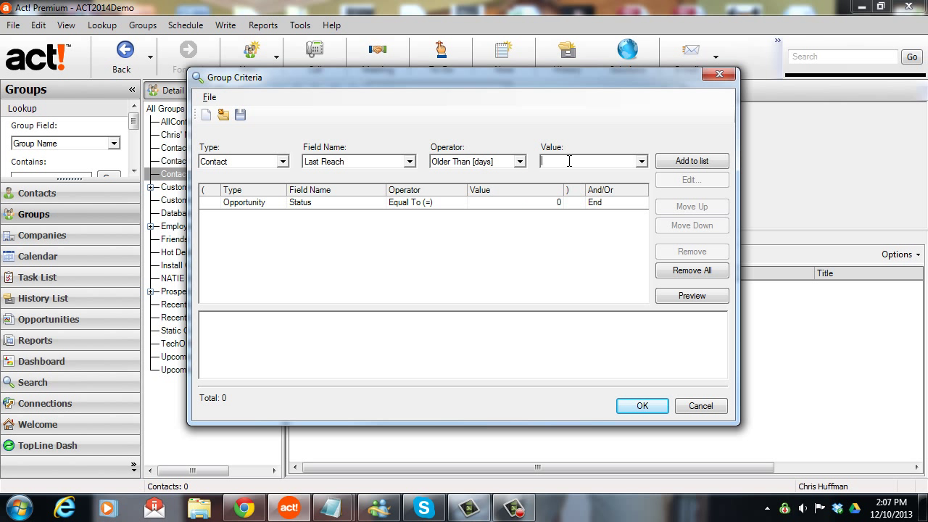
{"action": "left_click", "coordinate": [690, 159]}
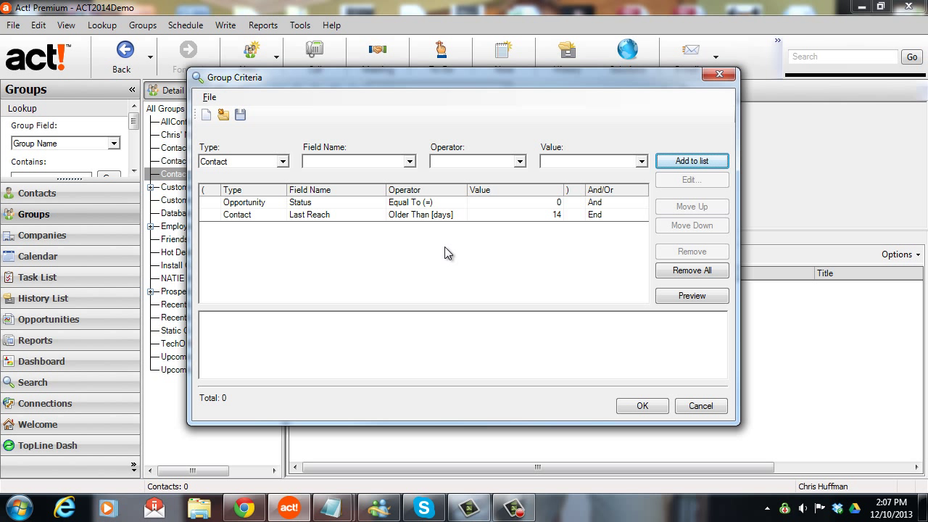
{"action": "mouse_move", "coordinate": [351, 168]}
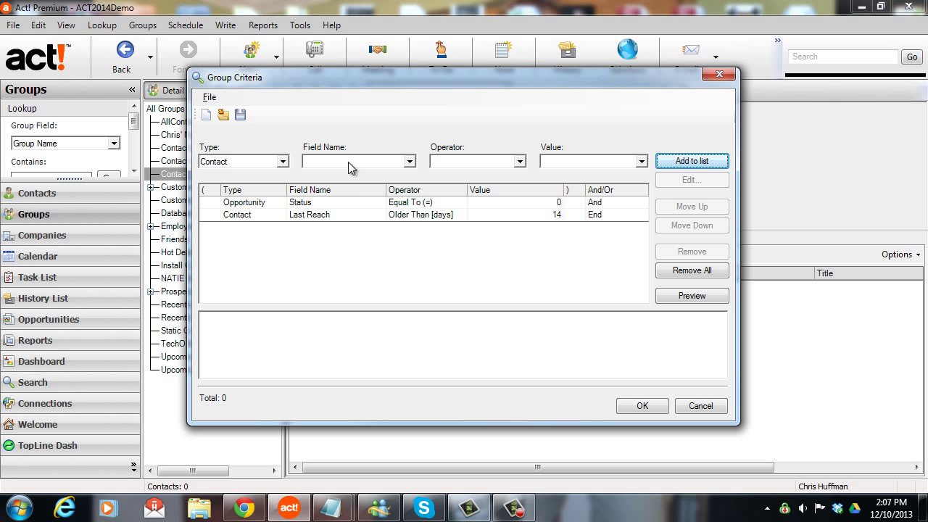
{"action": "mouse_move", "coordinate": [540, 221]}
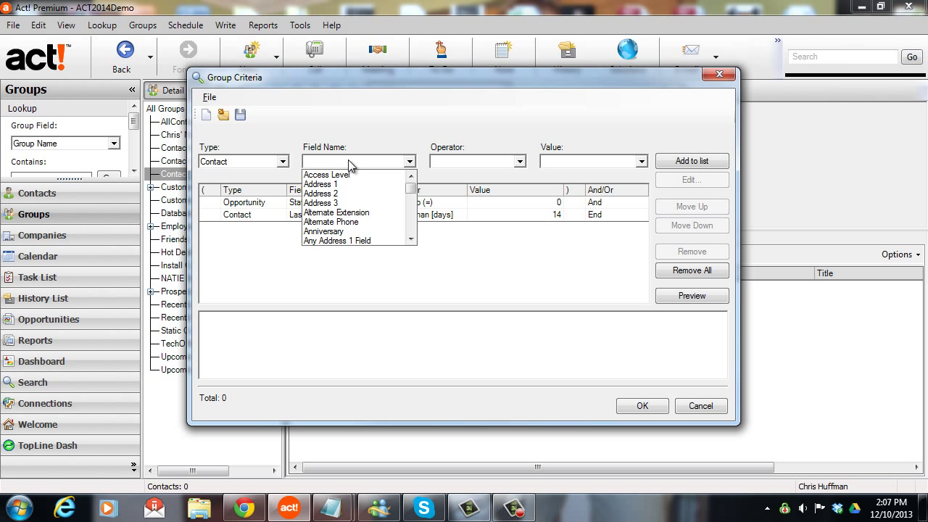
- Add Last Reach Does Not Contain Data, parenthesized with the 14-day Last Reach rule and joined by Or
{"action": "left_click", "coordinate": [325, 241]}
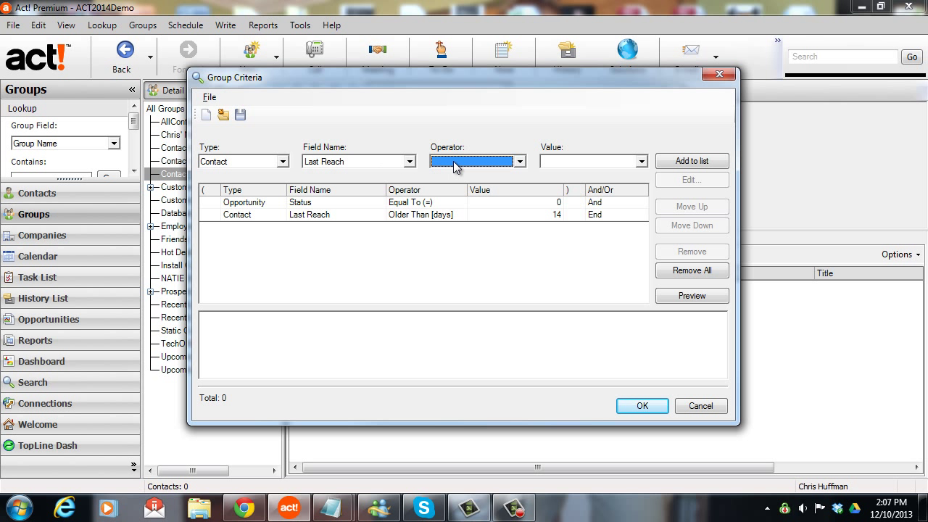
{"action": "left_click", "coordinate": [516, 161]}
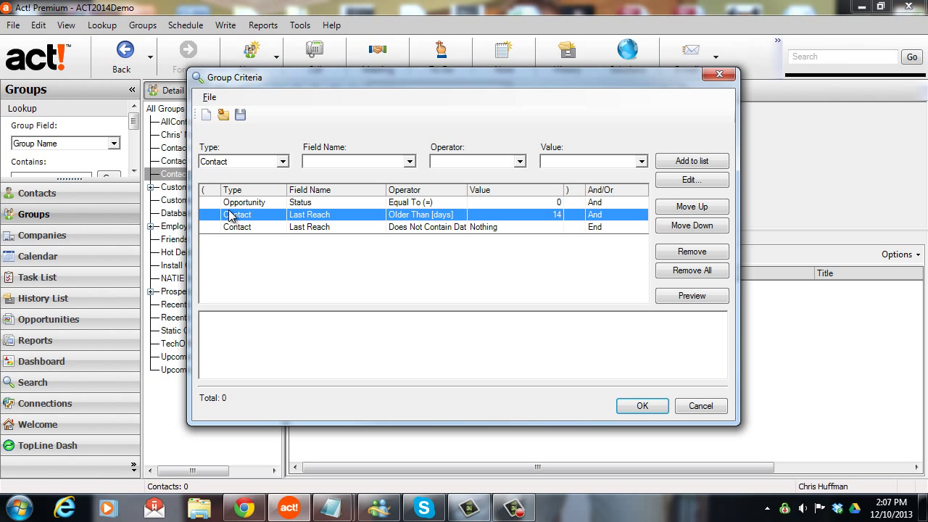
{"action": "left_click", "coordinate": [212, 215]}
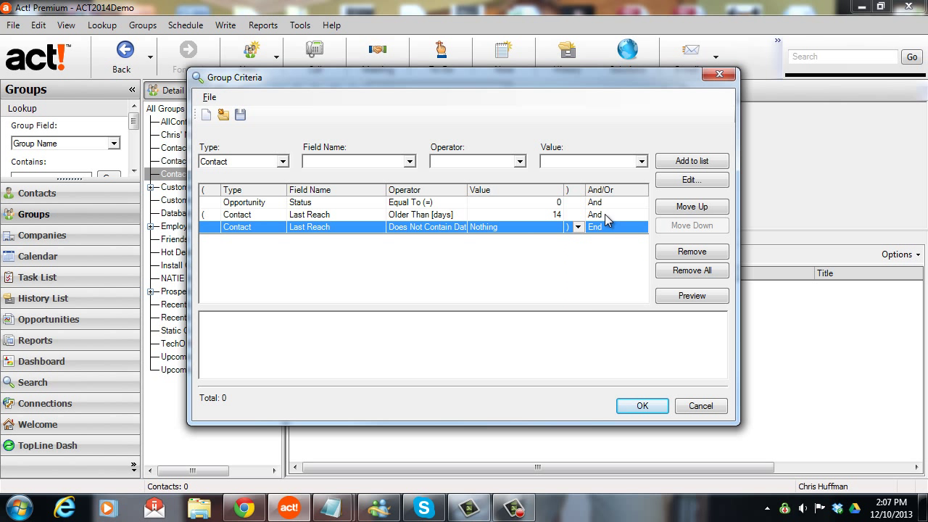
{"action": "left_click", "coordinate": [615, 215]}
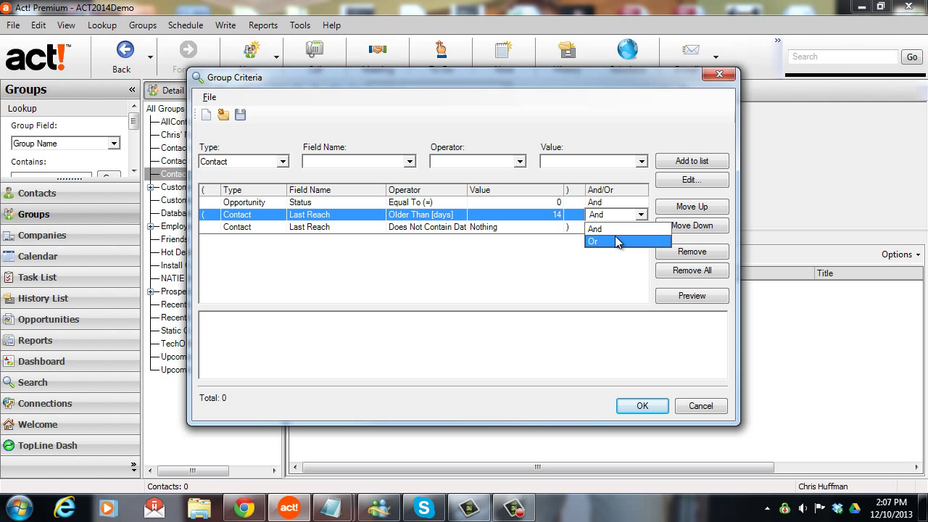
{"action": "left_click", "coordinate": [593, 241]}
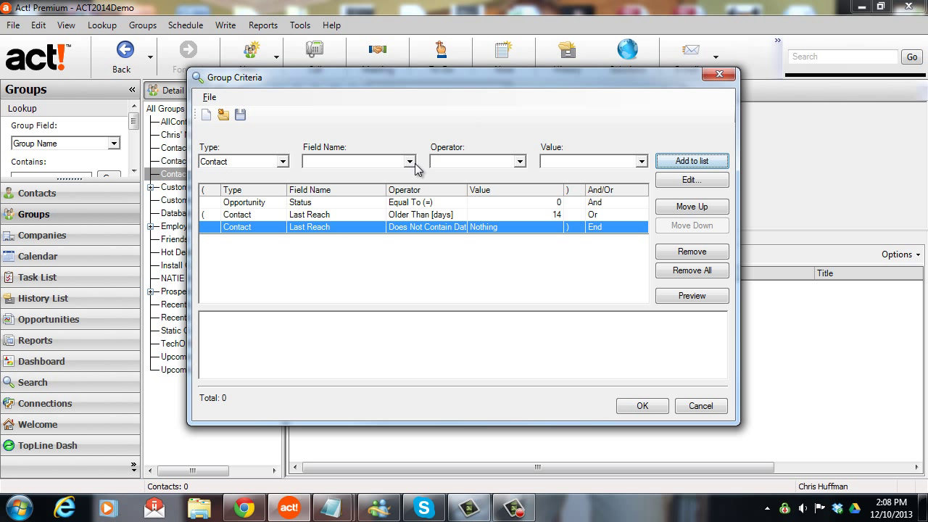
- Add Last Meeting Older Than 14 days and Does Not Contain Data, parenthesized and joined by Or
{"action": "left_click", "coordinate": [411, 161]}
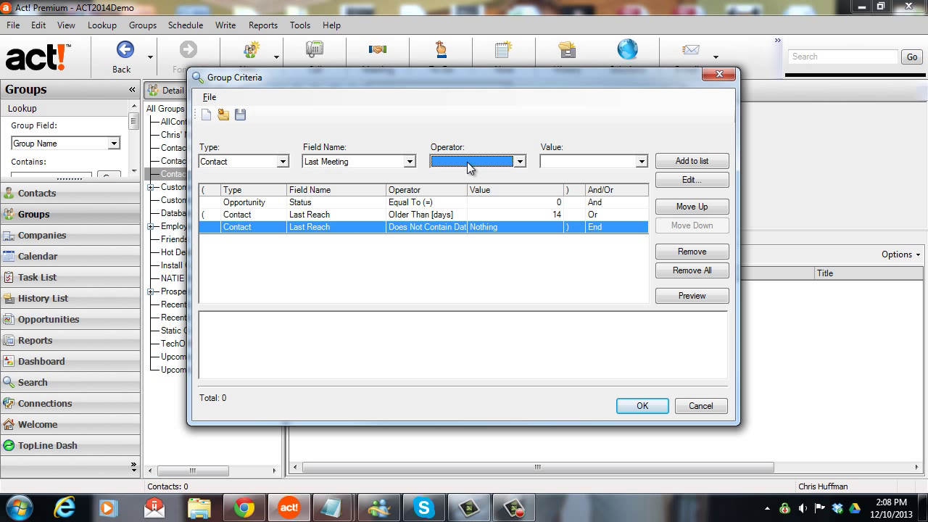
{"action": "left_click", "coordinate": [520, 161]}
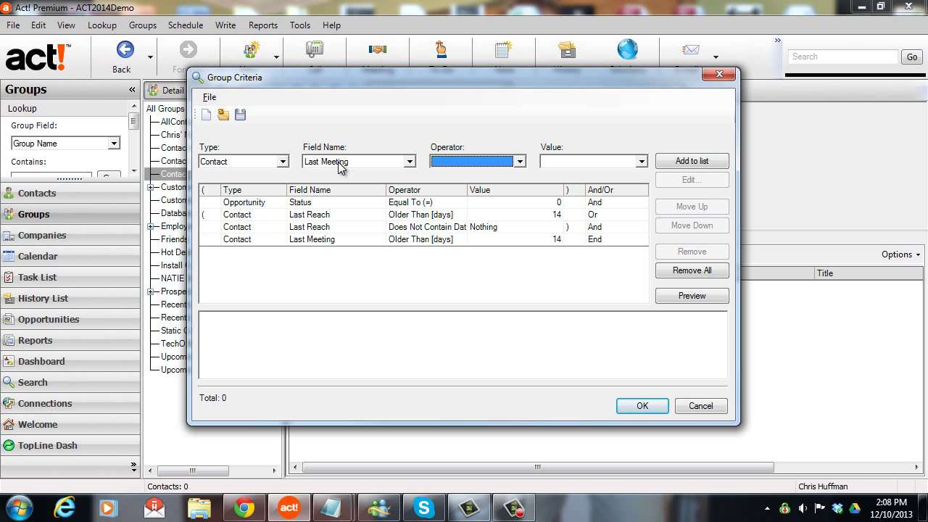
{"action": "left_click", "coordinate": [476, 161]}
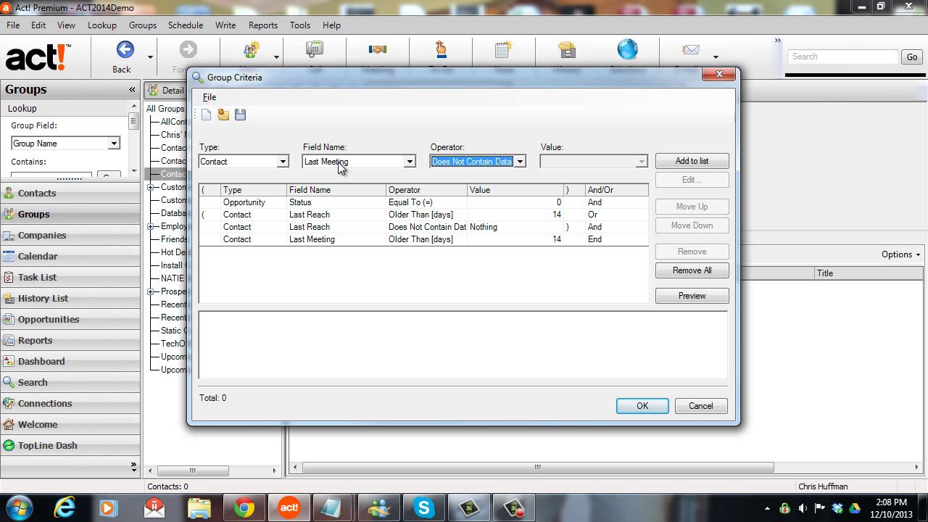
{"action": "left_click", "coordinate": [690, 160]}
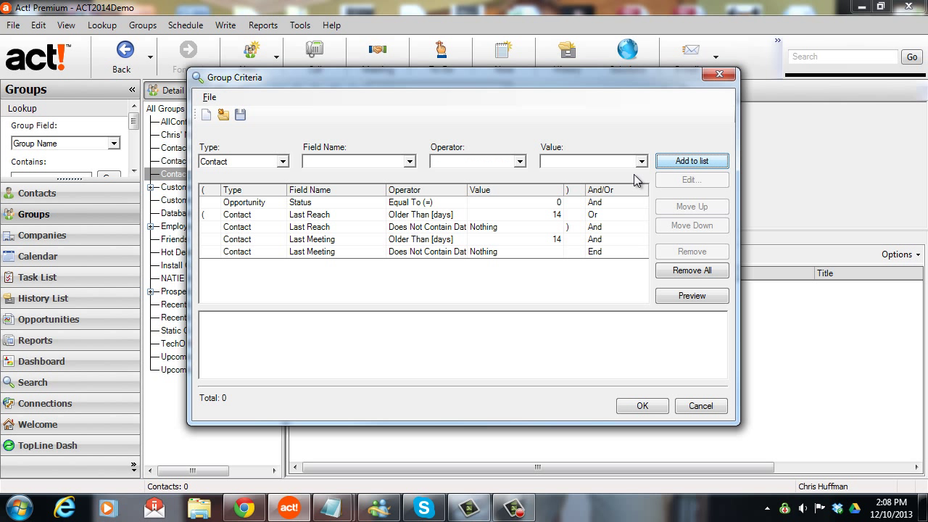
{"action": "left_click", "coordinate": [577, 238]}
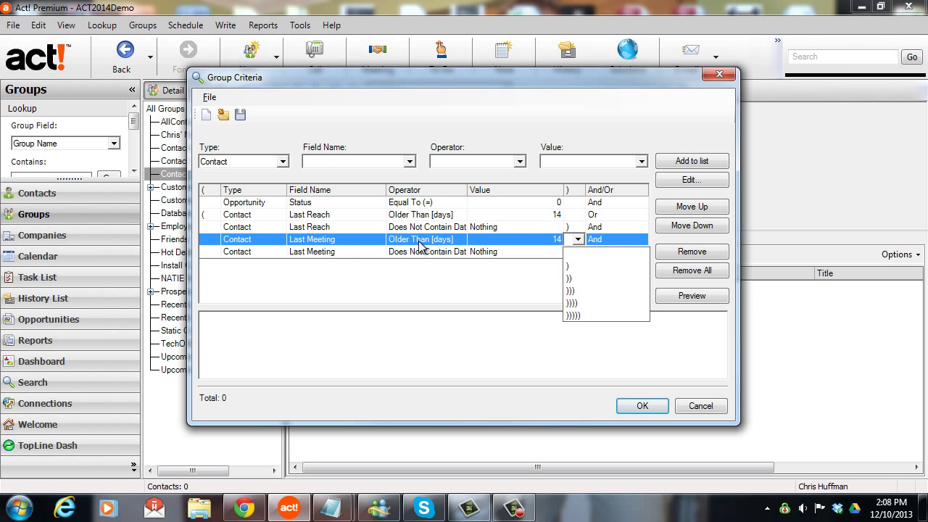
{"action": "left_click", "coordinate": [690, 180]}
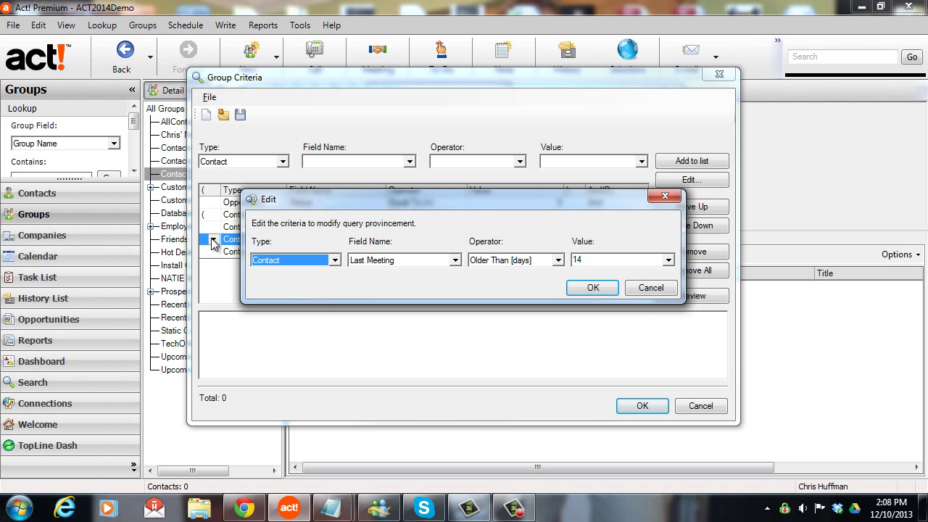
{"action": "left_click", "coordinate": [591, 287]}
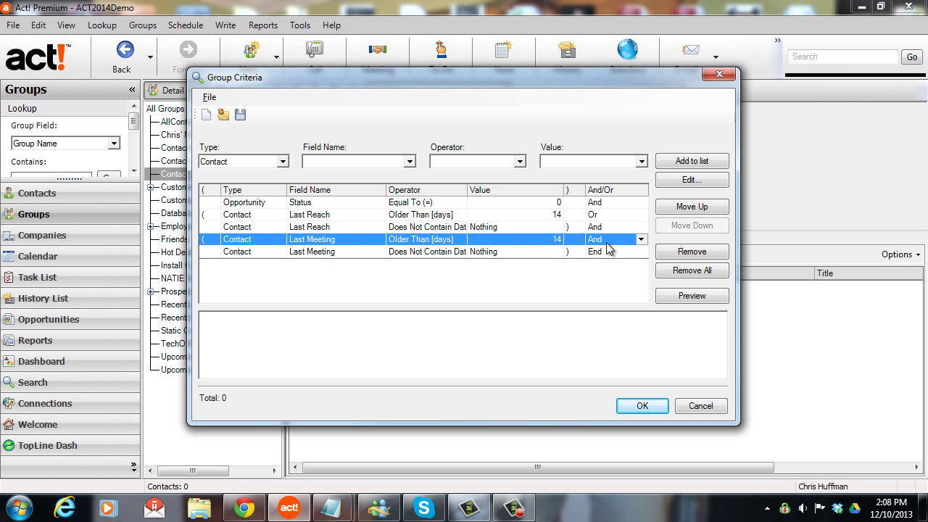
{"action": "left_click", "coordinate": [641, 240]}
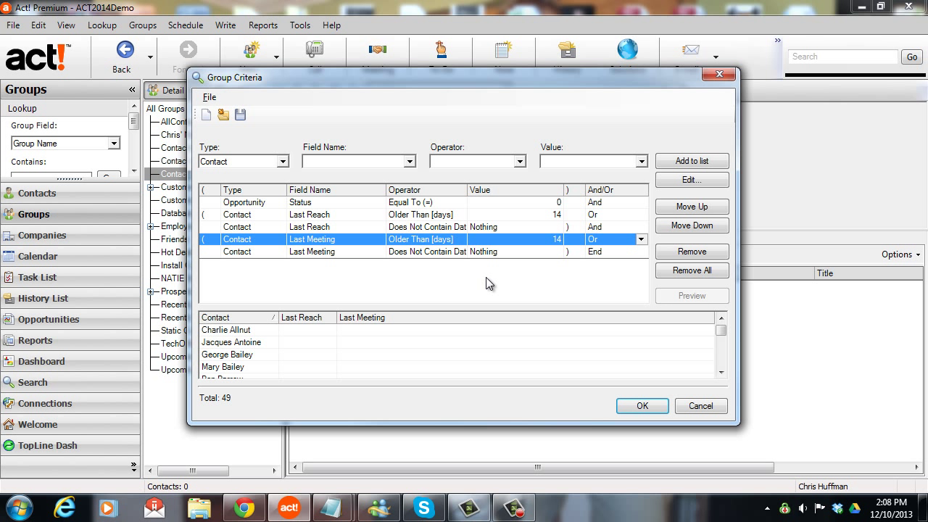
{"action": "mouse_move", "coordinate": [240, 354]}
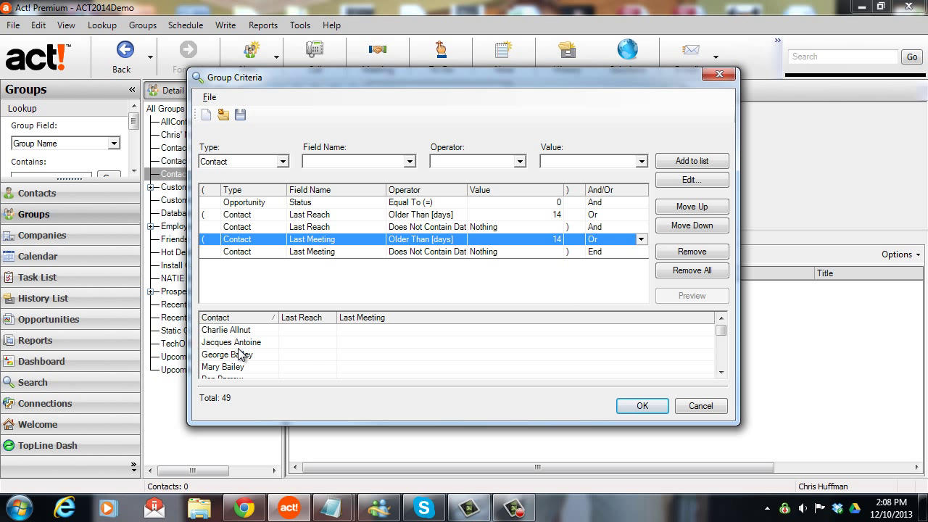
{"action": "mouse_move", "coordinate": [275, 206]}
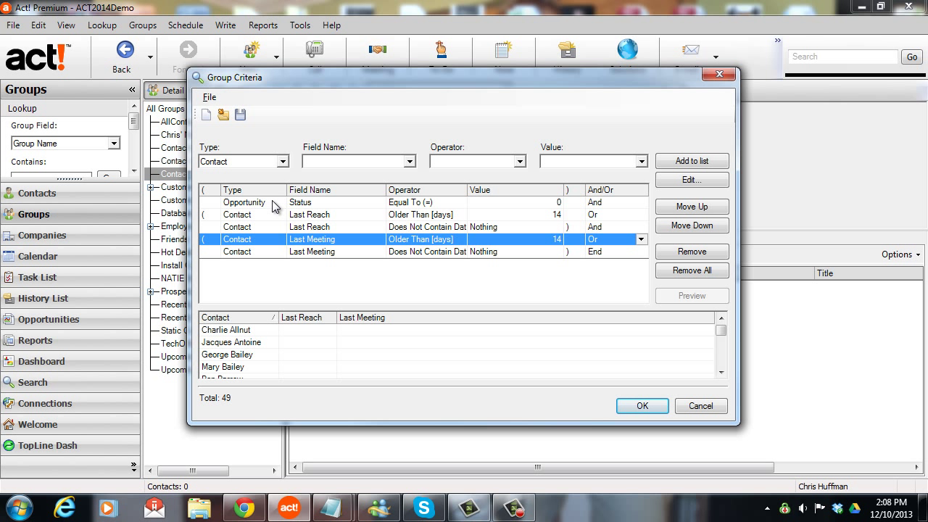
- Review the criteria rows with the preview listing 49 contacts
{"action": "left_click", "coordinate": [244, 204]}
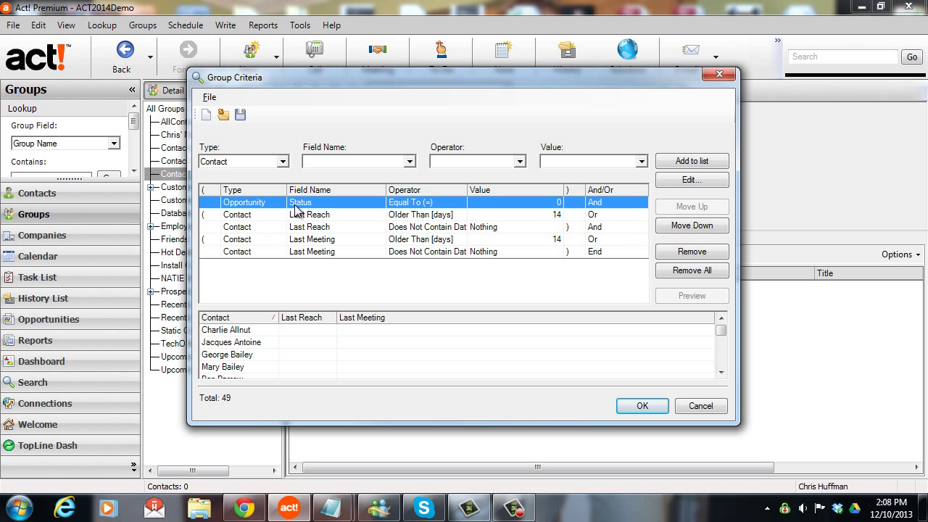
{"action": "mouse_move", "coordinate": [511, 206]}
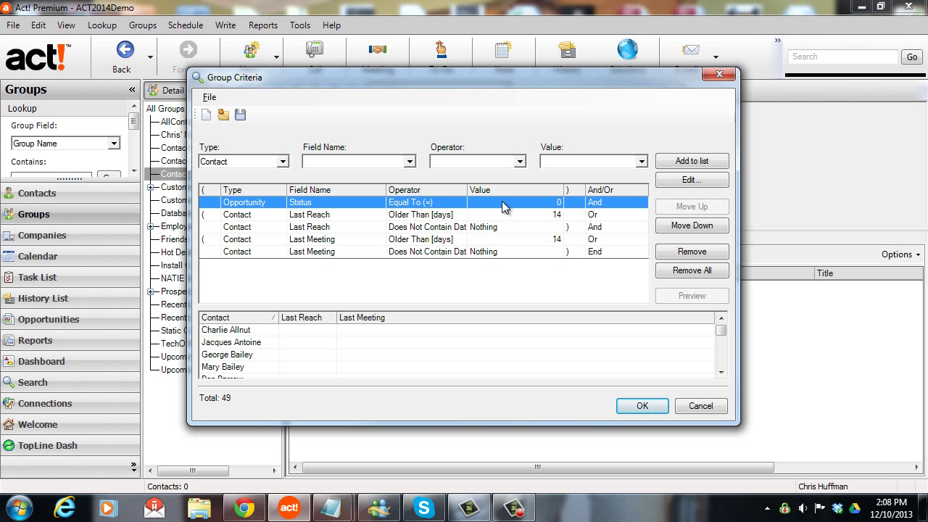
{"action": "left_click", "coordinate": [341, 214]}
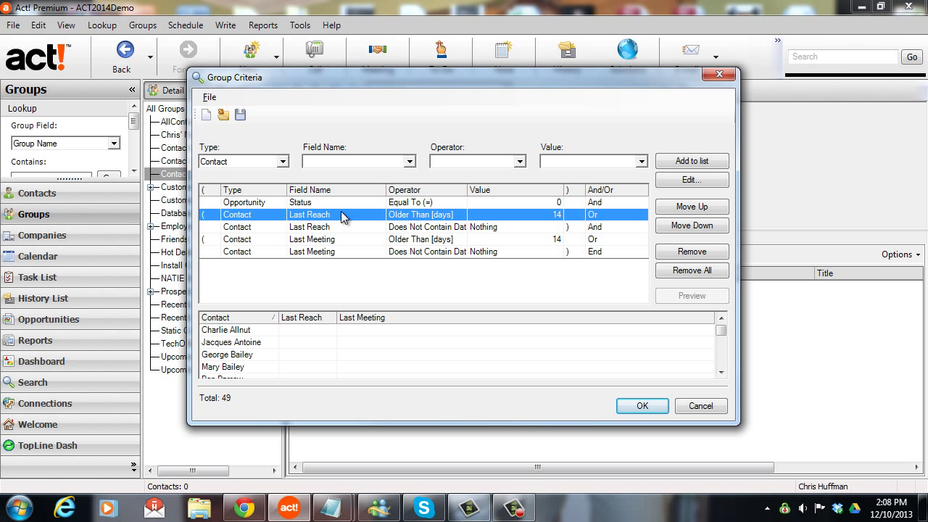
{"action": "mouse_move", "coordinate": [365, 220]}
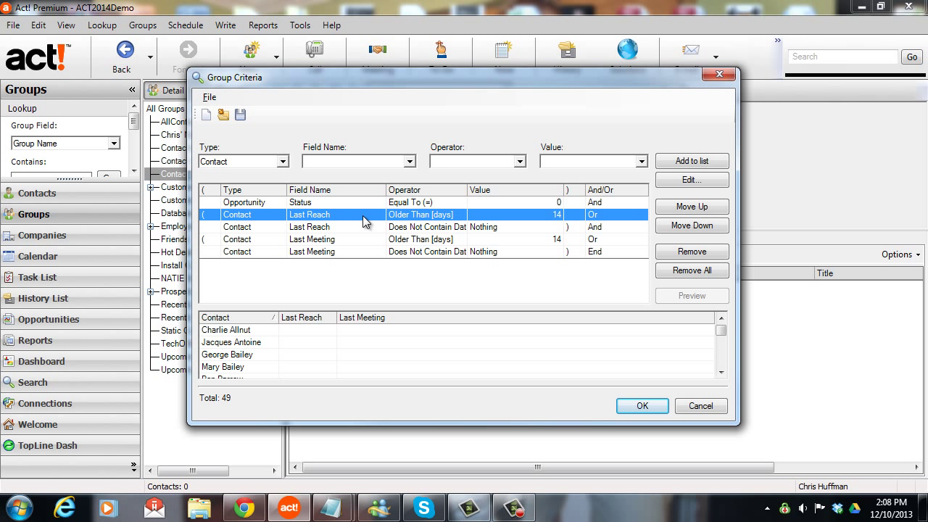
{"action": "mouse_move", "coordinate": [322, 228]}
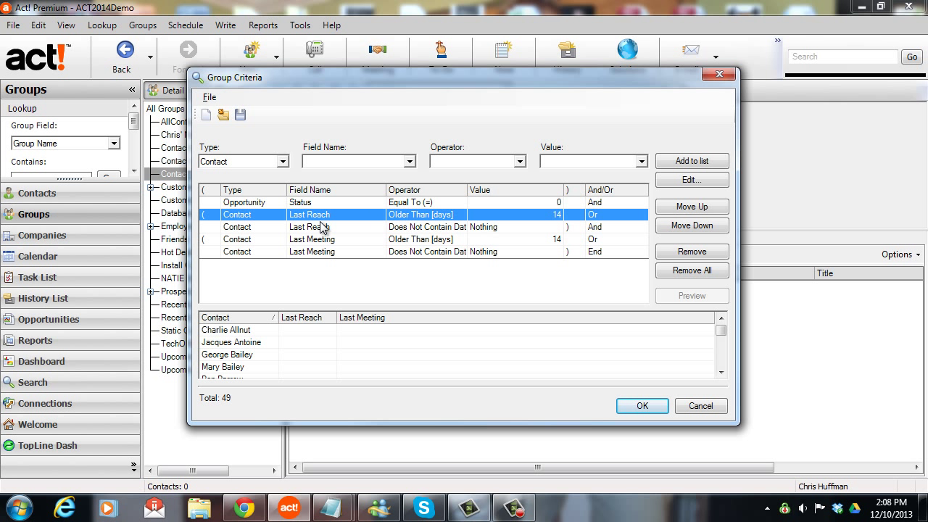
{"action": "left_click", "coordinate": [427, 226]}
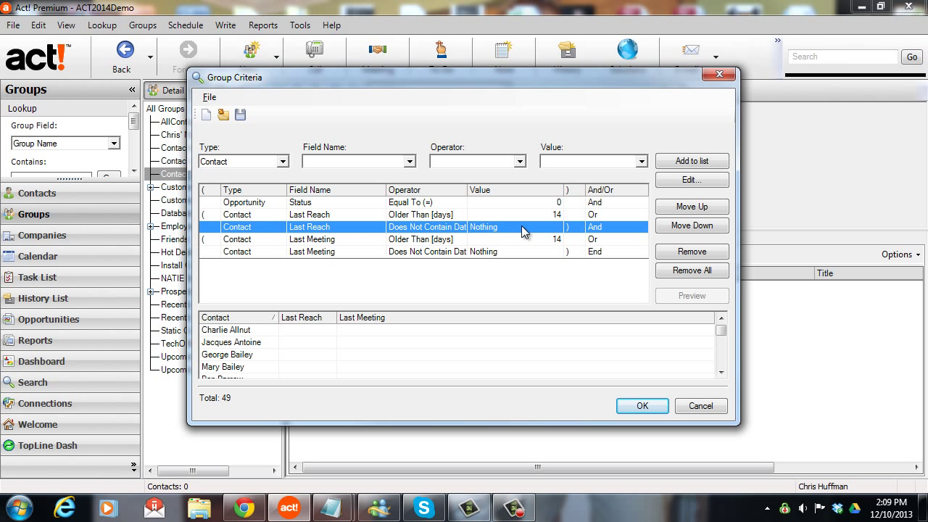
{"action": "left_click", "coordinate": [355, 239]}
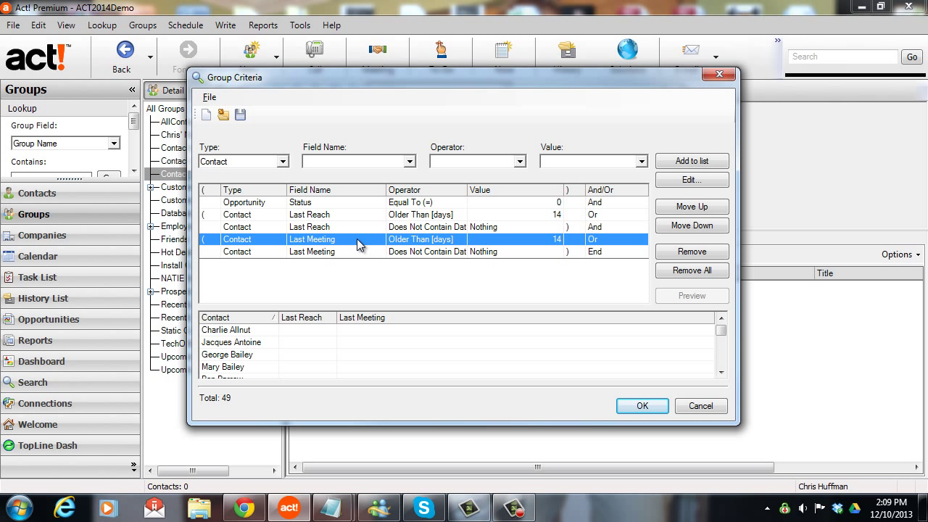
{"action": "mouse_move", "coordinate": [465, 250]}
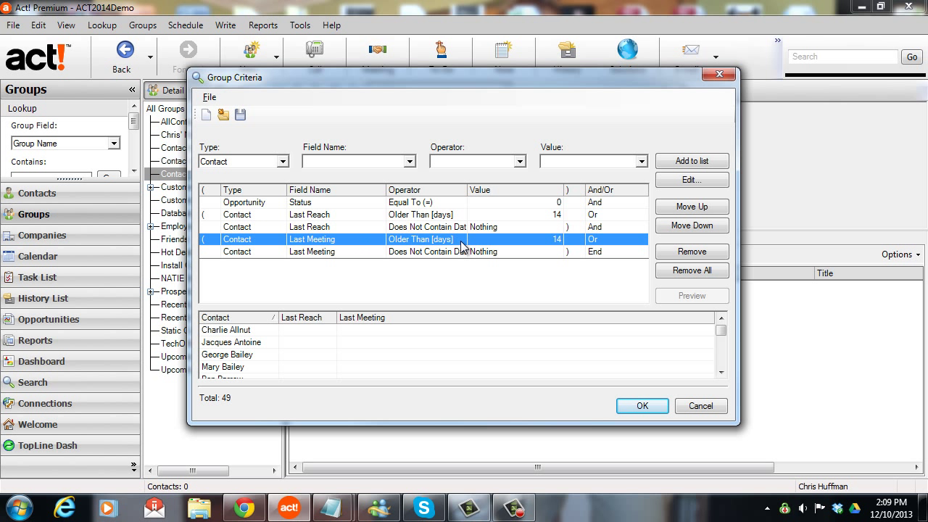
{"action": "mouse_move", "coordinate": [510, 255]}
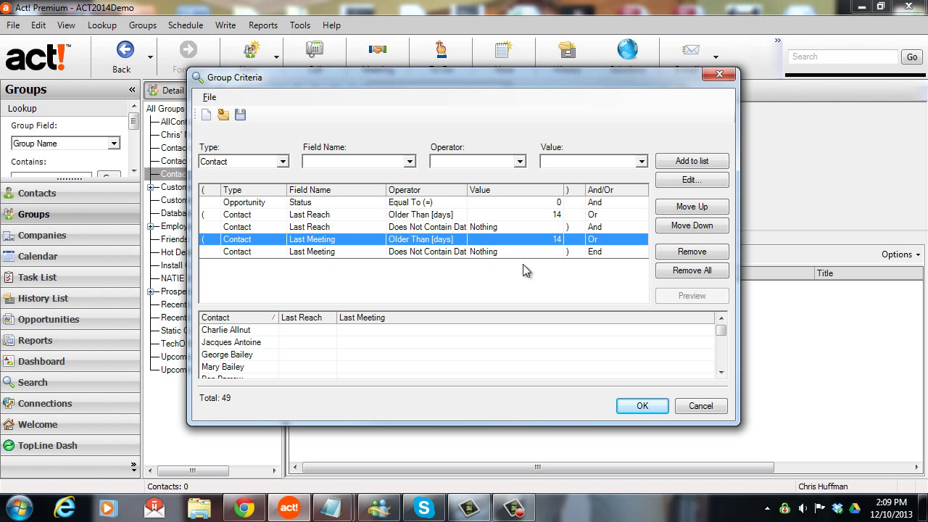
{"action": "mouse_move", "coordinate": [643, 406]}
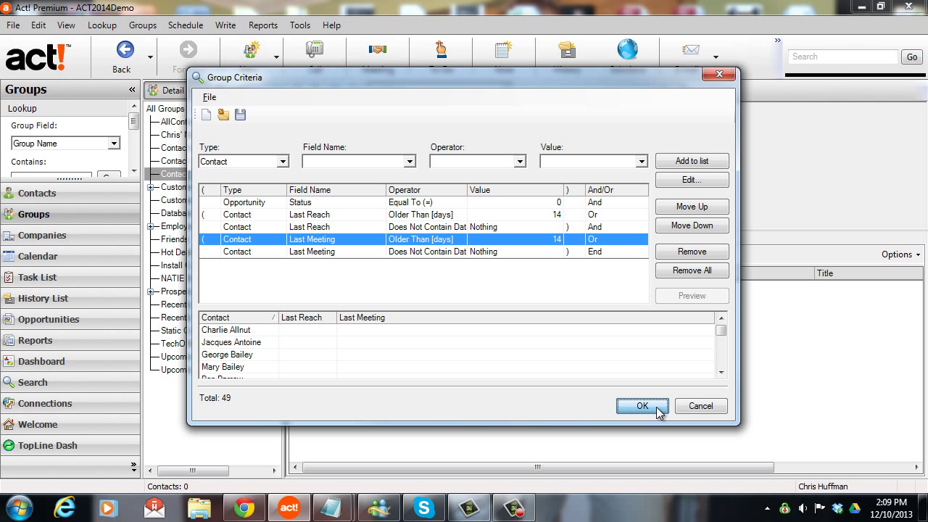
{"action": "left_click", "coordinate": [641, 407]}
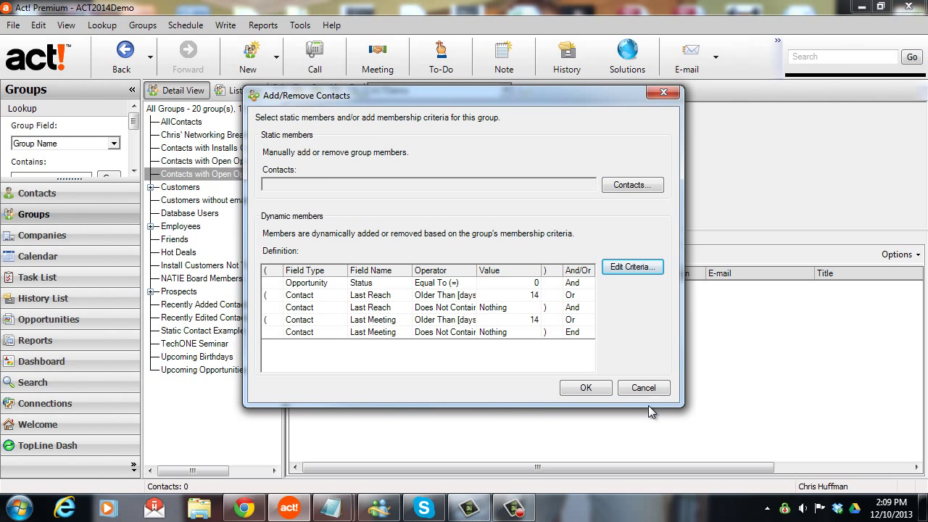
{"action": "left_click", "coordinate": [586, 389]}
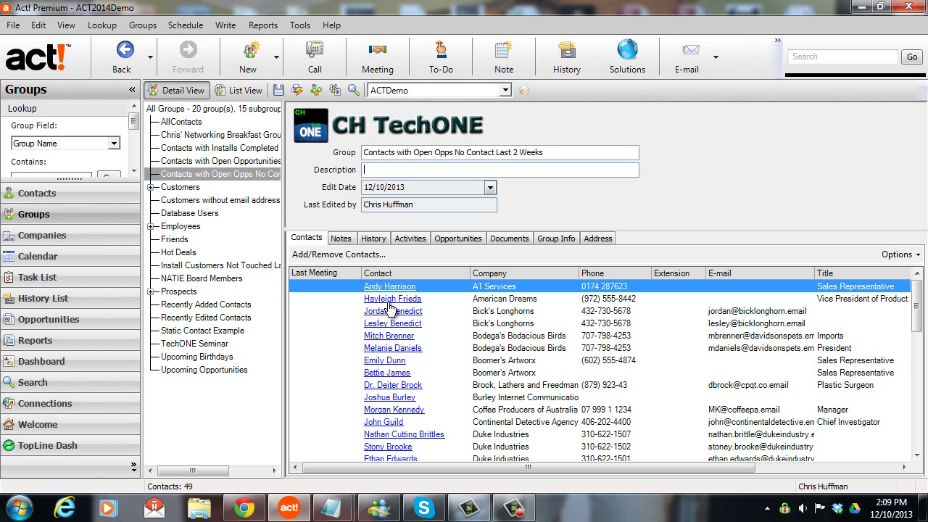
{"action": "mouse_move", "coordinate": [331, 212]}
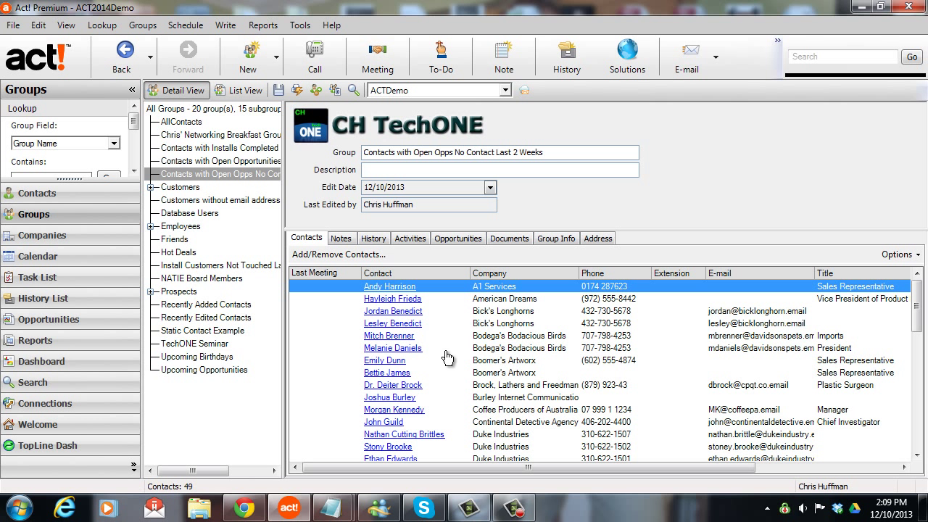
{"action": "left_click", "coordinate": [393, 324]}
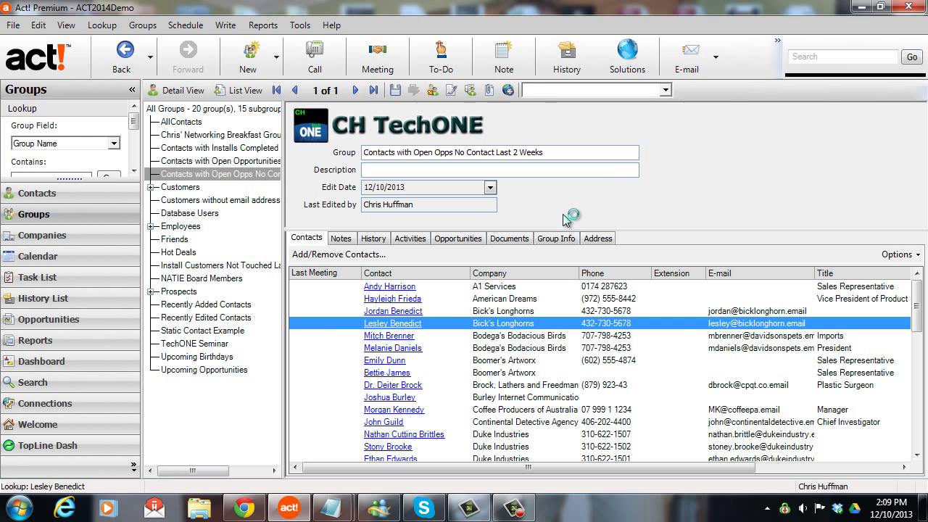
{"action": "double_click", "coordinate": [393, 324]}
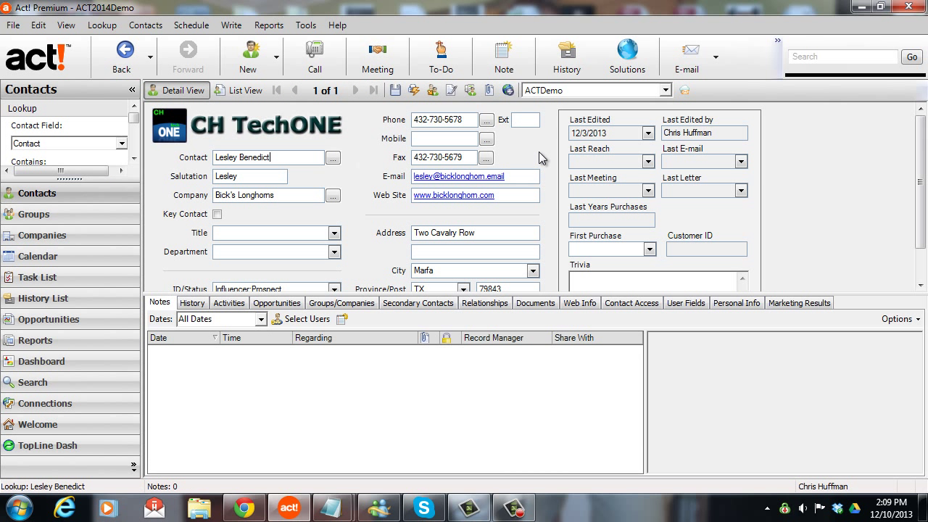
{"action": "mouse_move", "coordinate": [539, 93]}
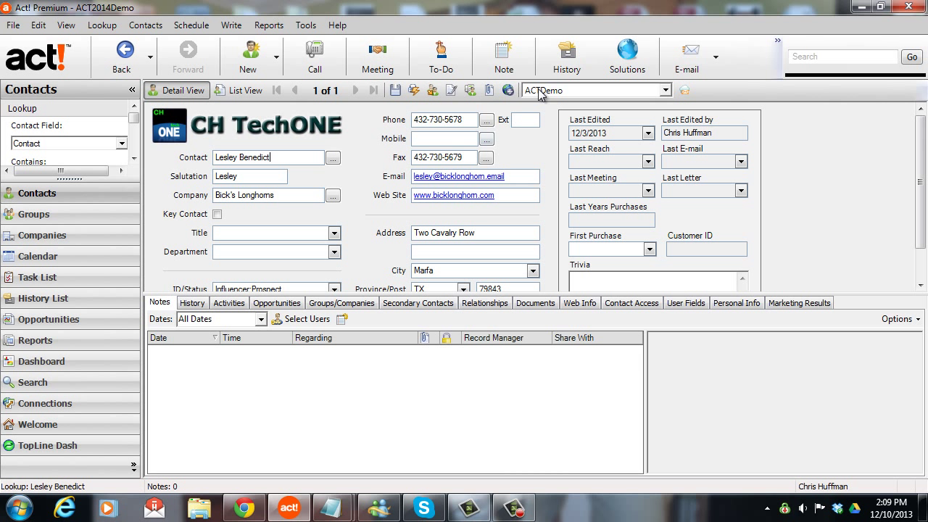
{"action": "mouse_move", "coordinate": [566, 56]}
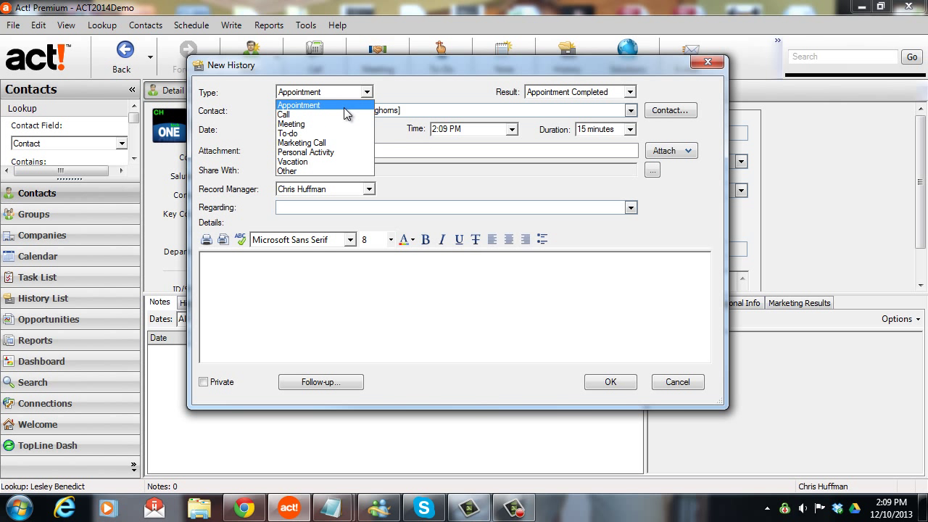
{"action": "left_click", "coordinate": [284, 114]}
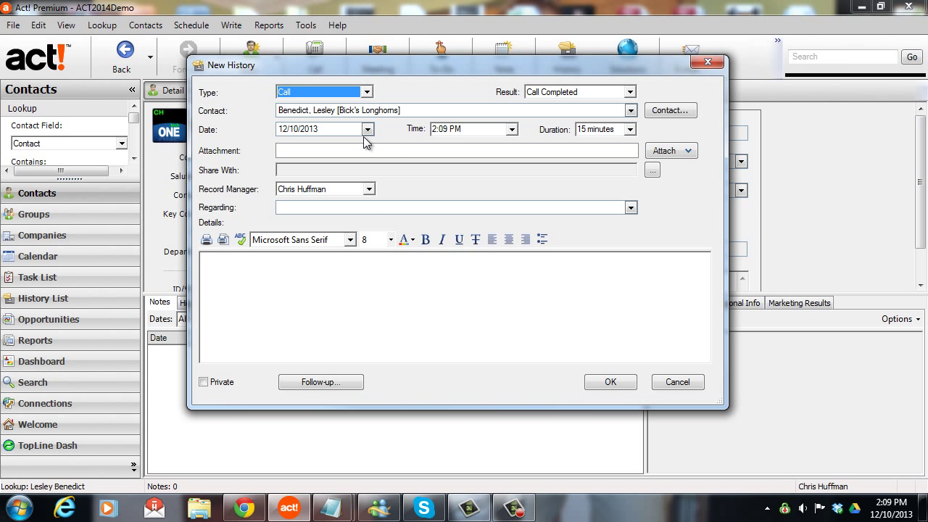
{"action": "left_click", "coordinate": [368, 129]}
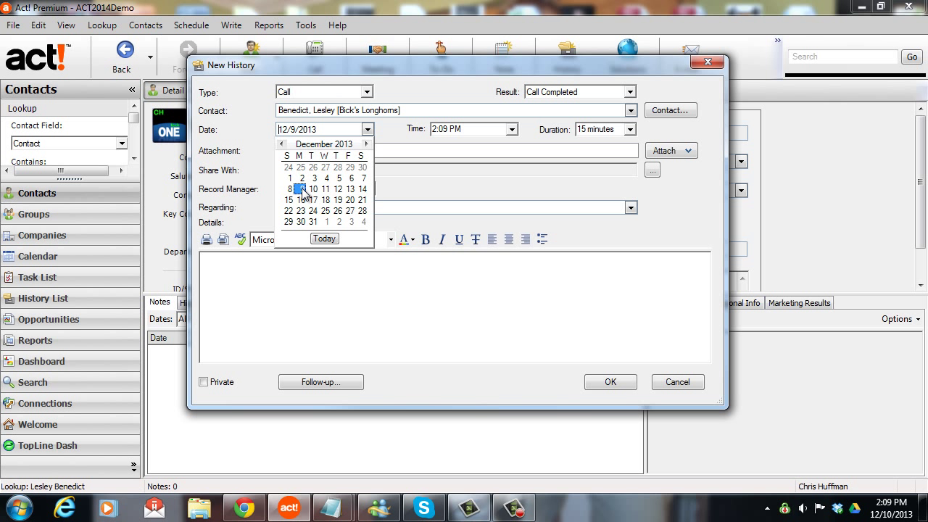
{"action": "left_click", "coordinate": [302, 189]}
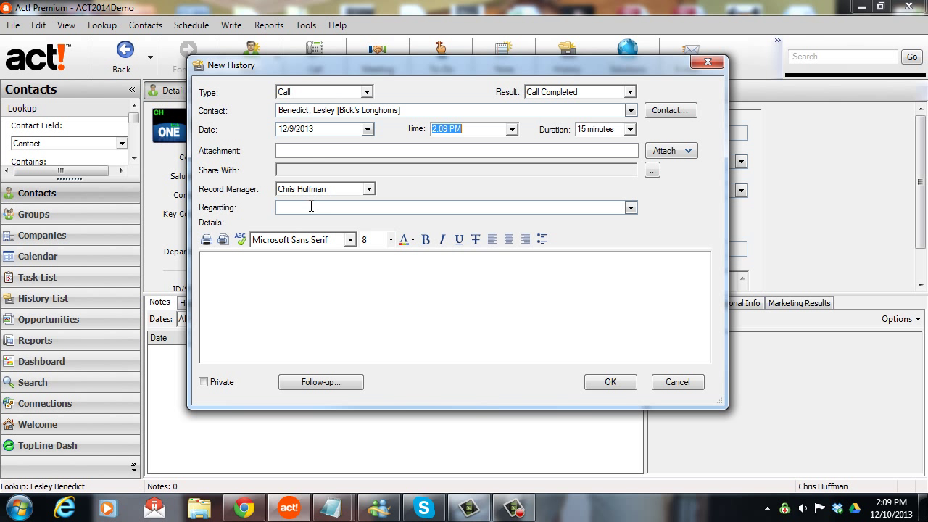
- Enter 'follow-up on quote' as Regarding and 'details here...' as the details
{"action": "type", "text": "follow-up"}
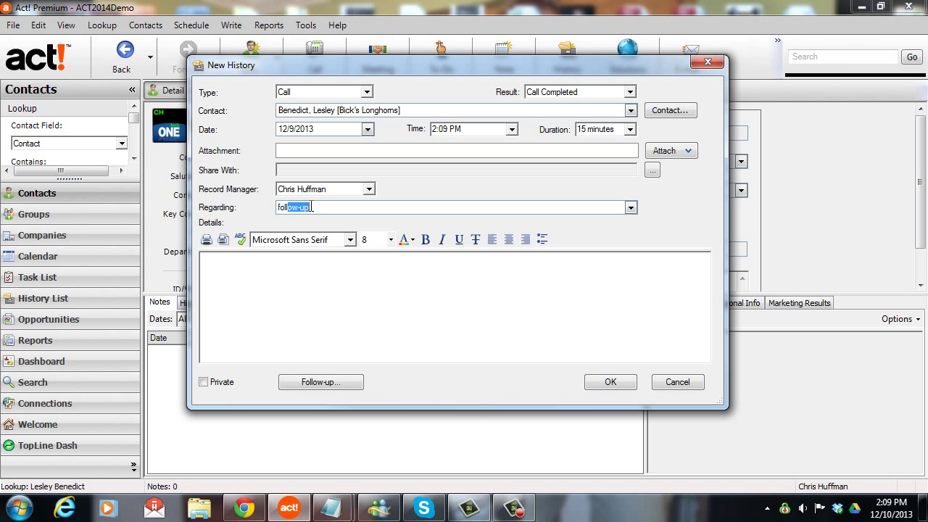
{"action": "type", "text": "on quote"}
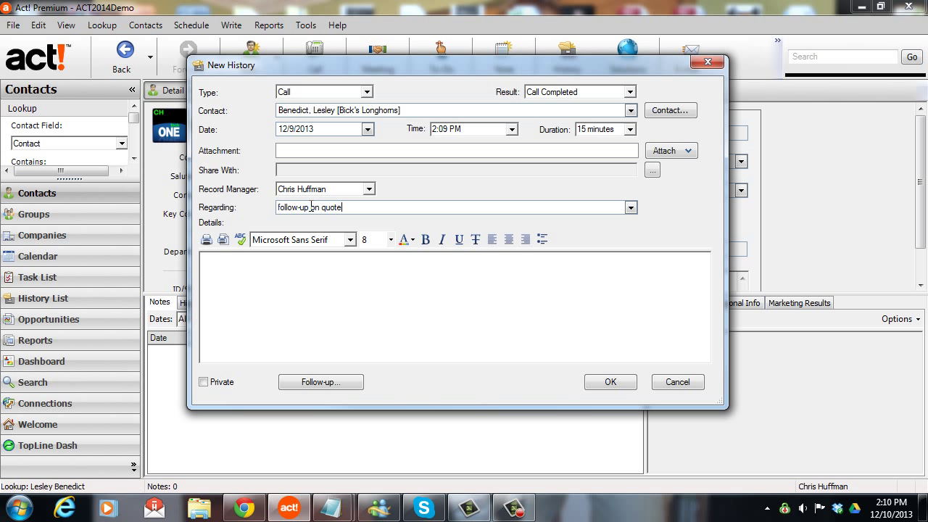
{"action": "type", "text": "details"}
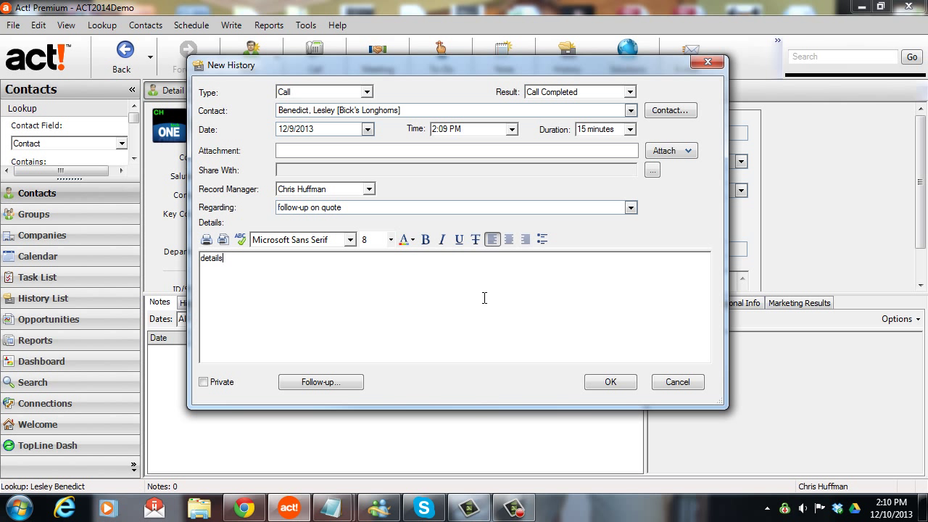
{"action": "type", "text": "here..."}
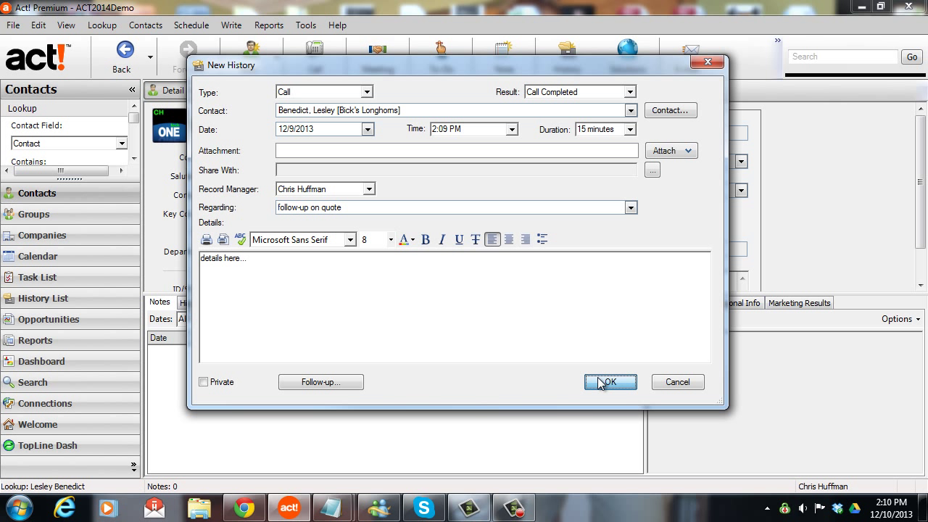
{"action": "left_click", "coordinate": [608, 383]}
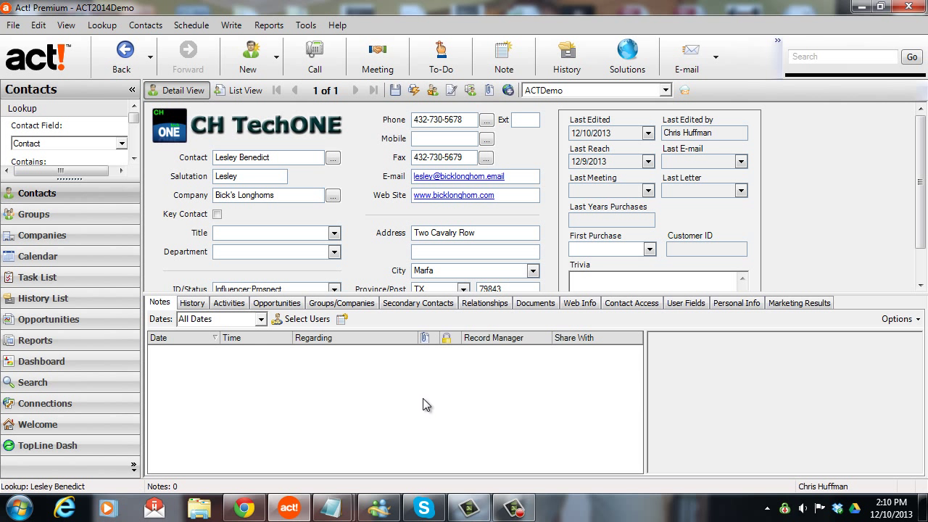
{"action": "left_click", "coordinate": [192, 303]}
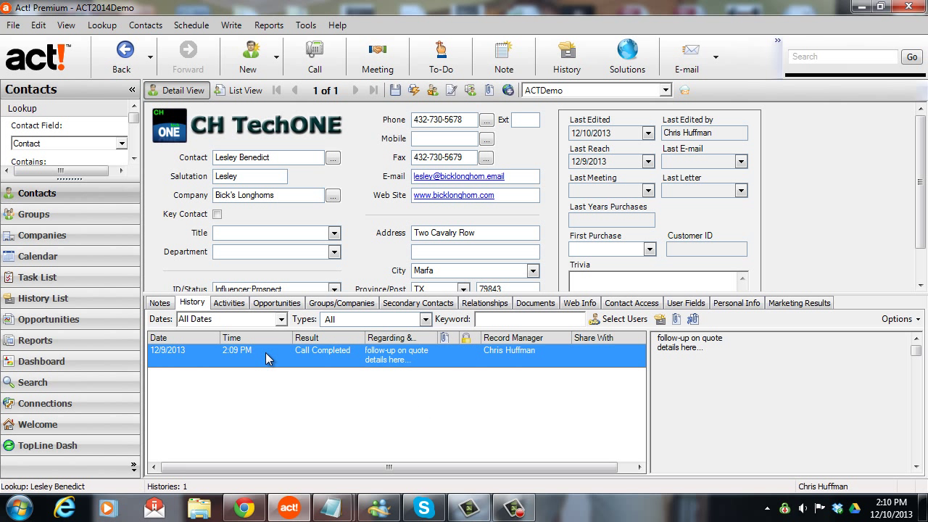
{"action": "mouse_move", "coordinate": [78, 272]}
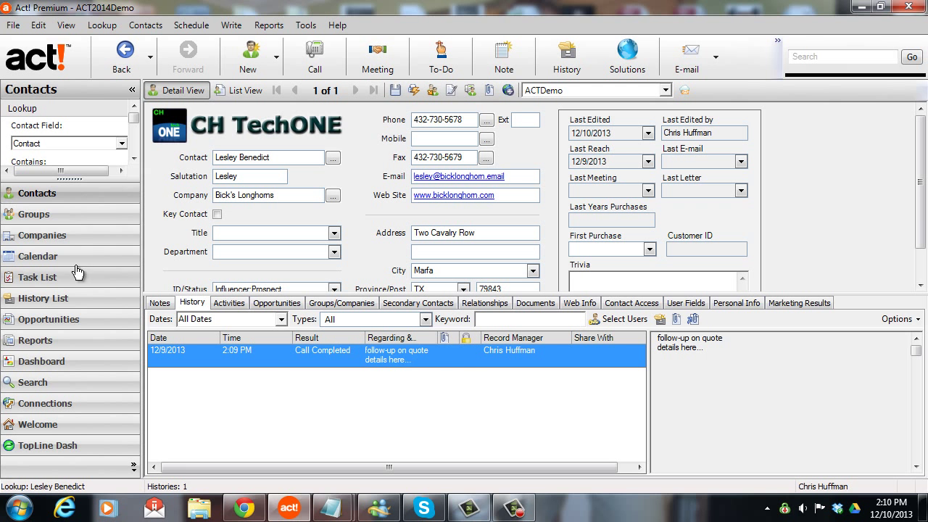
{"action": "left_click", "coordinate": [33, 215]}
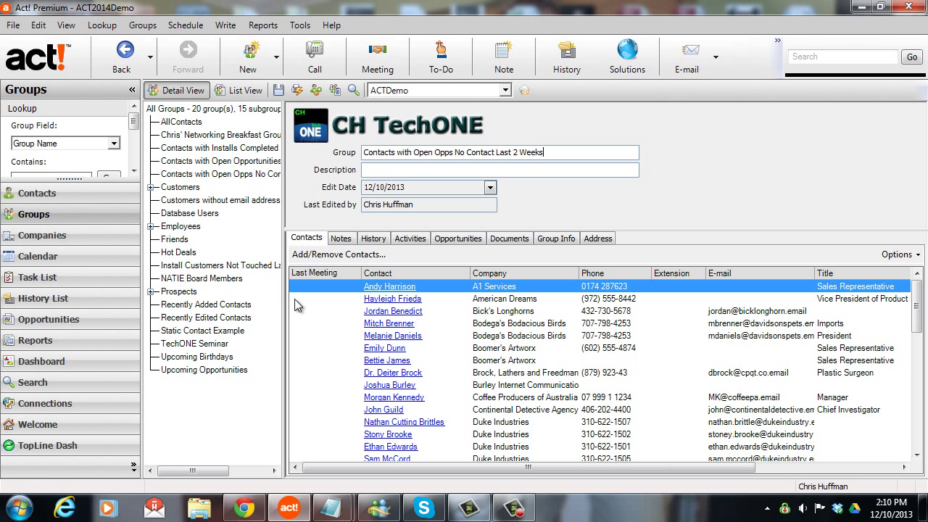
{"action": "left_click", "coordinate": [217, 174]}
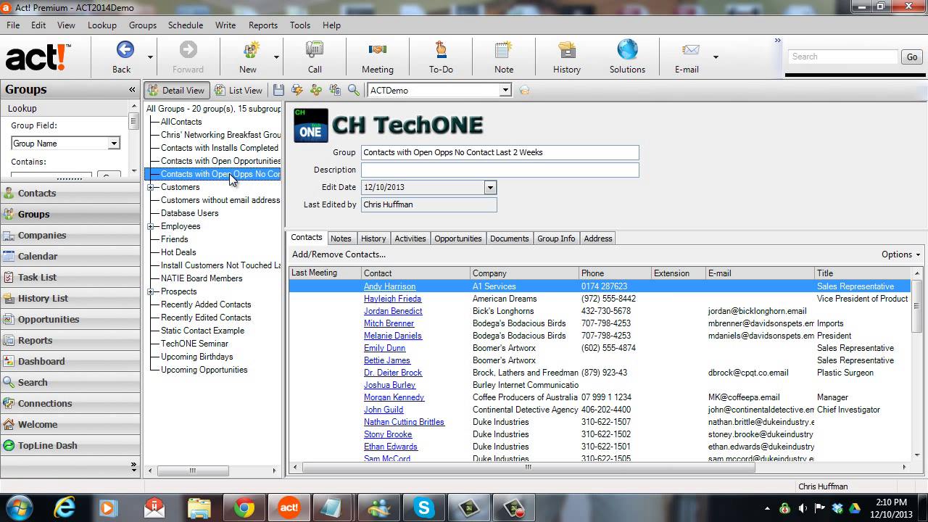
{"action": "mouse_move", "coordinate": [243, 180]}
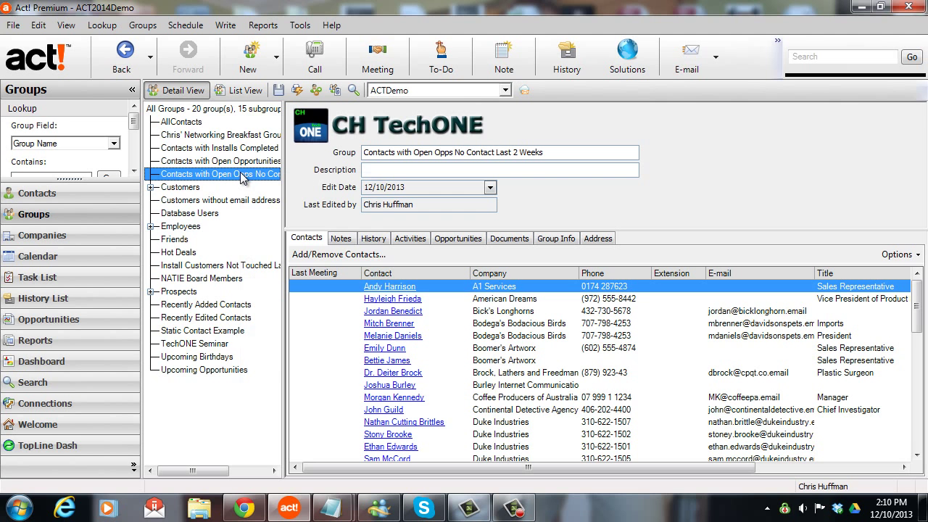
{"action": "left_click", "coordinate": [245, 90]}
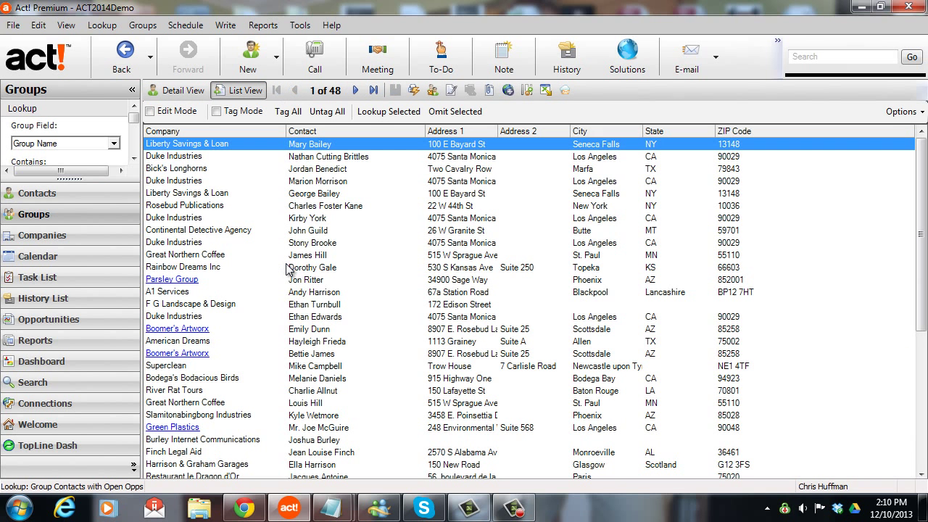
{"action": "left_click", "coordinate": [38, 193]}
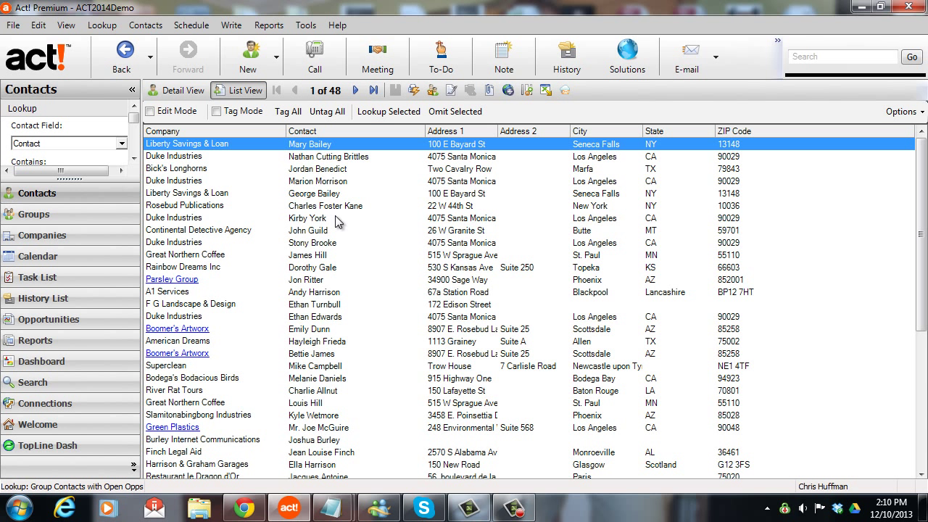
{"action": "mouse_move", "coordinate": [87, 235]}
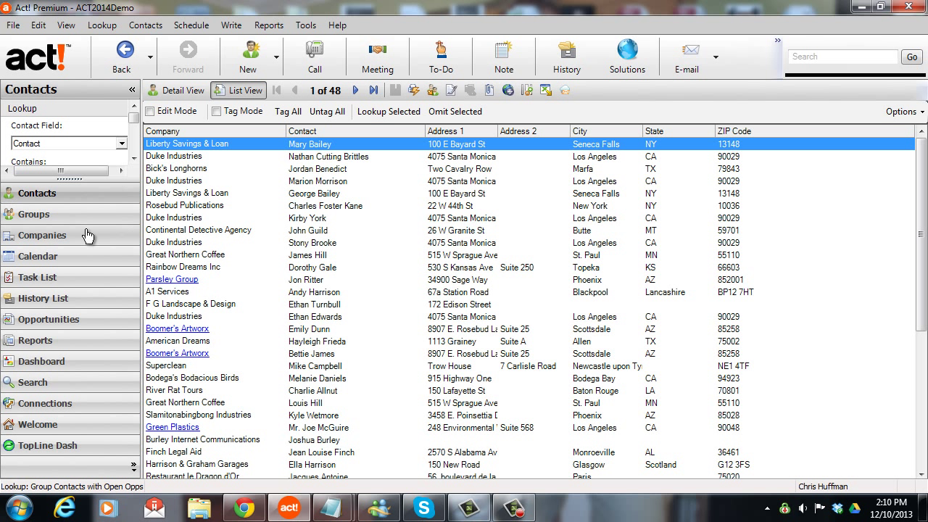
{"action": "mouse_move", "coordinate": [322, 218]}
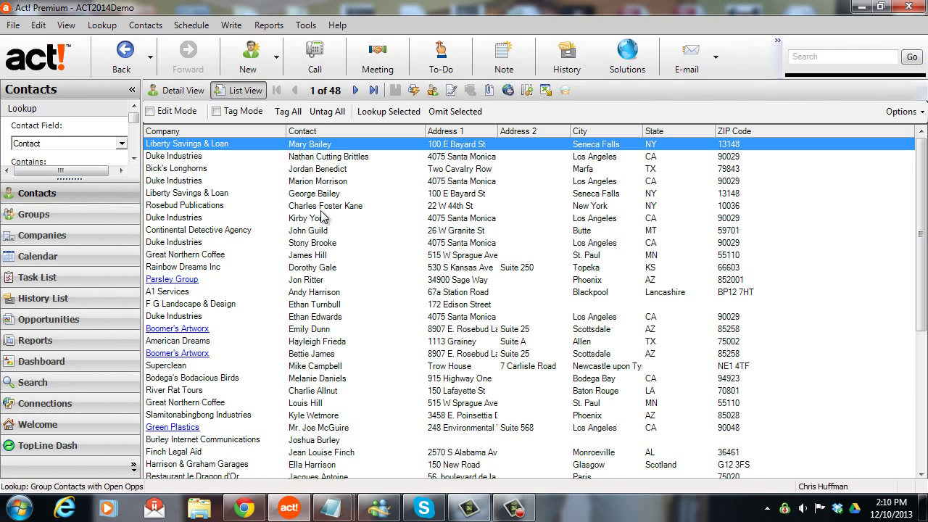
{"action": "mouse_move", "coordinate": [262, 222]}
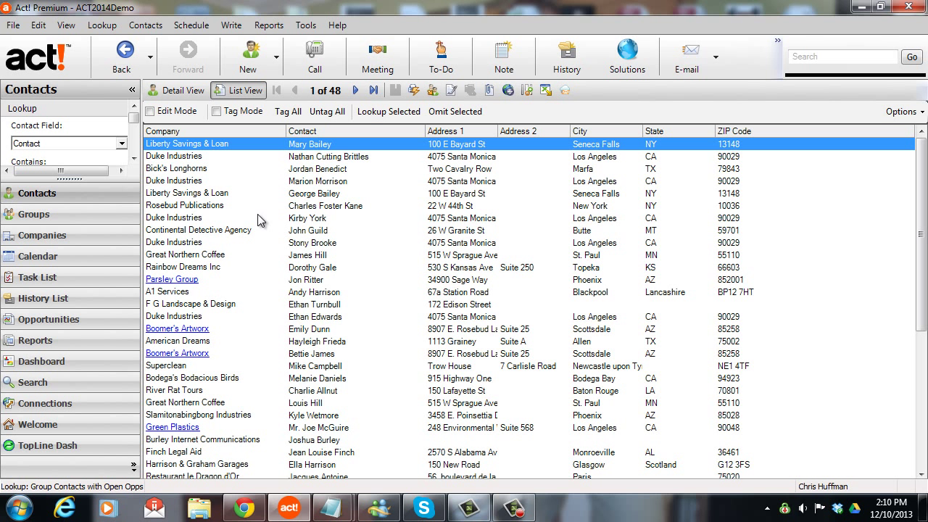
{"action": "left_click", "coordinate": [34, 214]}
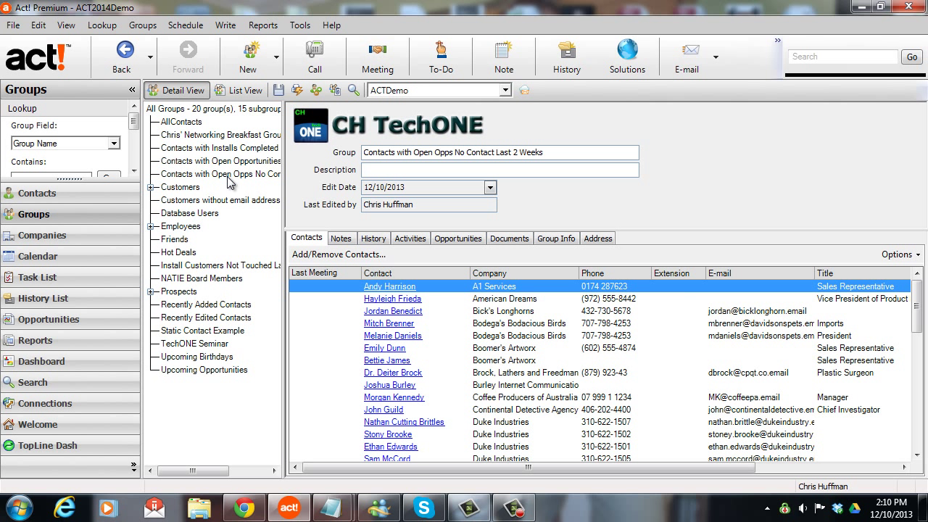
{"action": "left_click", "coordinate": [218, 175]}
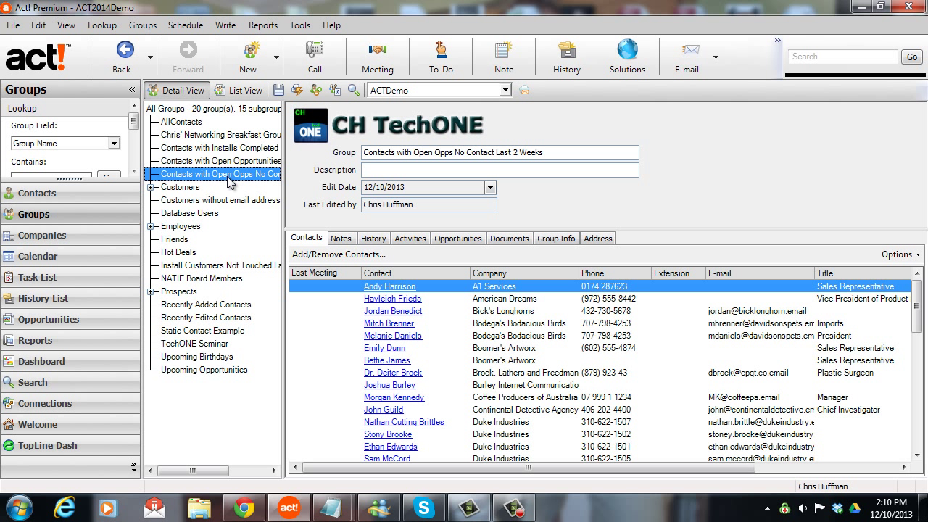